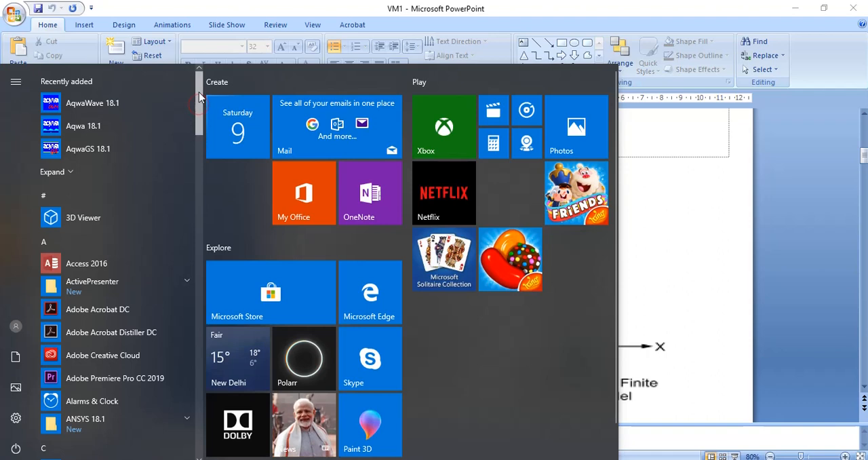
Launch Mechanical APDL 18.1 from the ANSYS 18.1 folder in the Start menu app list
scroll("down", 3)
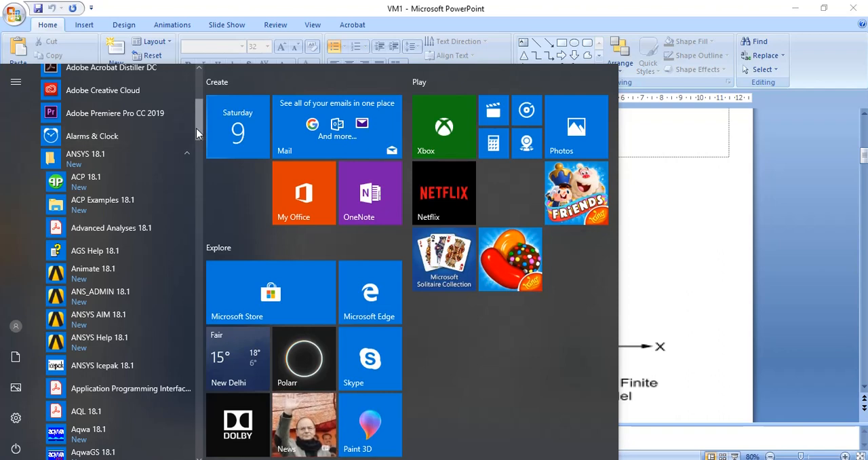
scroll("down", 3)
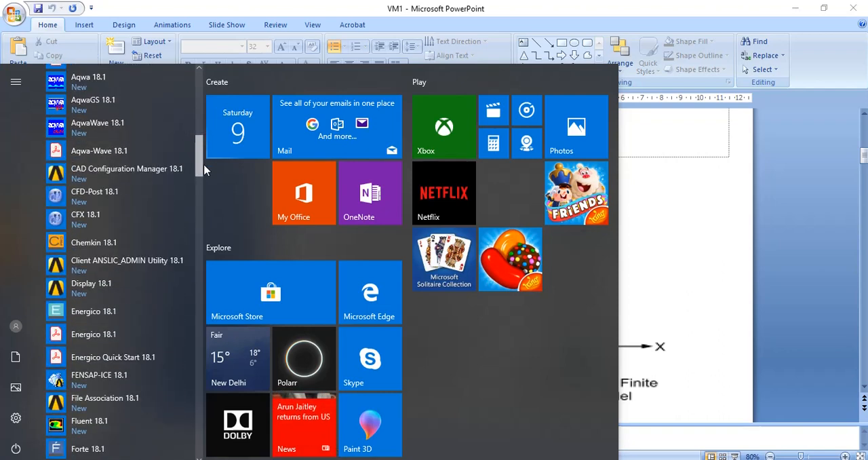
scroll("down", 3)
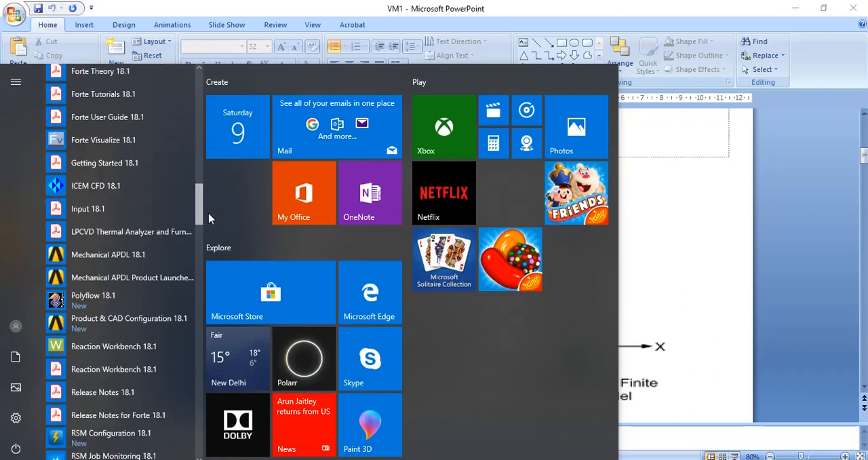
left_click(136, 224)
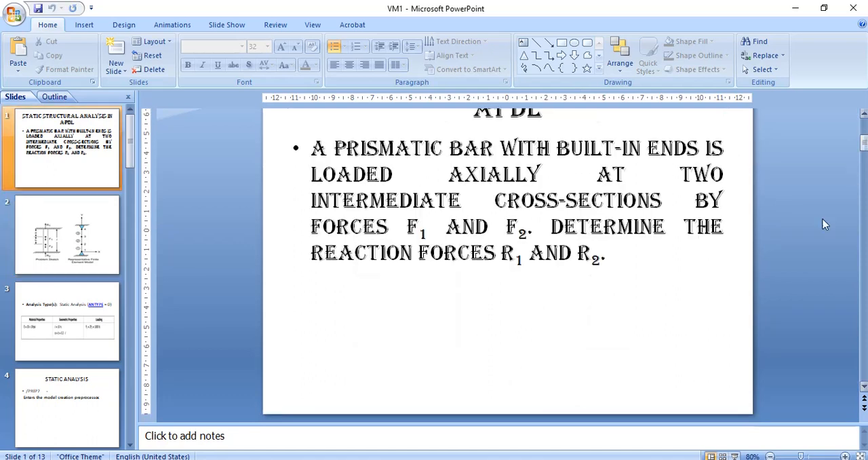
left_click(68, 233)
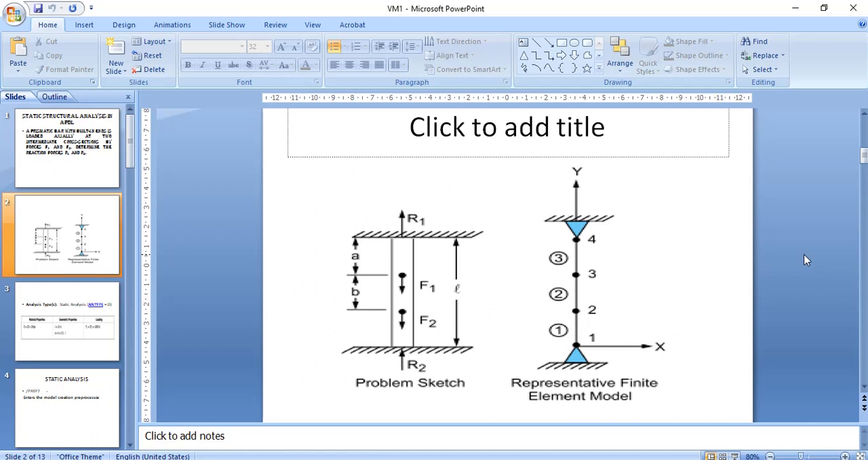
mouse_move(236, 138)
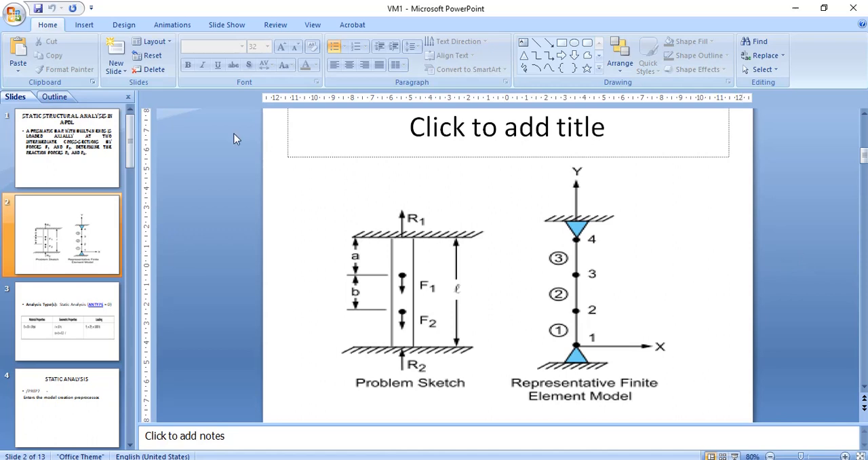
mouse_move(97, 233)
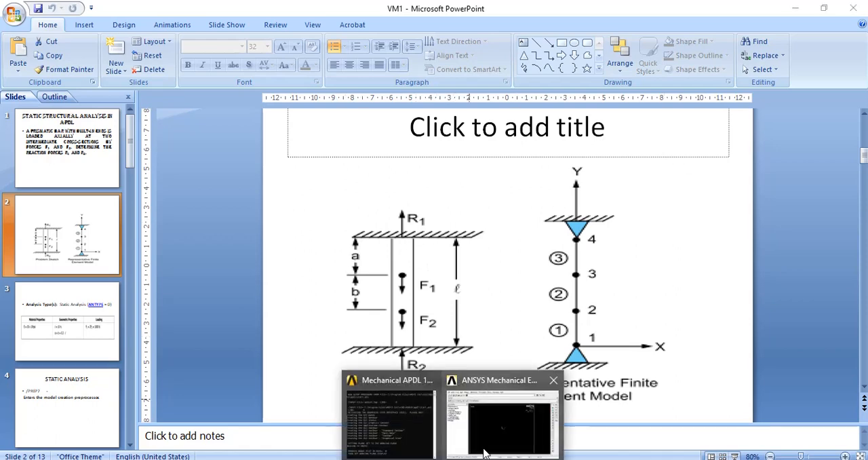
left_click(501, 421)
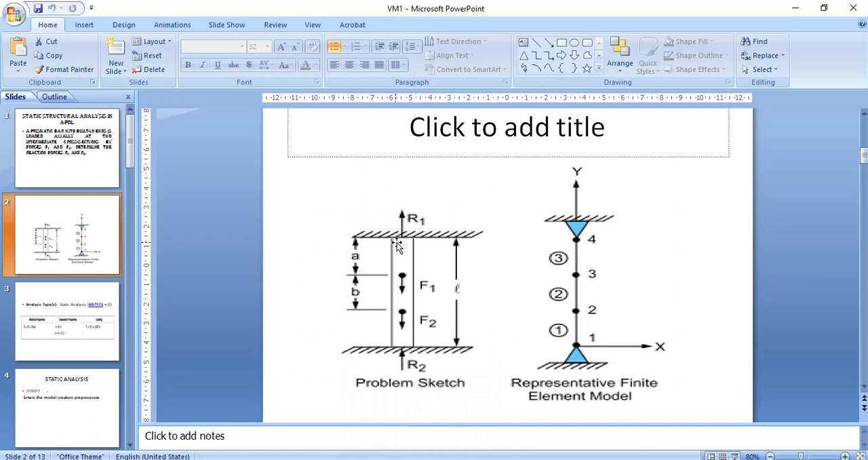
mouse_move(402, 333)
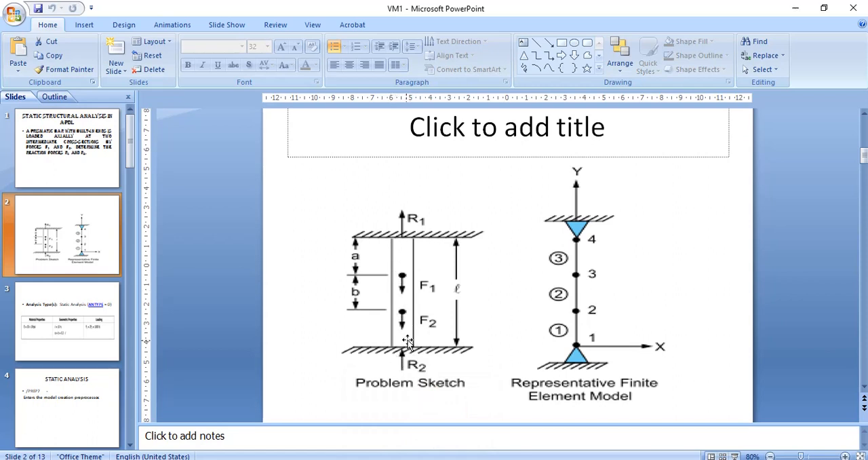
mouse_move(405, 265)
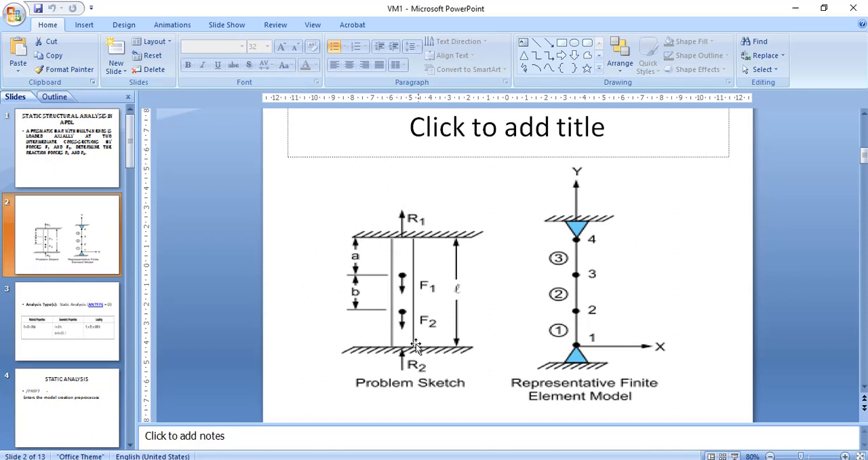
mouse_move(578, 336)
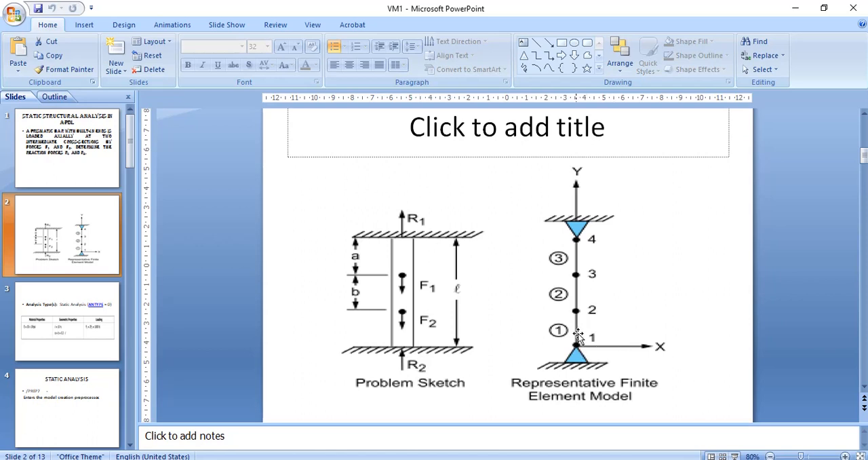
mouse_move(575, 277)
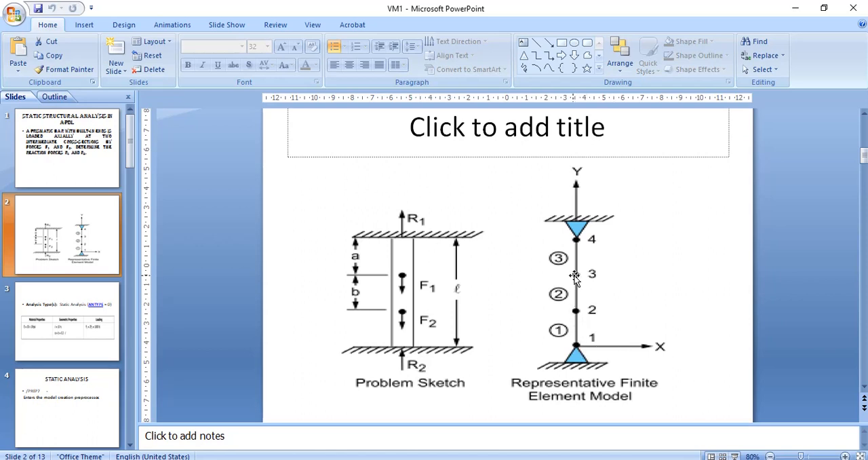
mouse_move(575, 242)
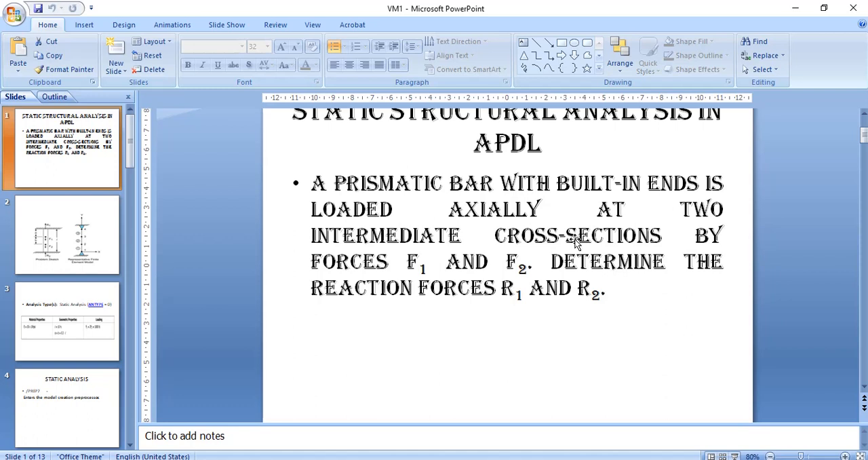
View slide 3's material, geometry and loading data, then return to slide 2's problem sketch
left_click(66, 320)
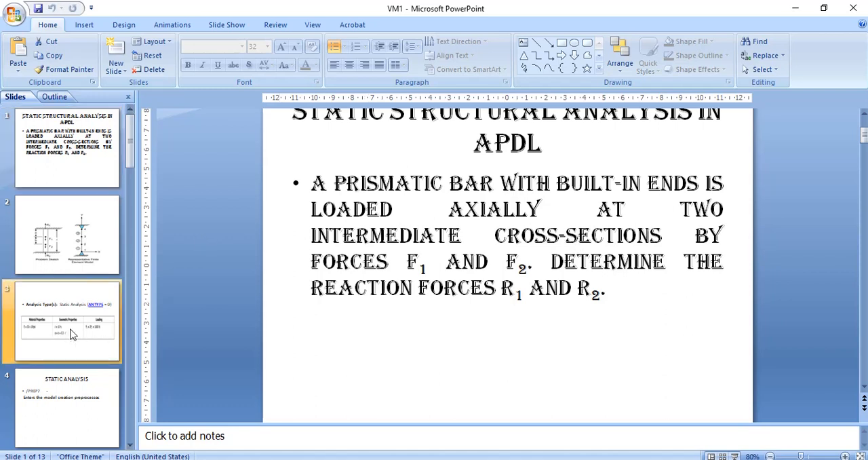
left_click(66, 320)
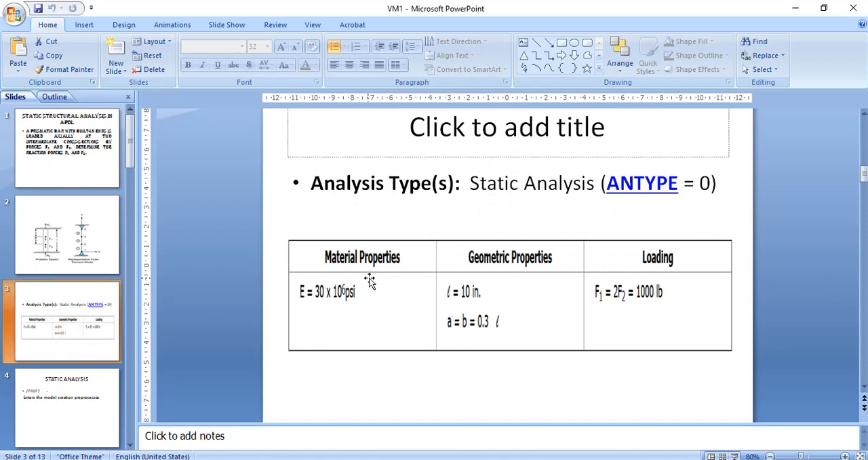
mouse_move(427, 282)
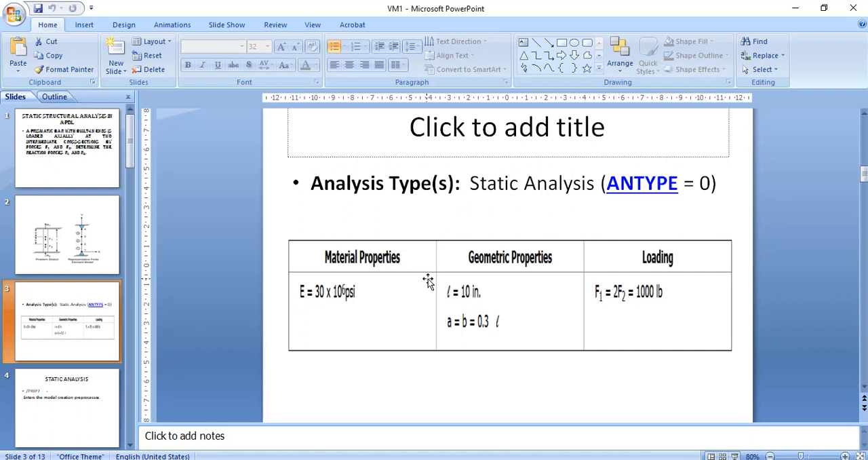
mouse_move(332, 295)
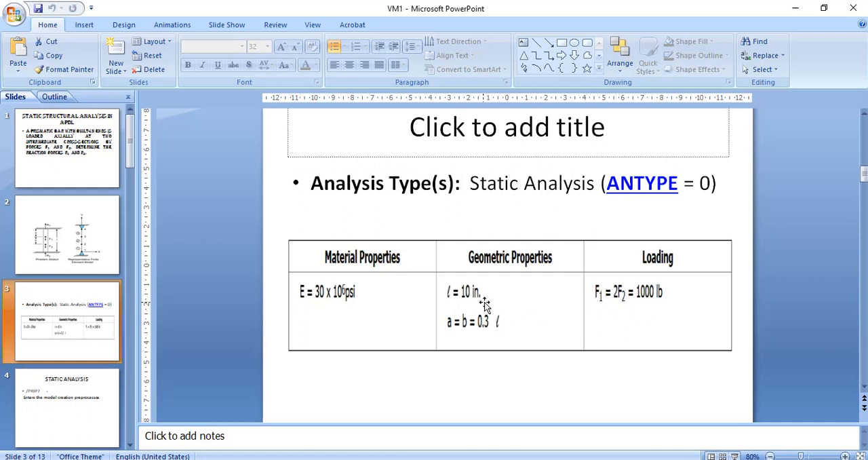
left_click(67, 233)
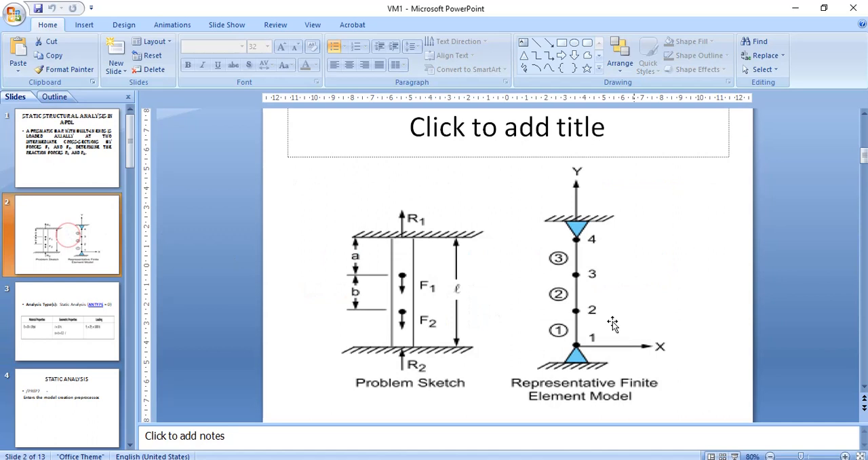
mouse_move(360, 305)
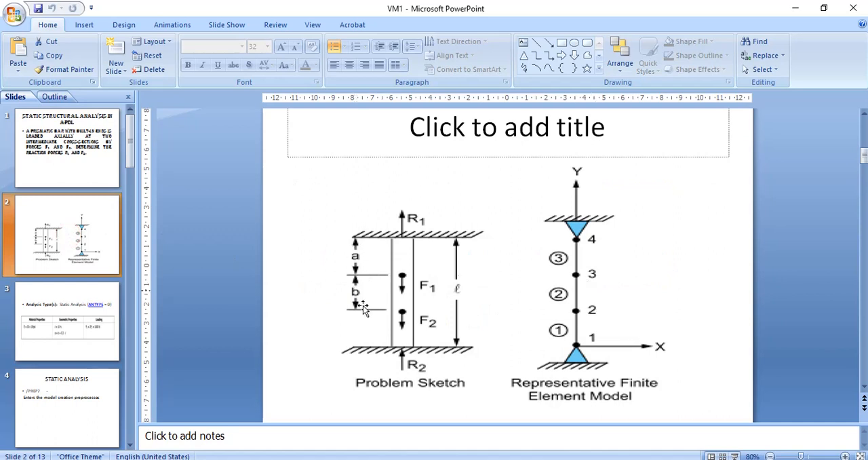
mouse_move(361, 315)
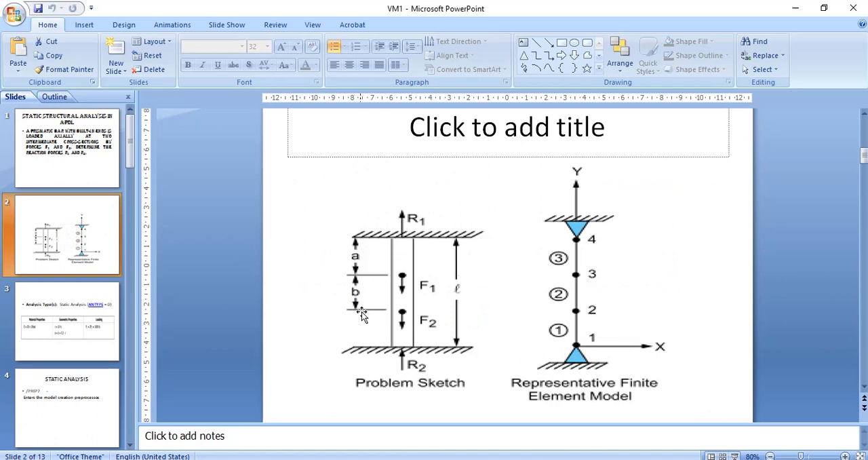
mouse_move(367, 328)
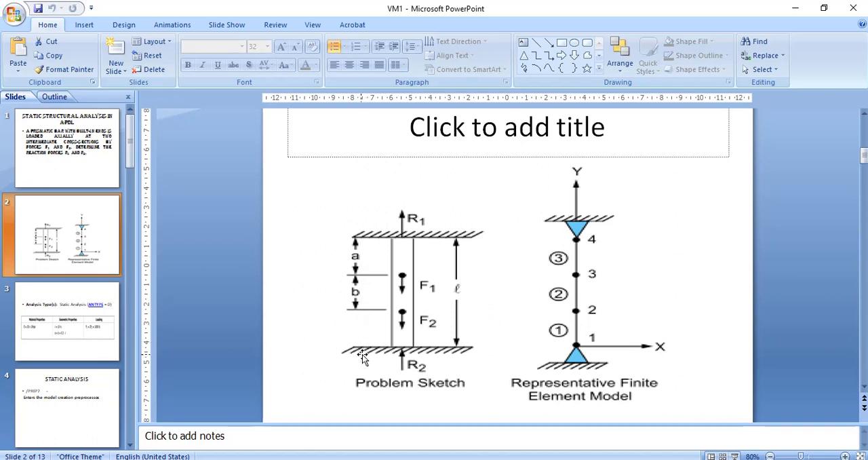
mouse_move(687, 19)
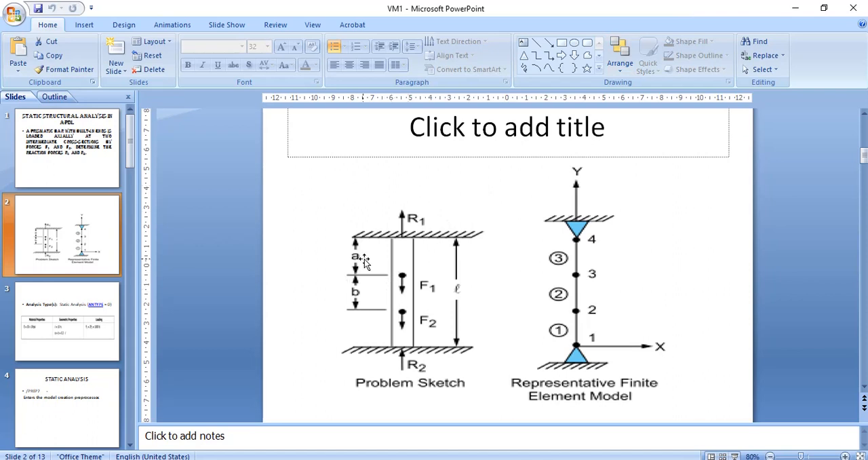
mouse_move(794, 8)
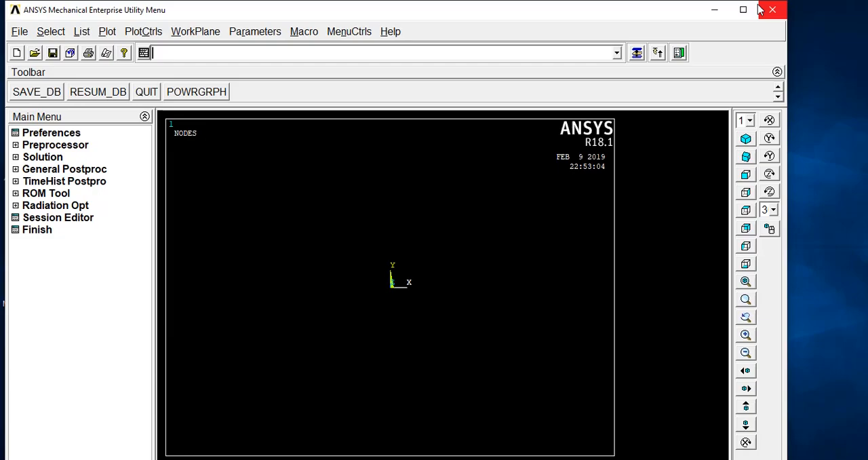
Maximize the ANSYS Mechanical Enterprise window so the empty nodes plot fills the screen
left_click(741, 10)
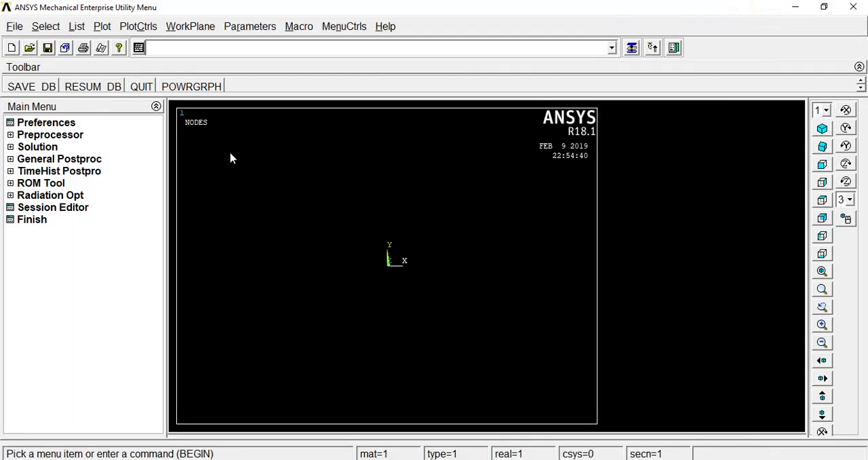
mouse_move(54, 134)
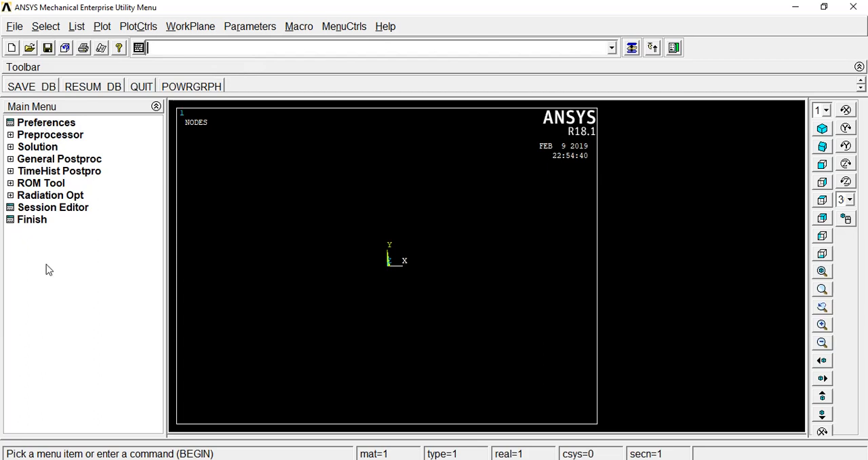
mouse_move(21, 103)
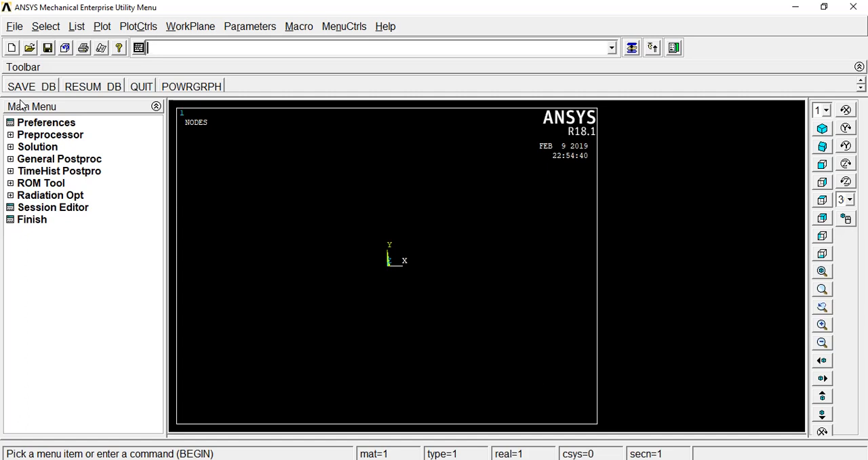
mouse_move(169, 92)
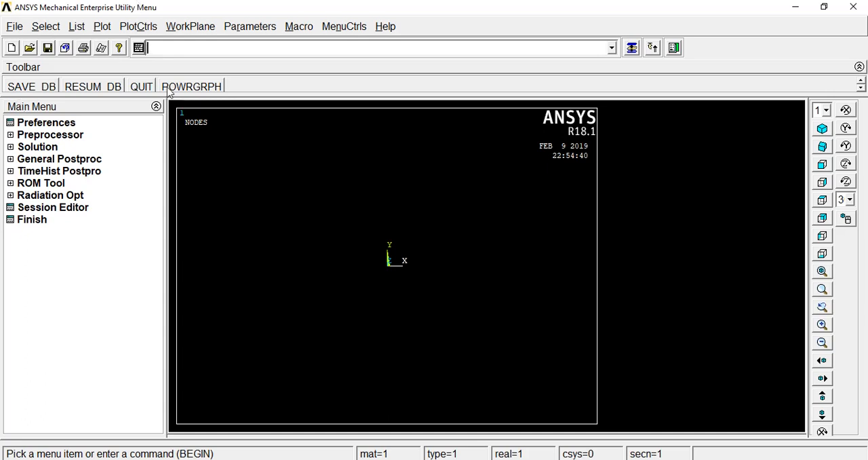
mouse_move(168, 54)
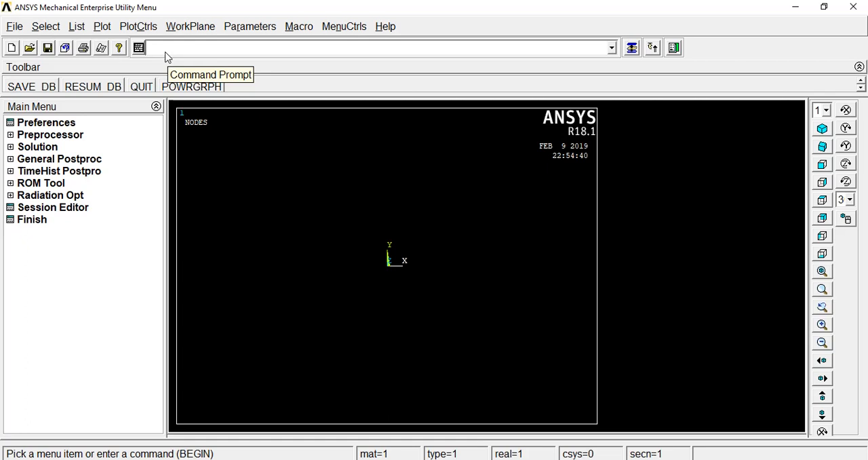
Enter the preprocessor with the /PREP7 command
type("PR")
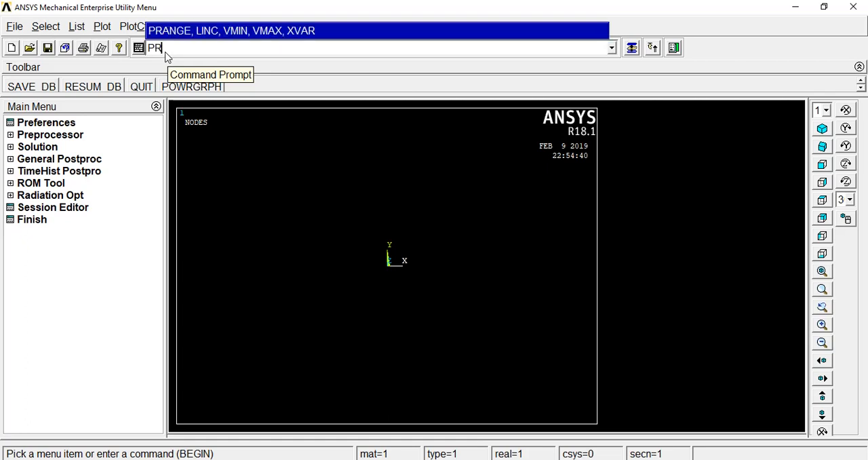
type("EF")
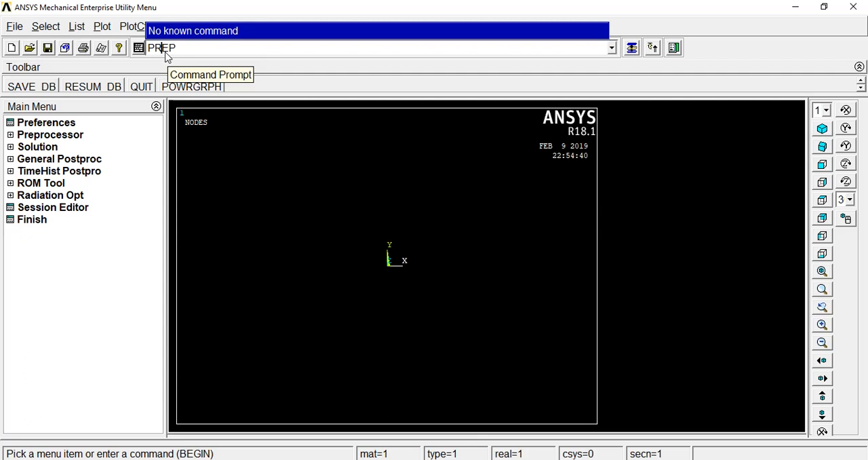
type("/PREP7")
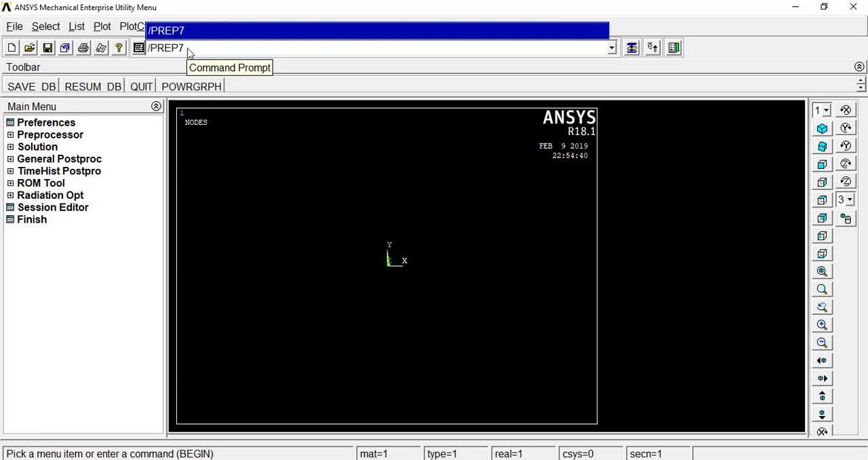
key("Return")
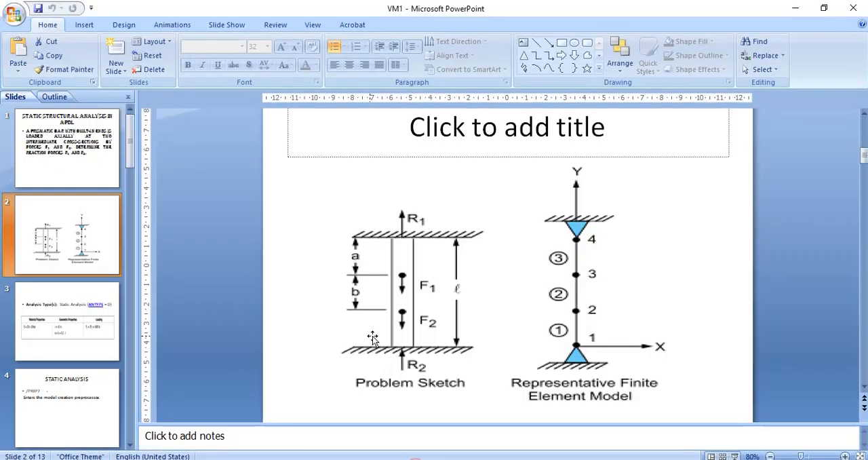
mouse_move(434, 209)
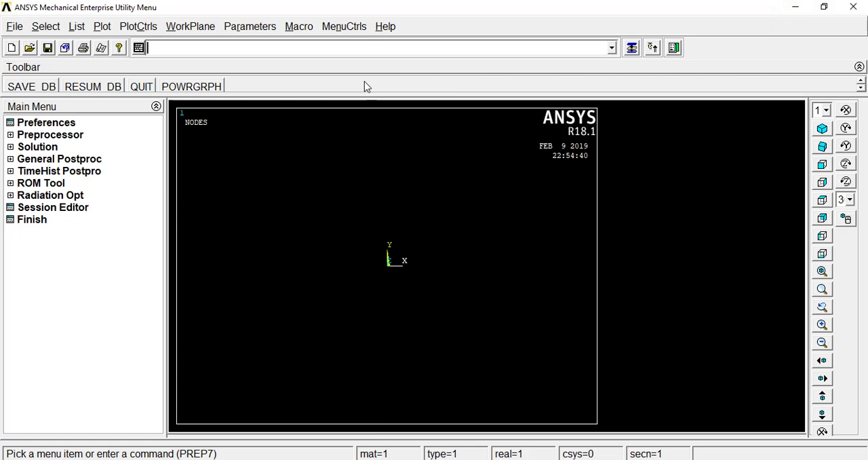
mouse_move(230, 62)
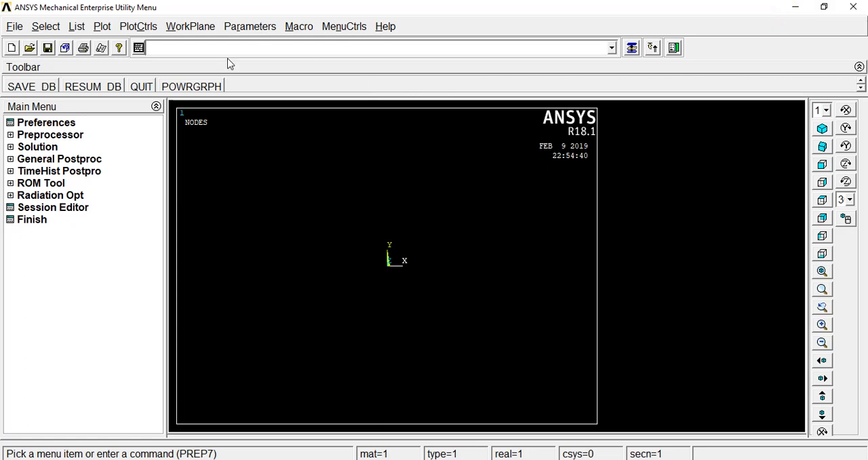
mouse_move(224, 57)
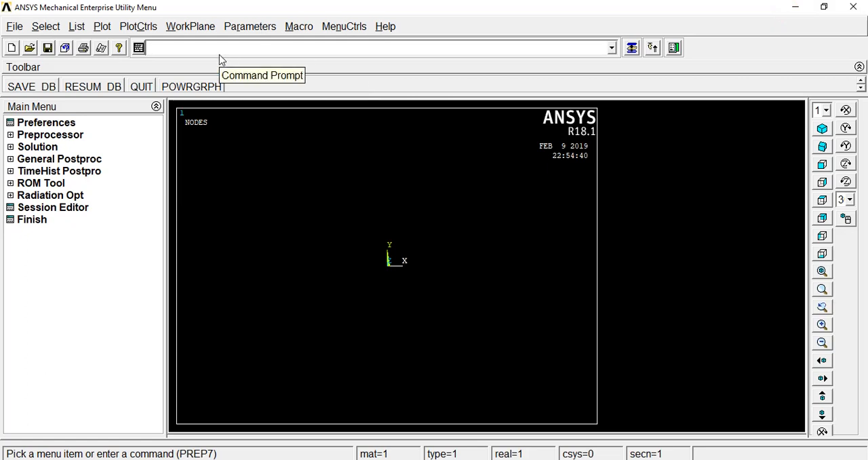
Set the analysis type to static with ANTYPE,STATIC
type("AN")
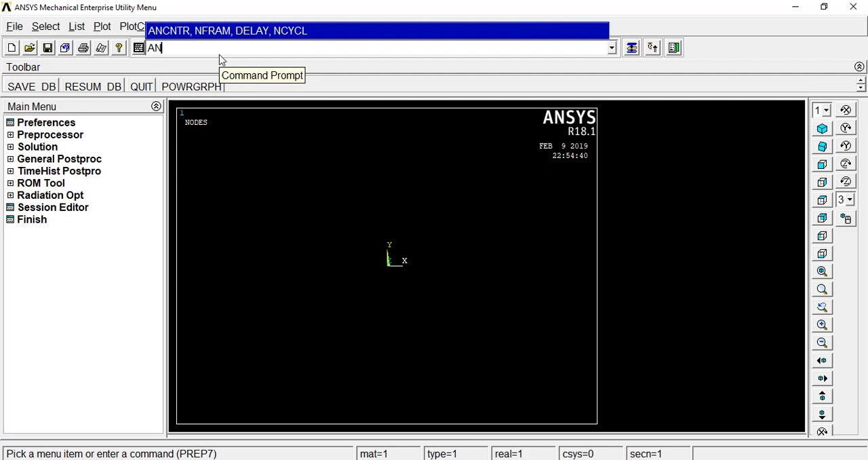
type("TYPE")
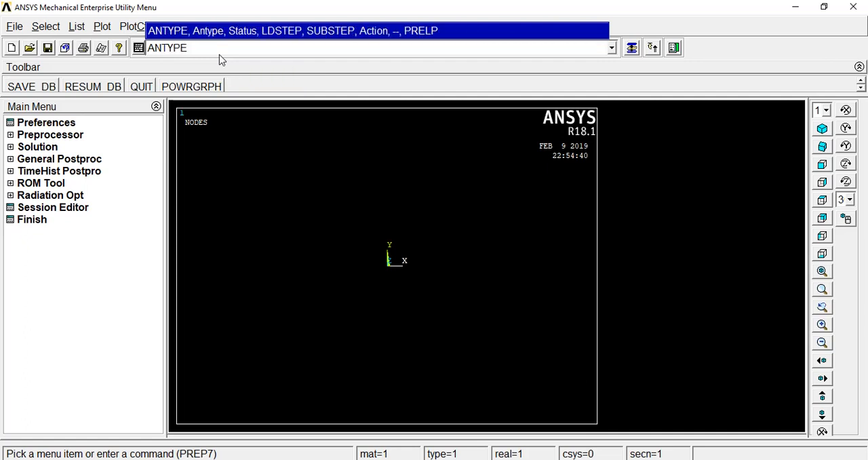
type(",STATIC")
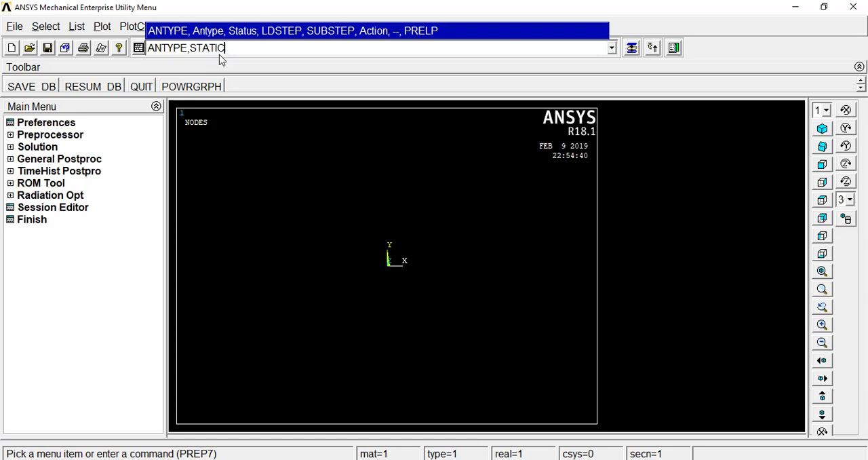
key("Return")
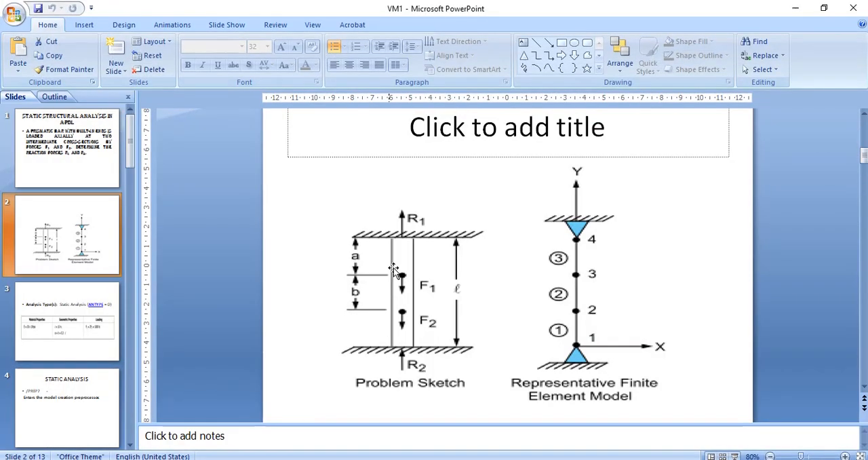
mouse_move(414, 332)
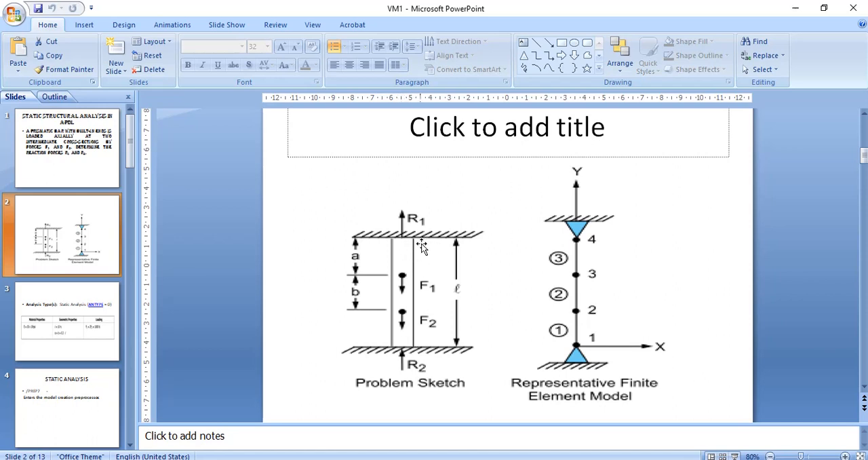
mouse_move(455, 255)
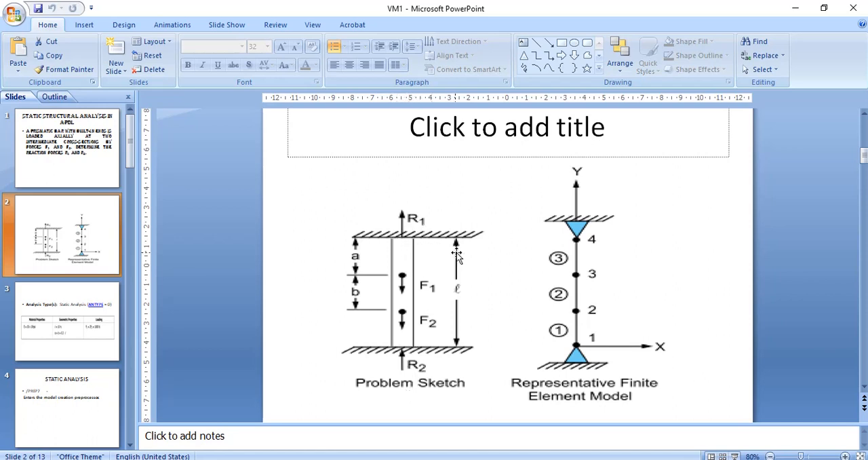
mouse_move(814, 7)
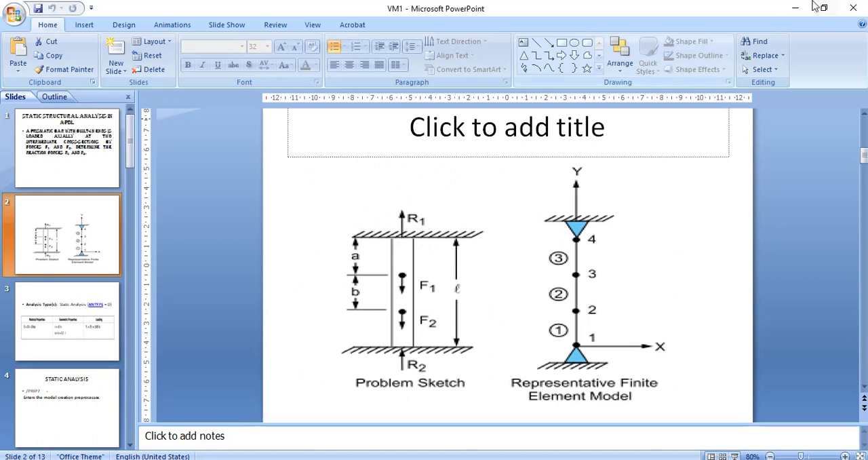
mouse_move(795, 8)
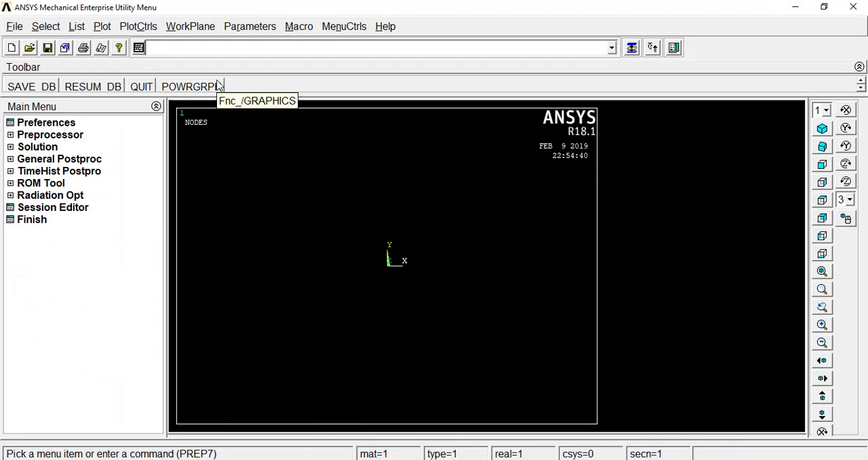
Begin the element type command ET in the command prompt
type("ET")
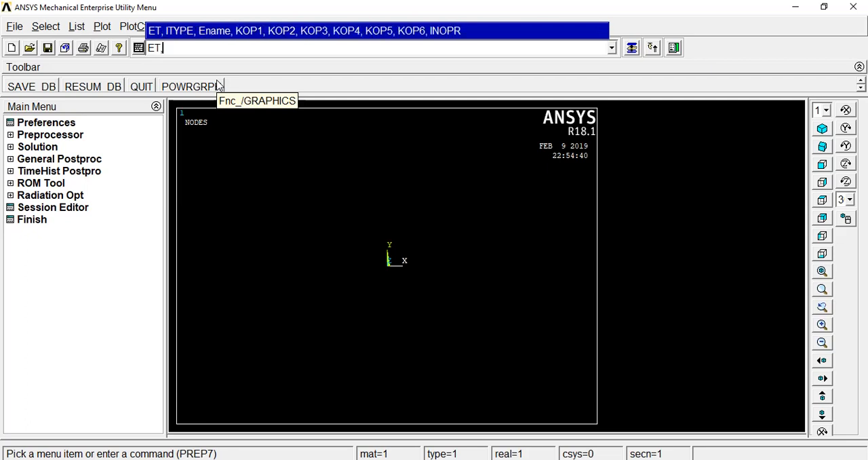
Define element type 1 as LINK180 with ET,1,LINK180
type(",1")
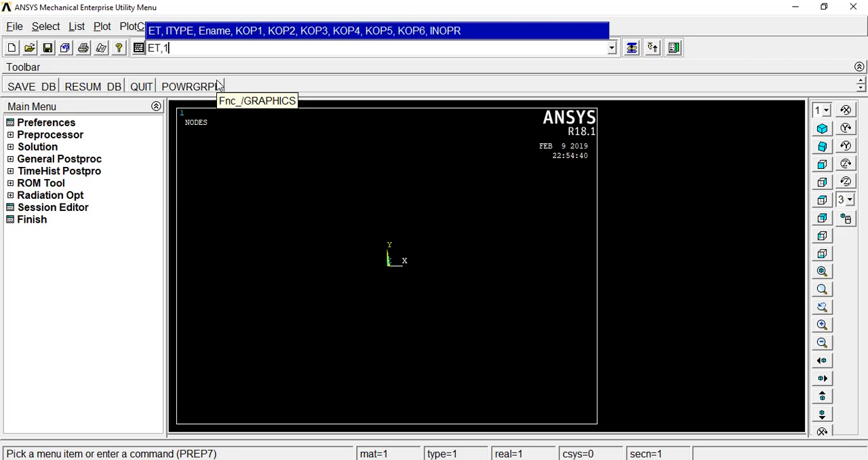
type(",")
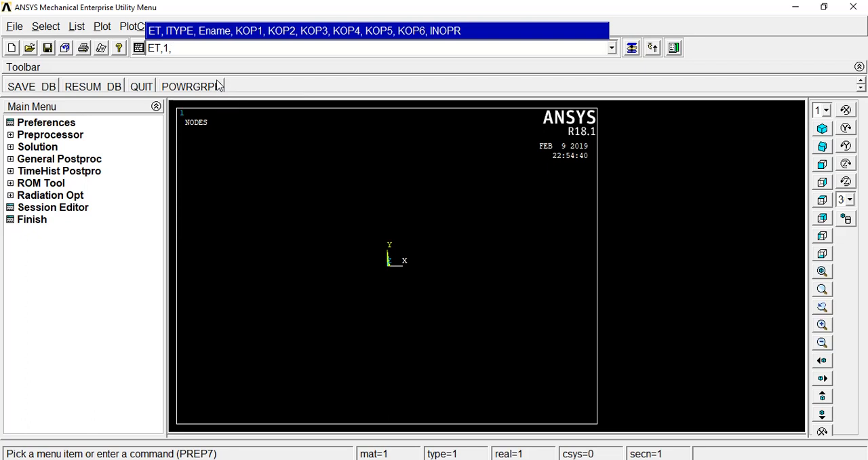
type("LINK")
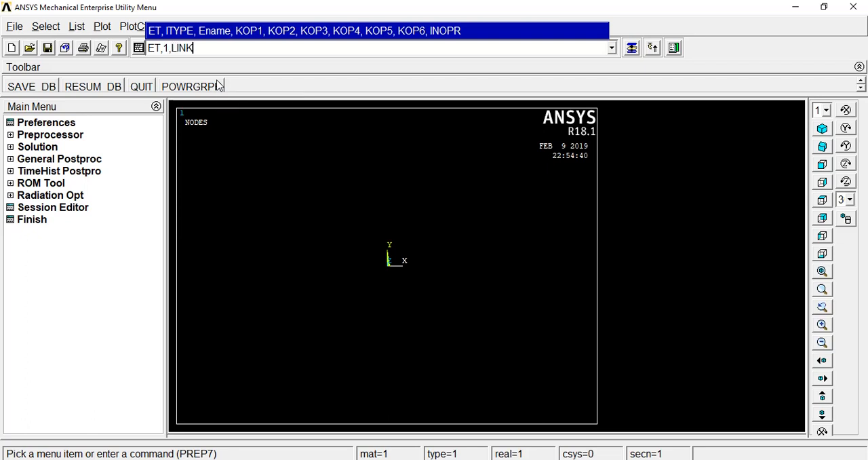
type("180")
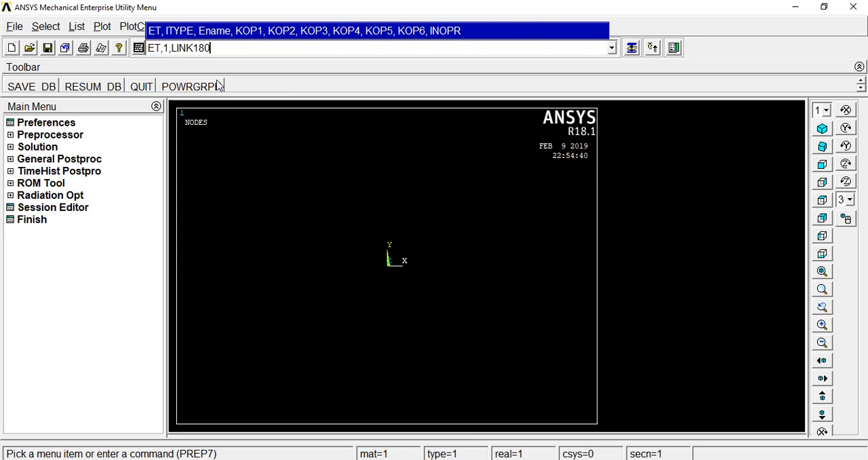
key("Return")
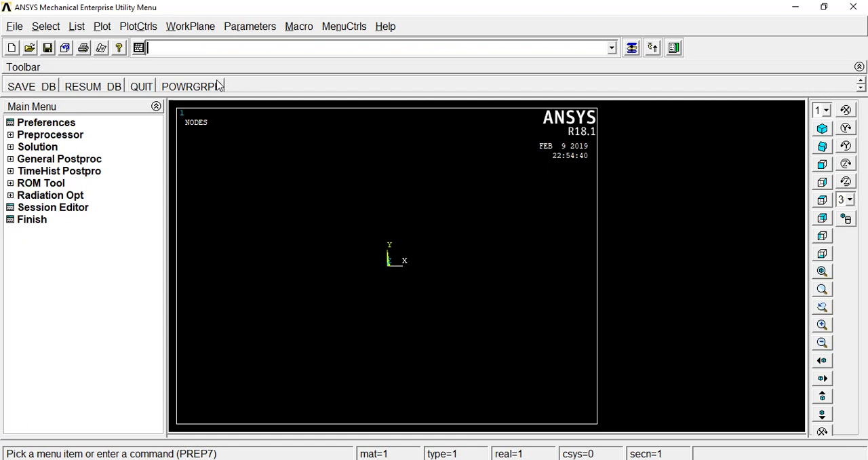
Define section 1 as a link section with SECTYPE,1,LINK
type("SECTYPE")
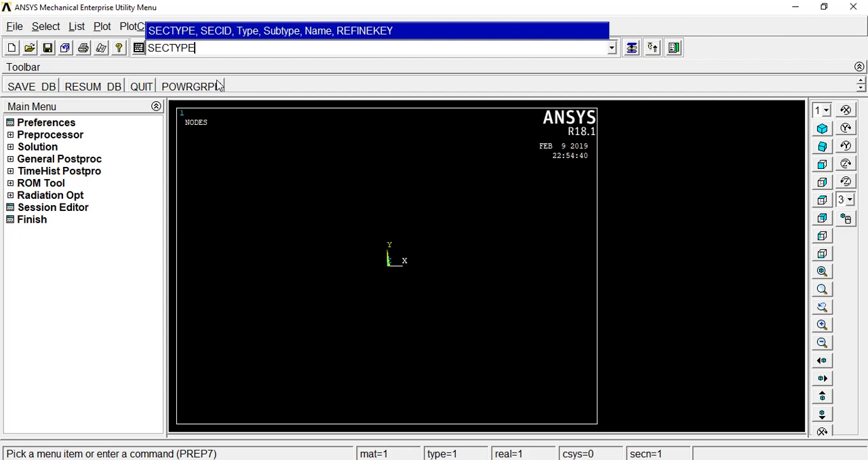
type(",1")
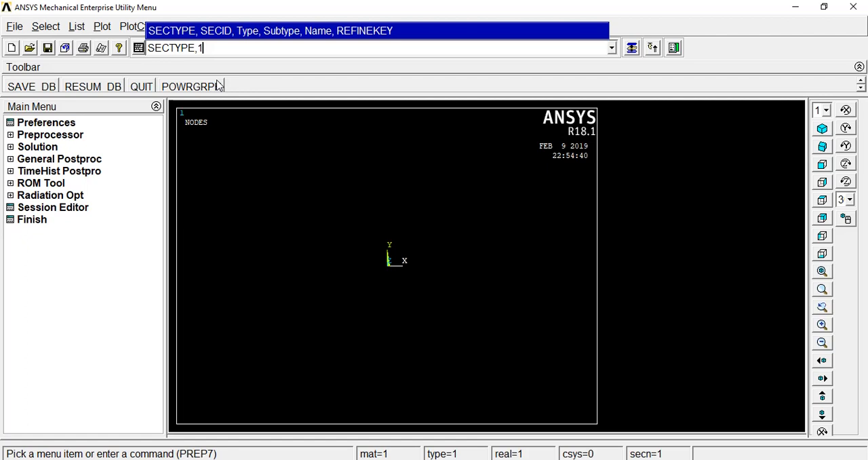
type(",LIN")
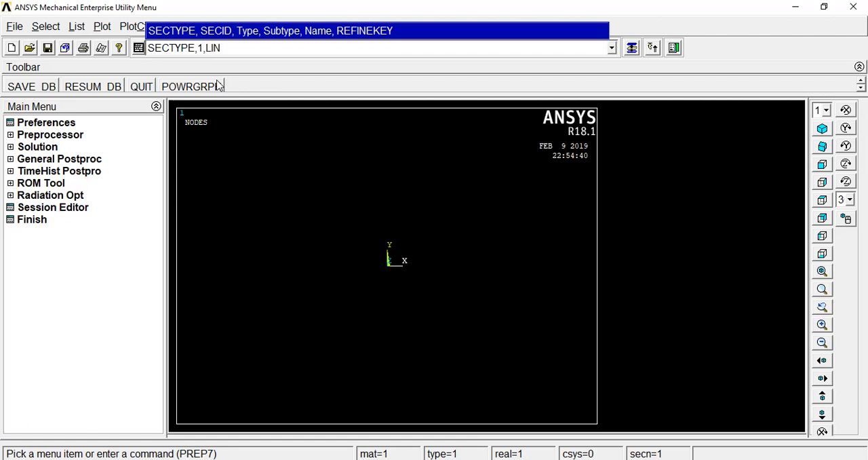
type("K")
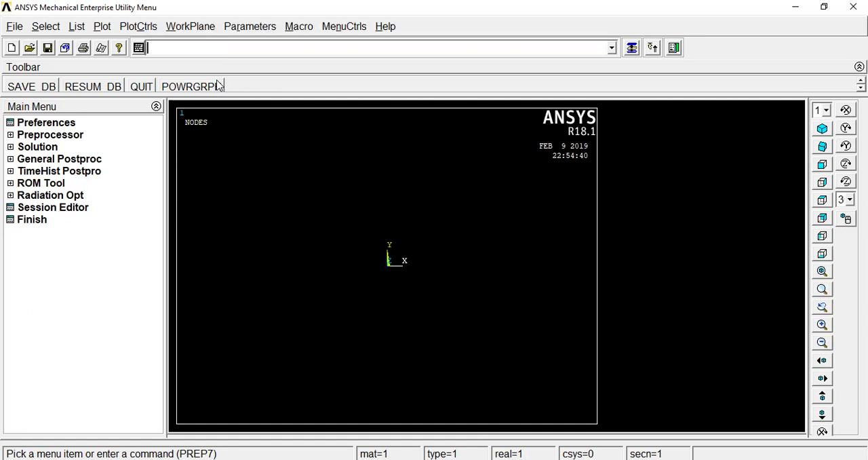
Begin the section data command SECDATA,1 for section 1
type("SEC")
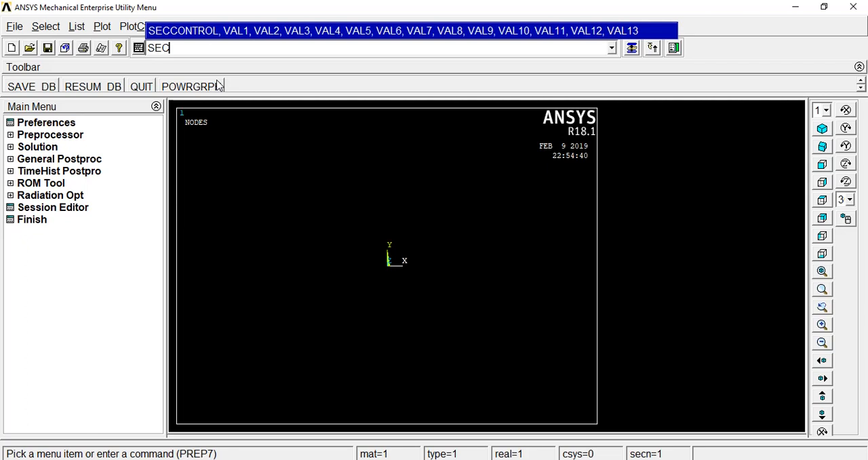
type("DATA")
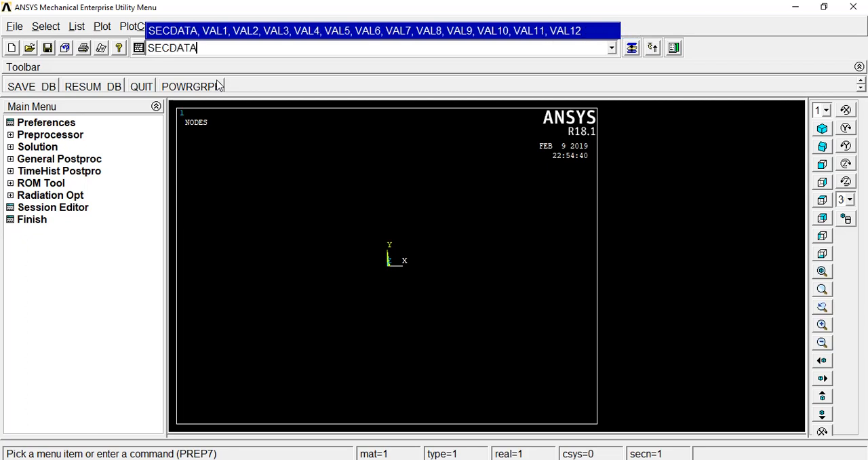
type(",")
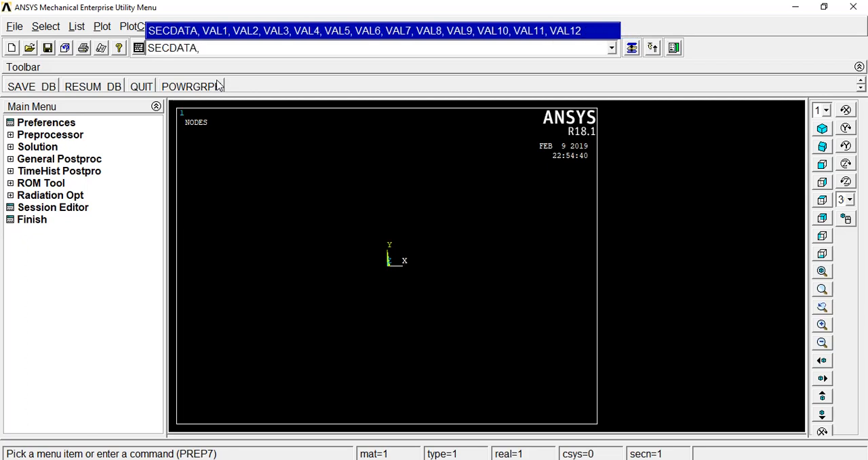
type("1")
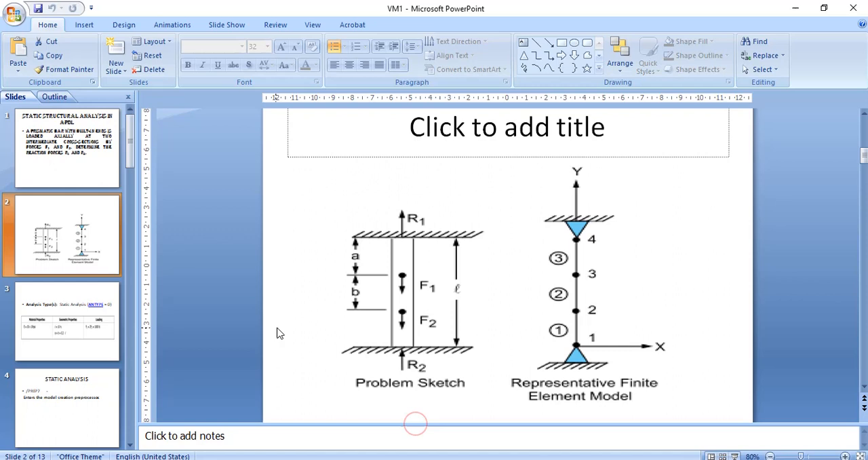
Show slide 3 with the material, geometric and loading properties table
left_click(66, 320)
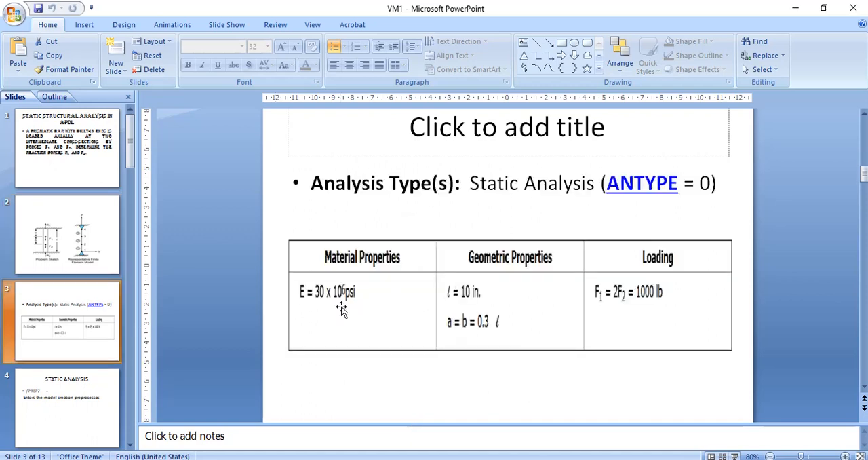
mouse_move(790, 31)
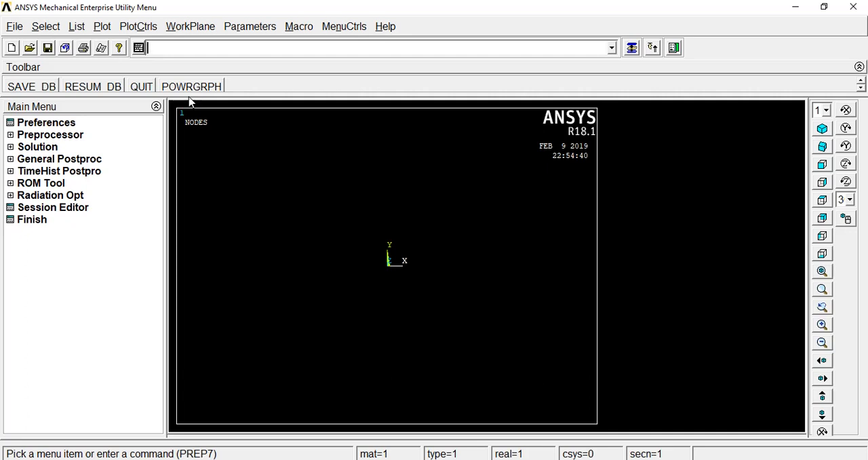
mouse_move(190, 57)
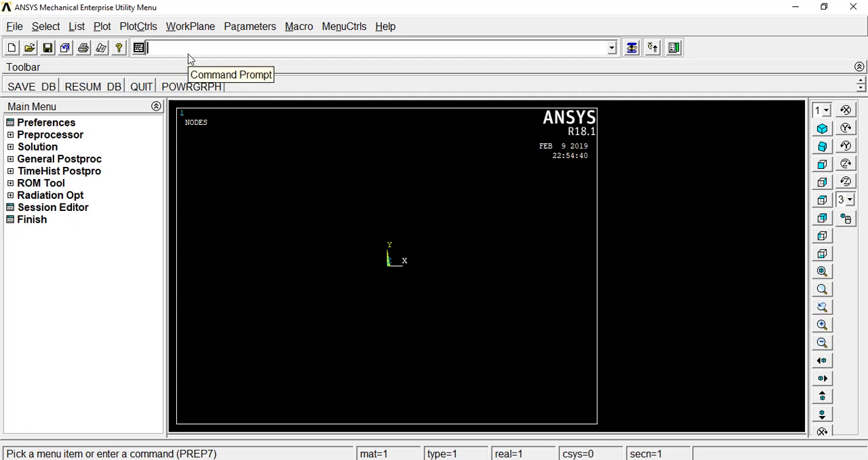
Give material 1 an elastic modulus EX of 30E6 with MP,EX,1,30E6
type("MP")
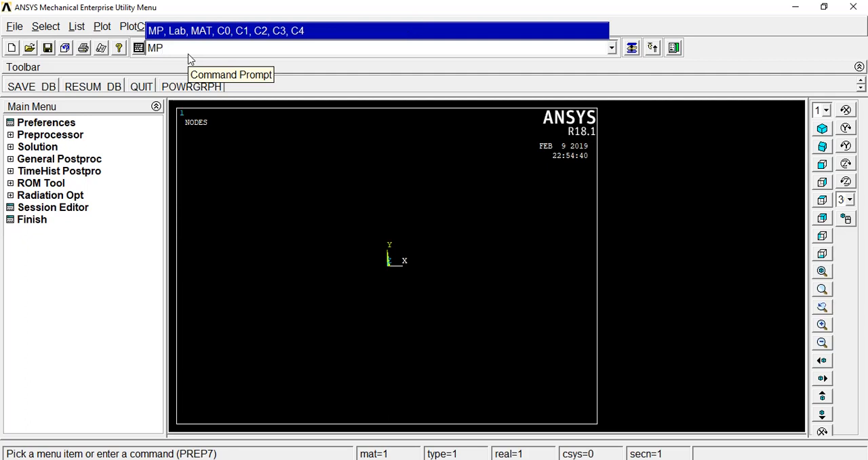
type(",EX")
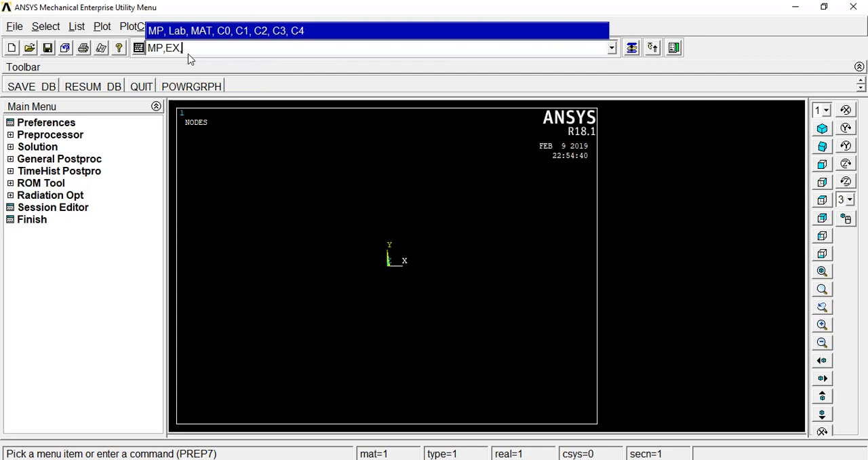
type("1")
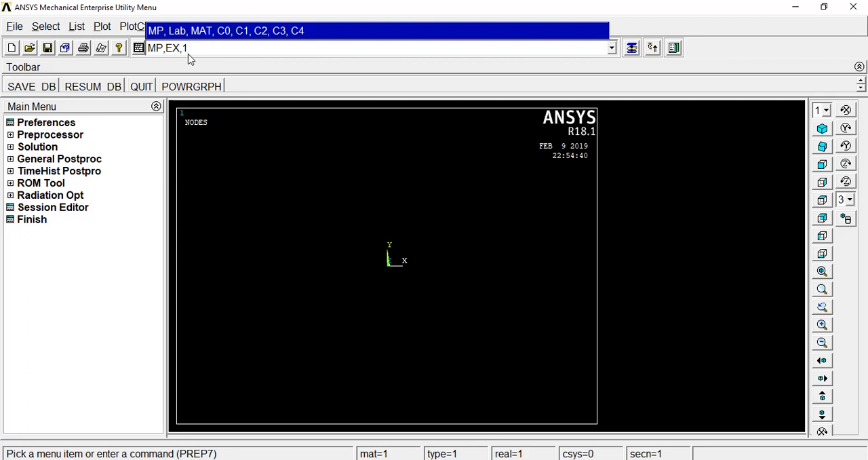
type("30")
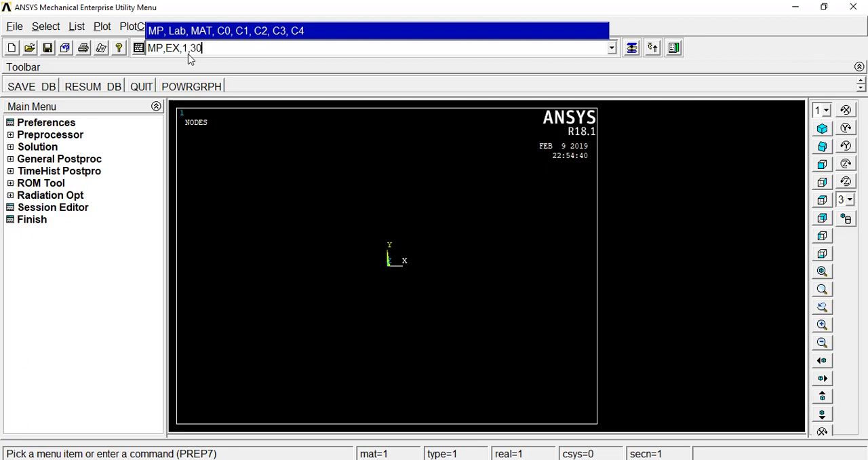
type("E6")
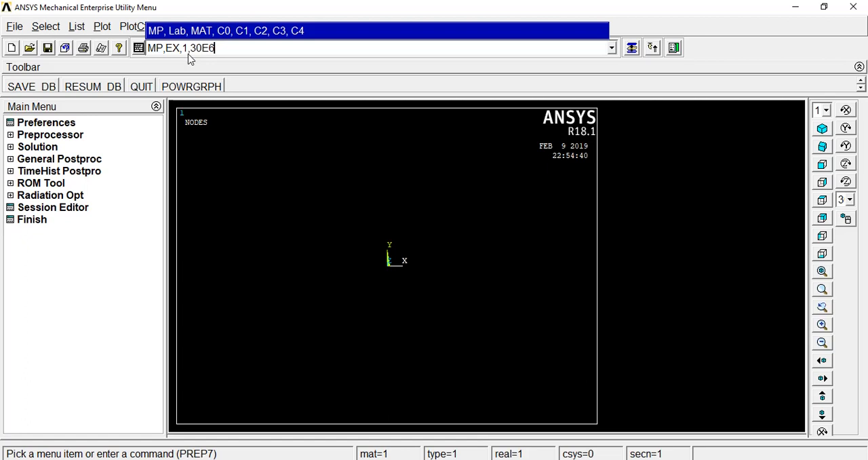
key("Return")
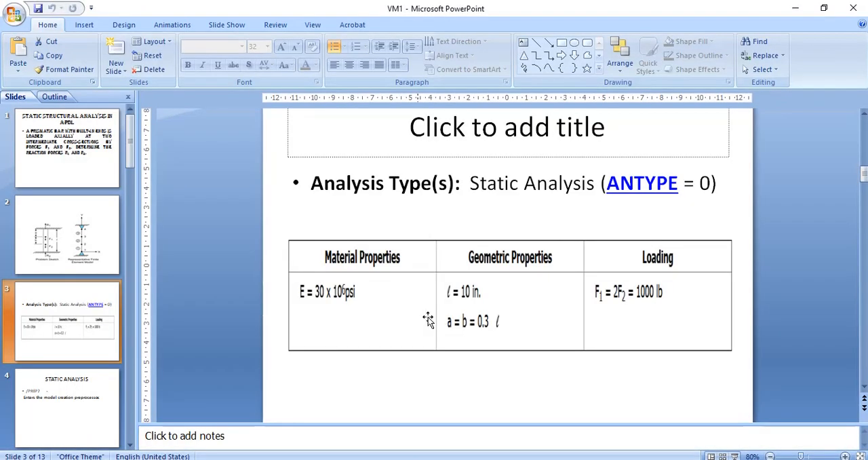
View slide 2 with the problem sketch and four-node finite element model
left_click(67, 233)
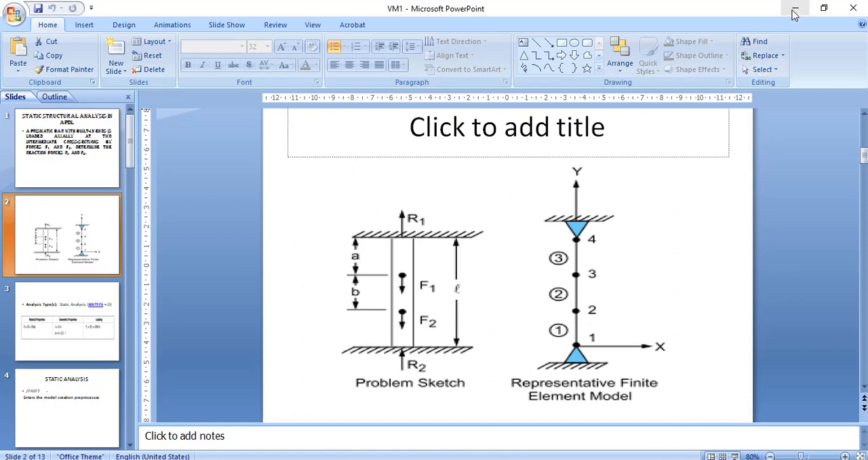
mouse_move(780, 14)
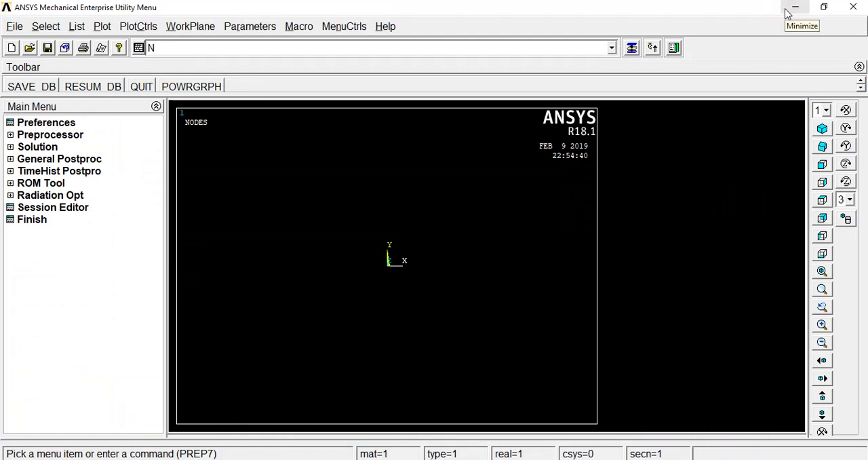
Create node 2 at (0, 4, 0) with the N,2,0,4,0 command
type(",1")
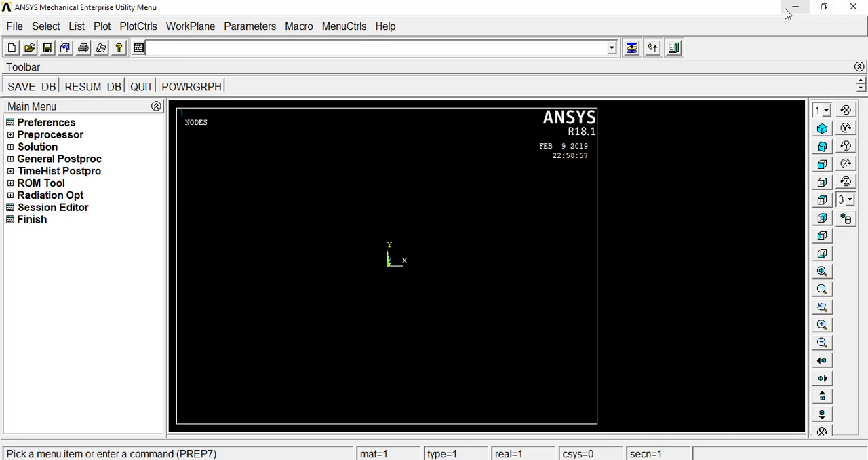
type("N")
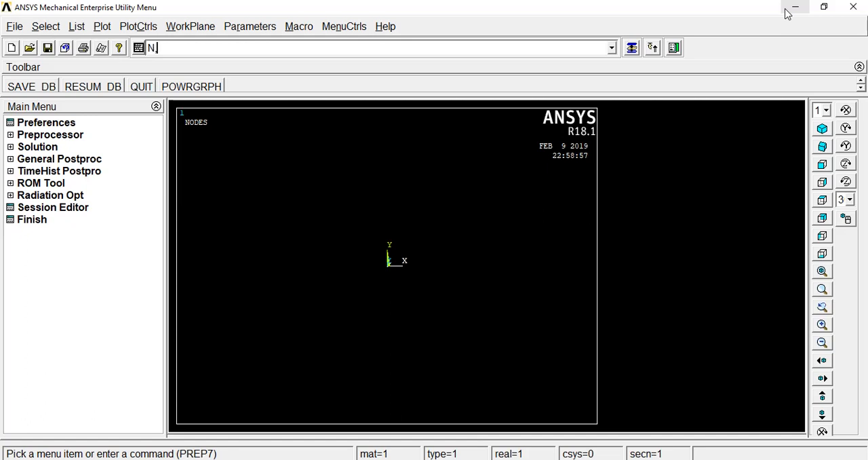
type(",2")
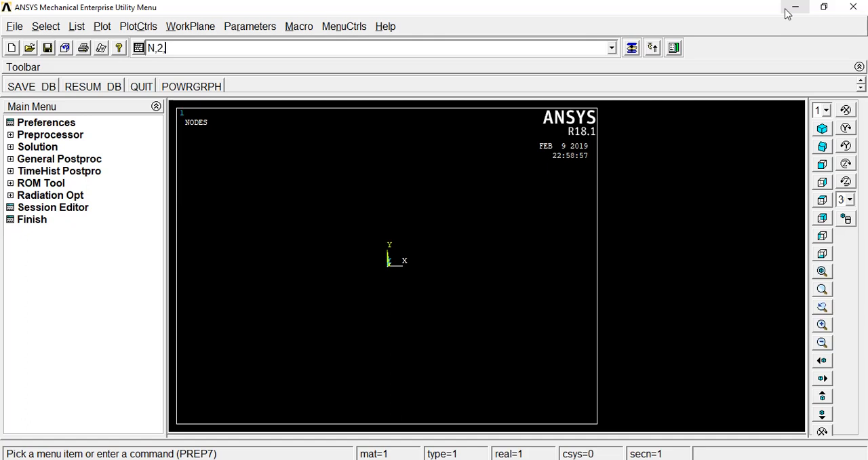
type("0")
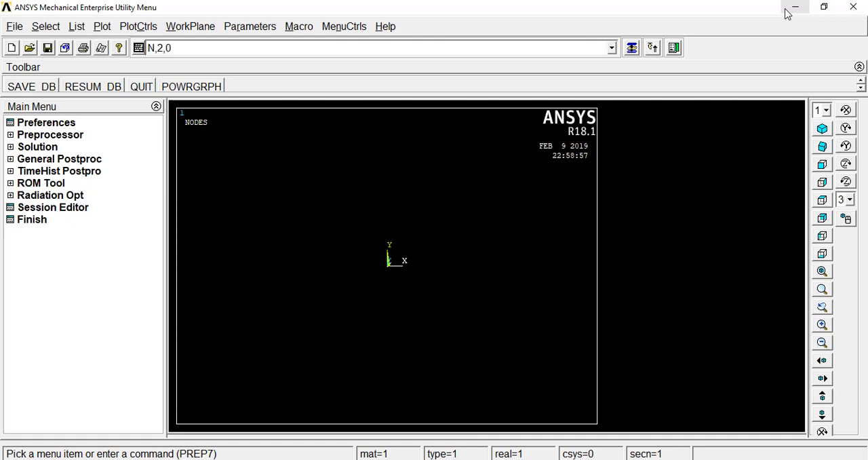
type("4")
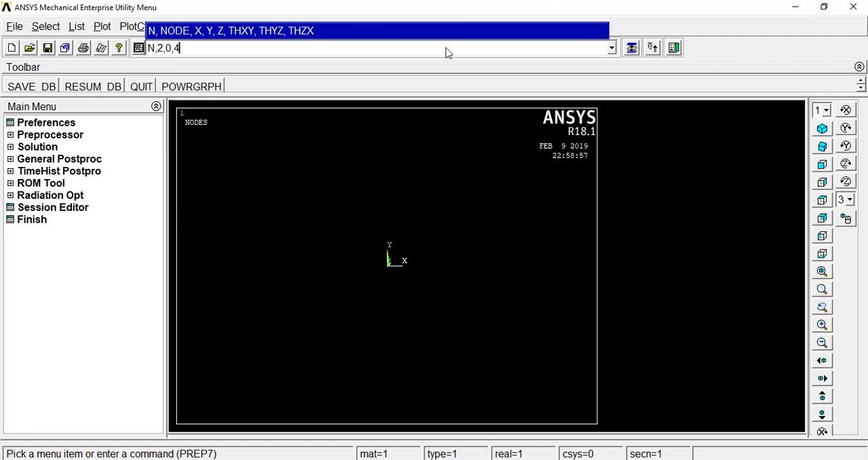
mouse_move(175, 51)
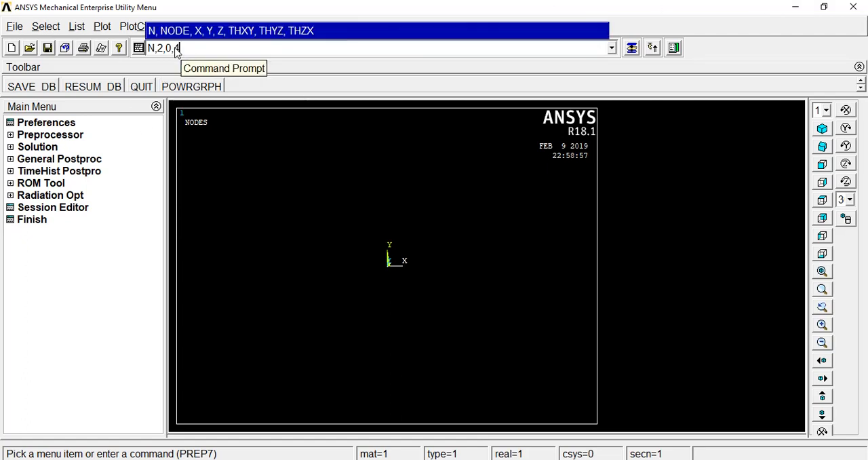
mouse_move(188, 53)
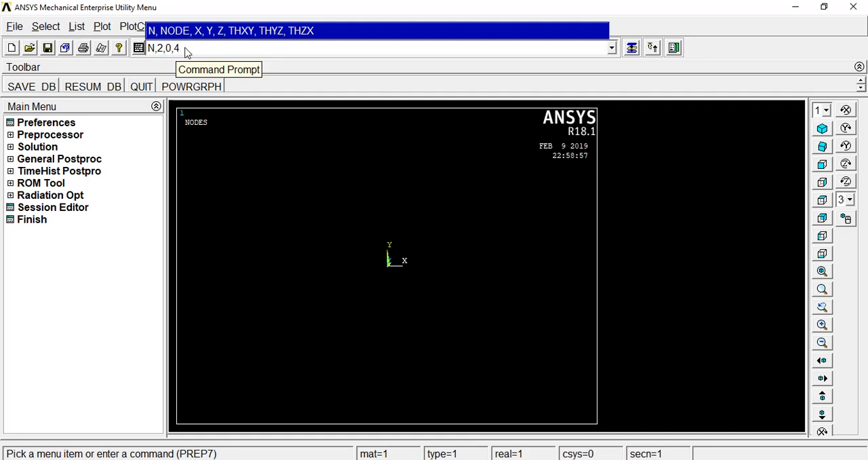
mouse_move(184, 53)
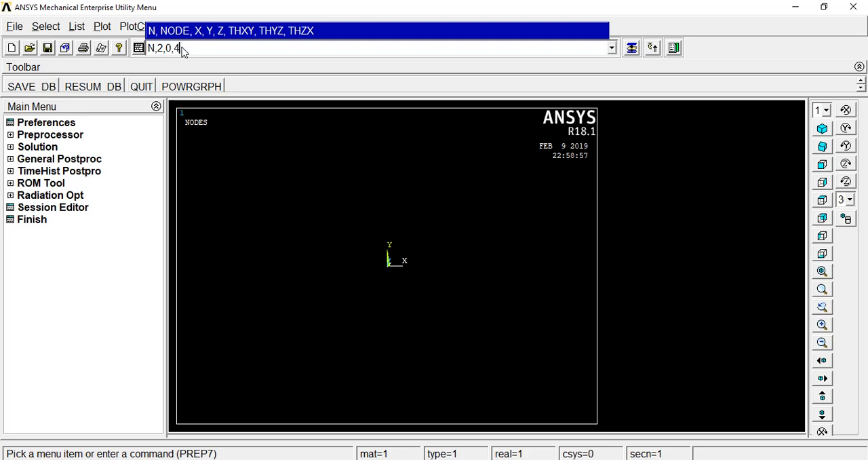
type("0")
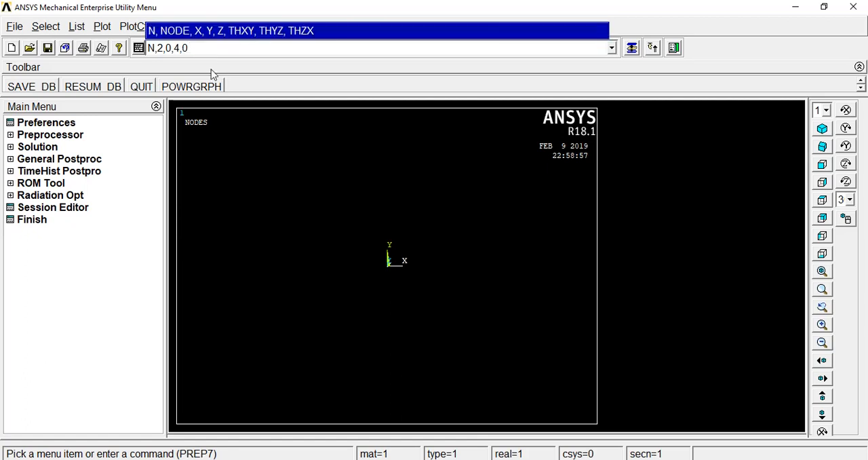
key("Return")
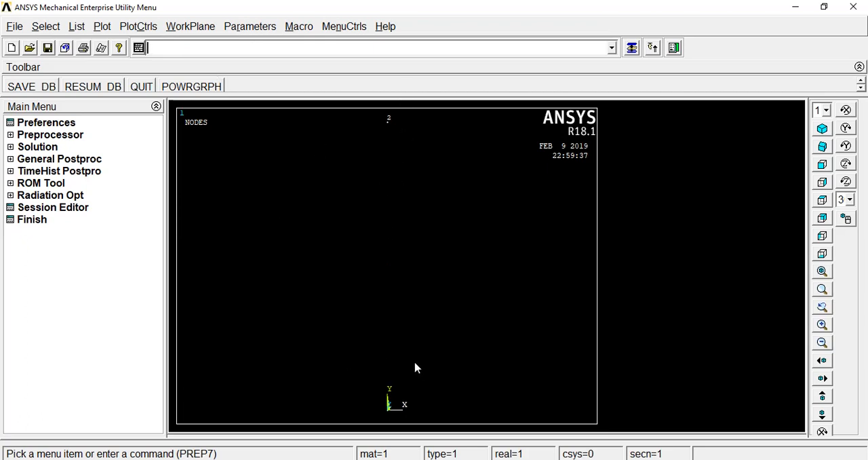
mouse_move(187, 56)
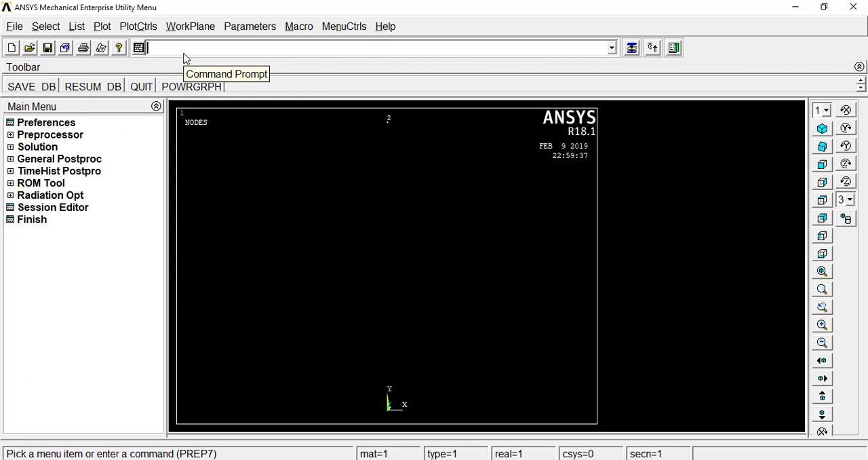
Create node 3 at (0, 7, 0) above node 2 with N,3,0,7
type("N")
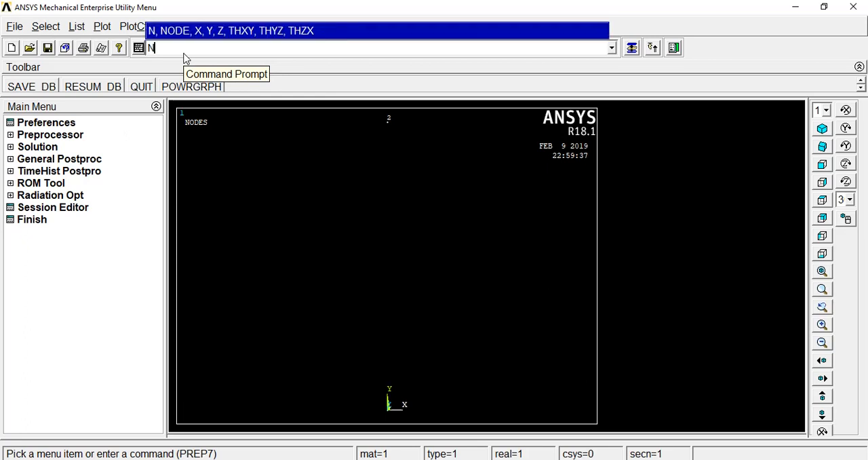
type(",")
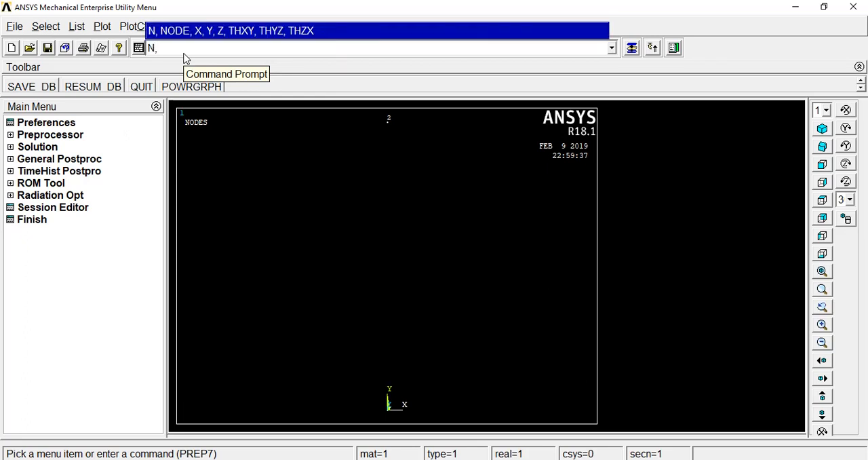
type("3")
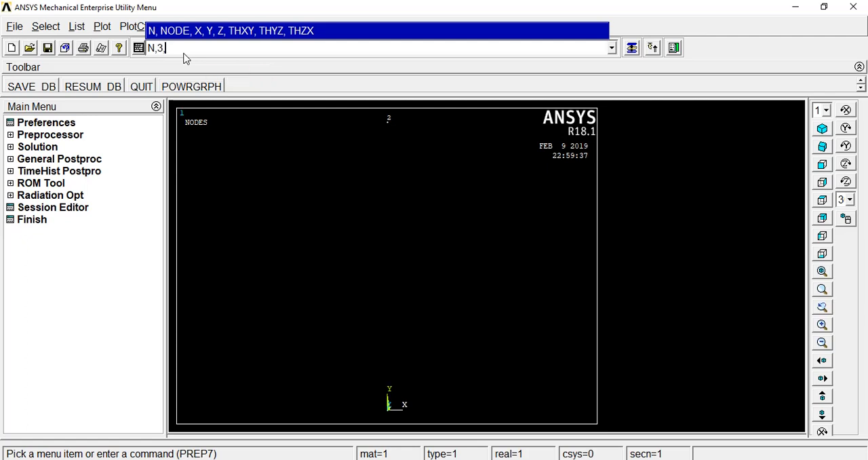
type("0")
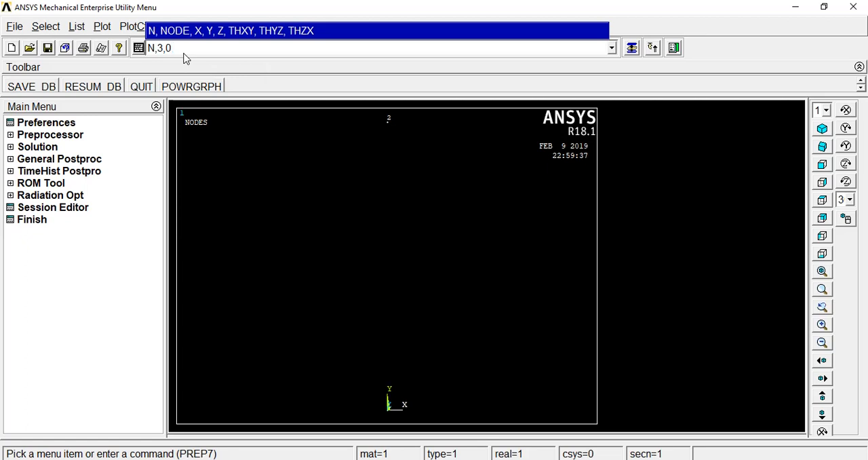
type(",")
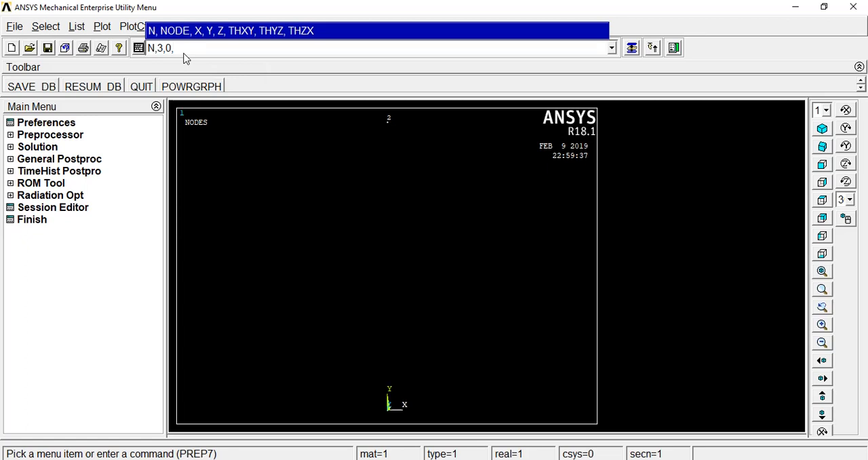
type("7")
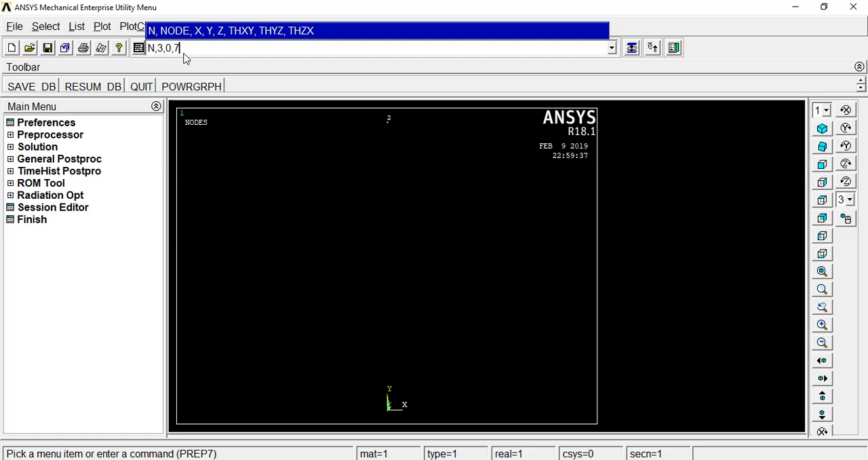
key("Return")
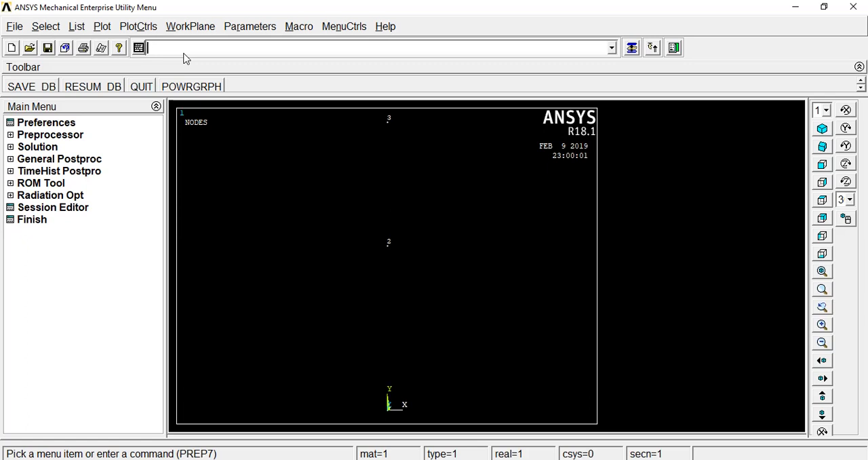
Create node 4 at (0, 10, 0) at the top of the bar with N,4,0,10
type("N,")
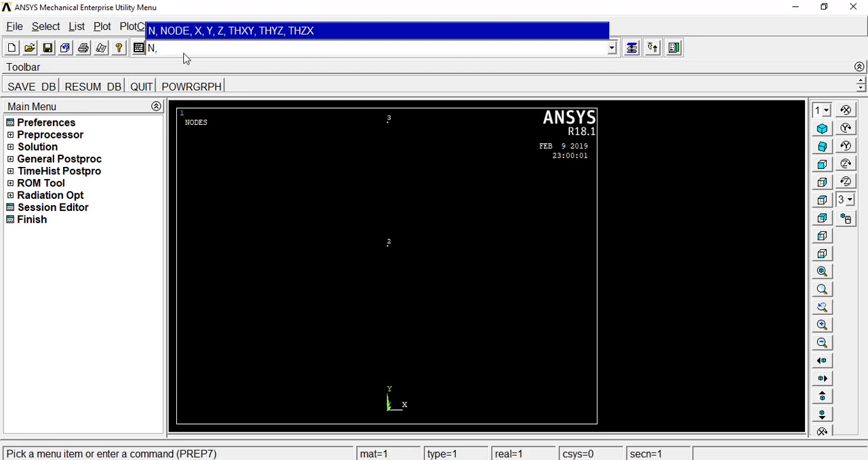
type("4")
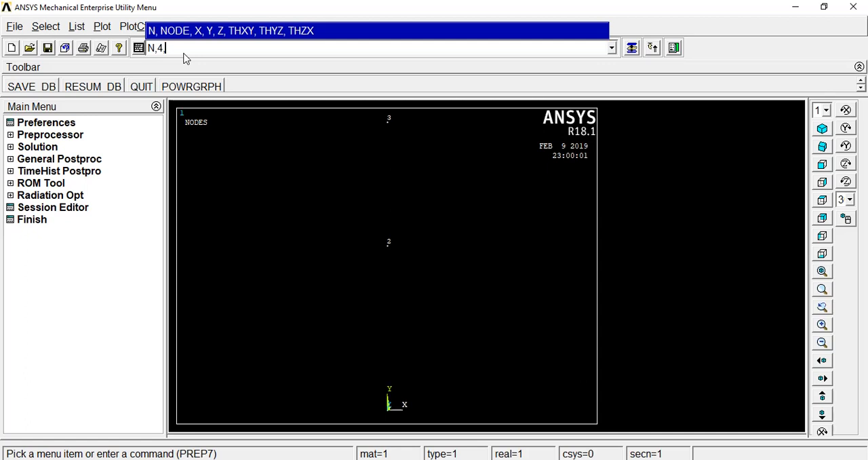
type(",")
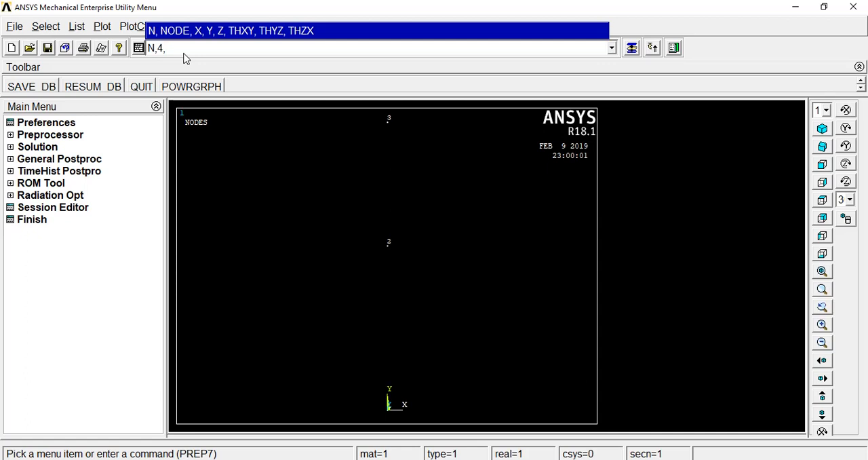
type("0")
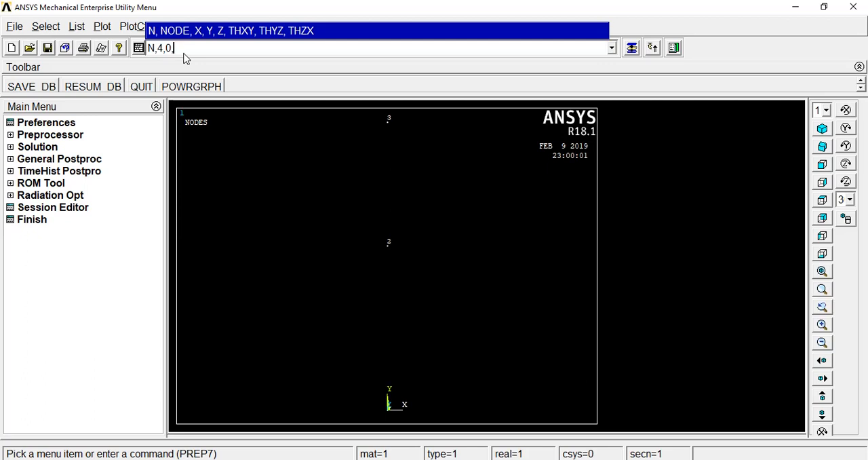
type("10")
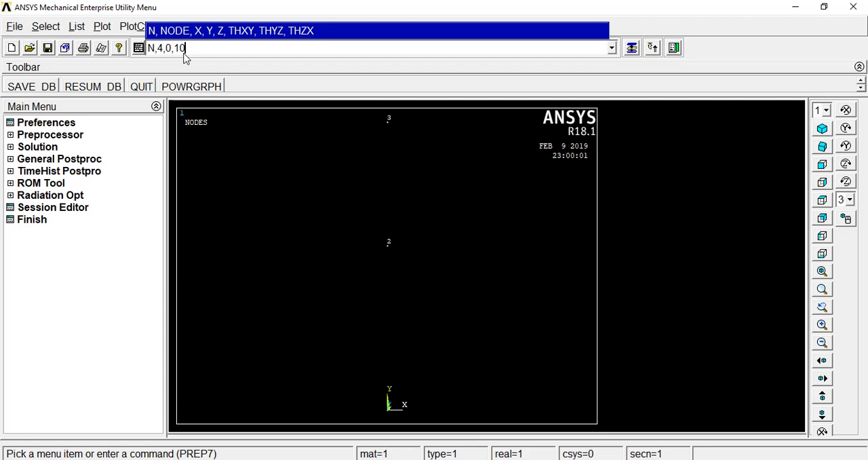
key("Return")
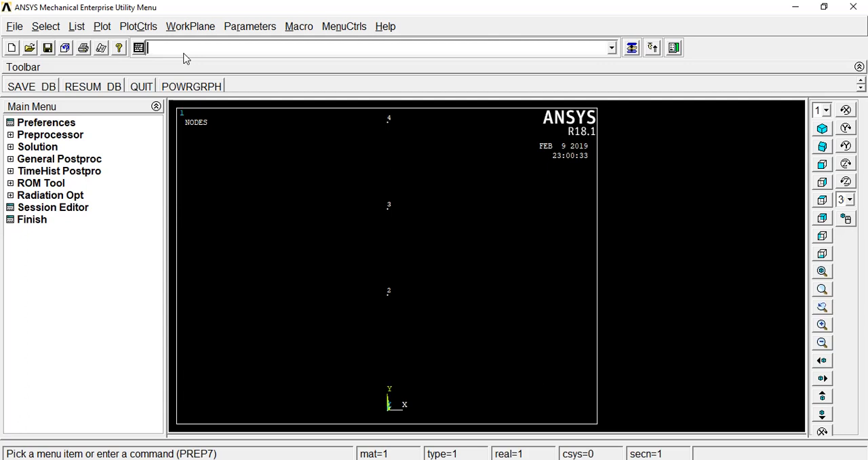
mouse_move(380, 344)
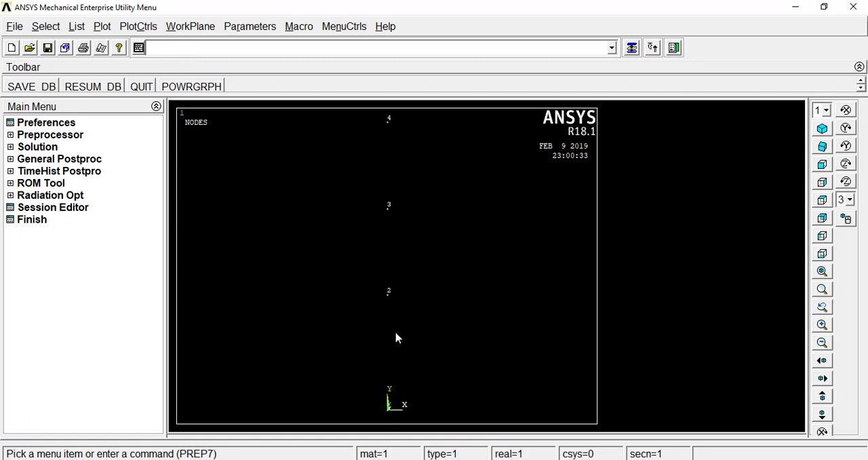
mouse_move(388, 156)
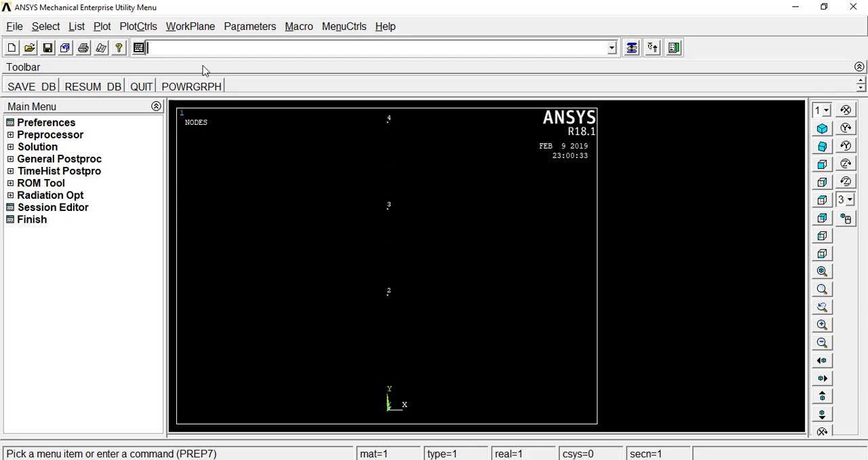
Create link elements joining nodes 1–2 and nodes 3–4 with E,1,2 and E,3,4
type("E")
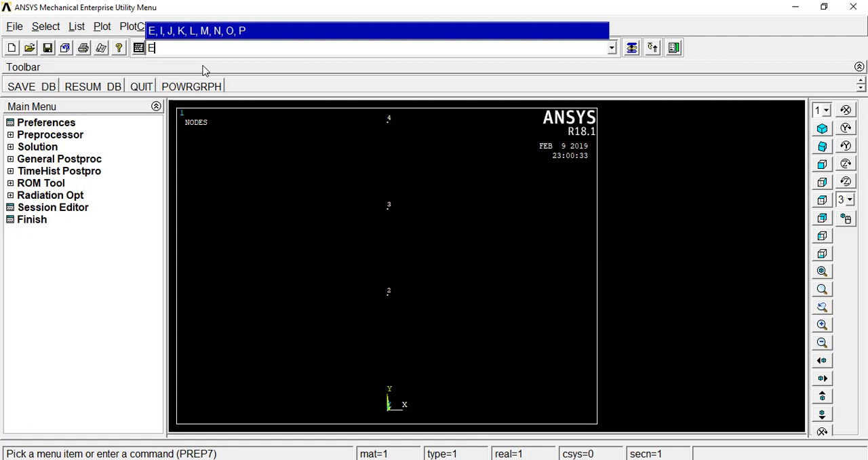
type(",1")
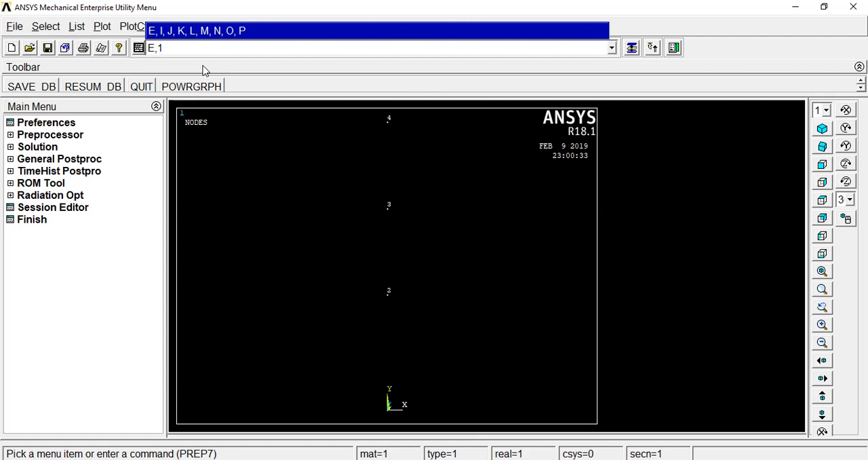
type(",2")
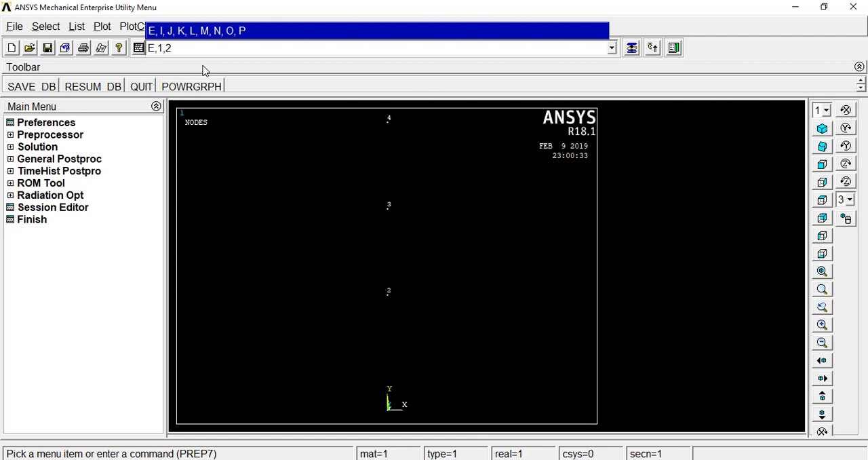
key("Return")
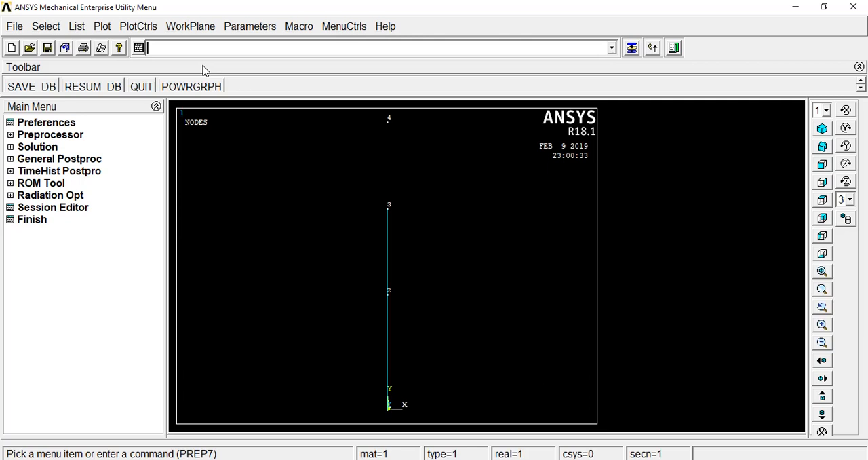
type("E,")
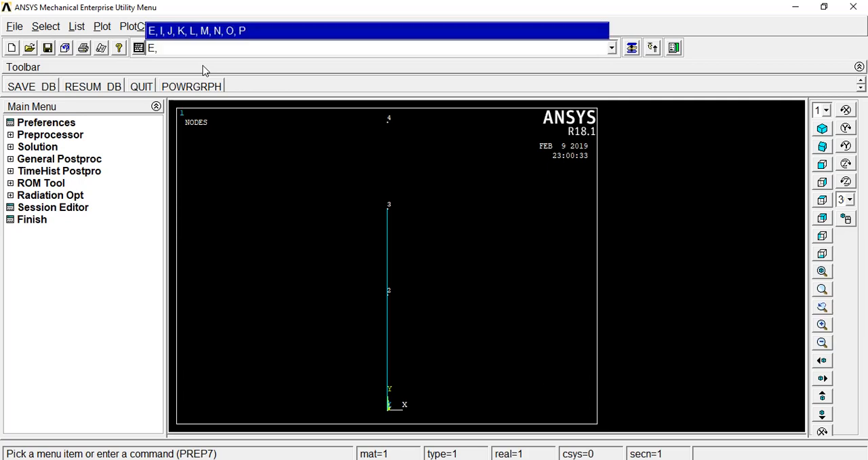
type("3,4")
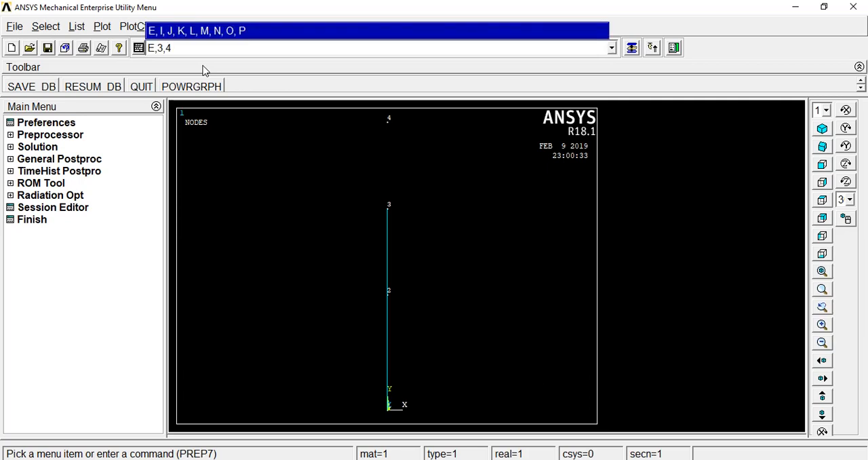
key("Return")
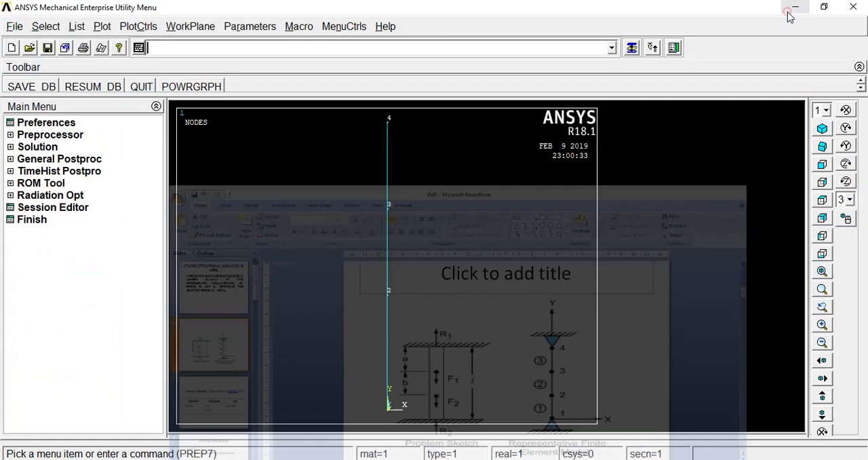
Constrain all degrees of freedom at nodes 1 and 4 with D,1,ALL,0,0,4,3
left_click(793, 8)
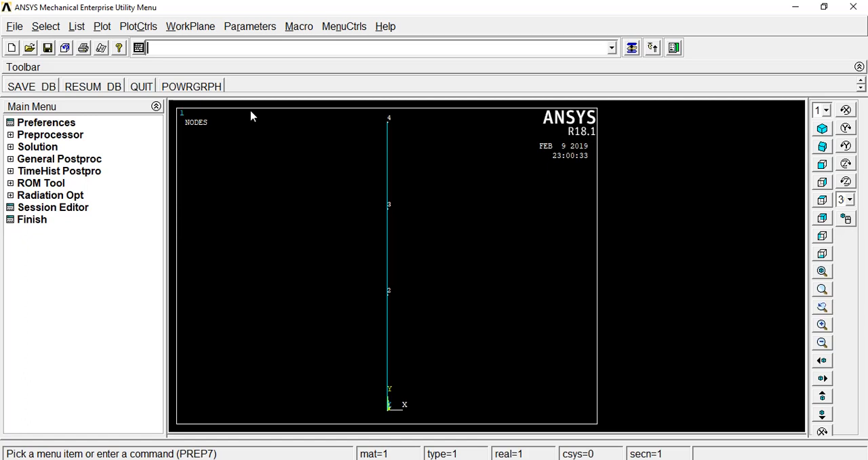
type("D")
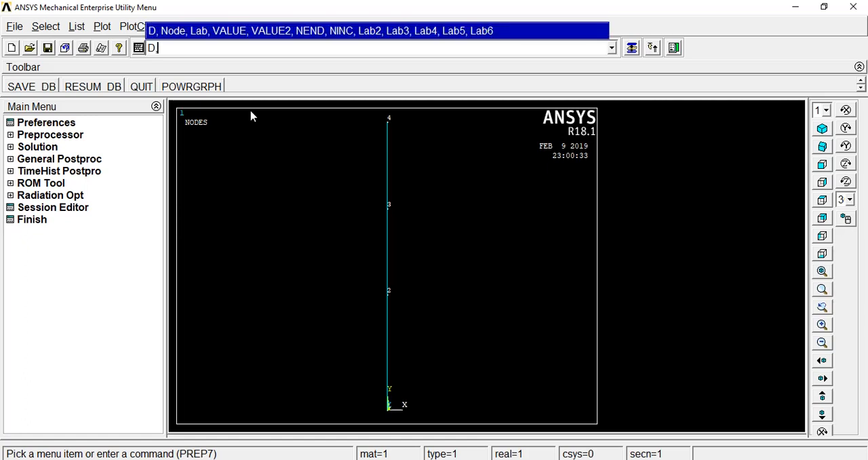
type(",1")
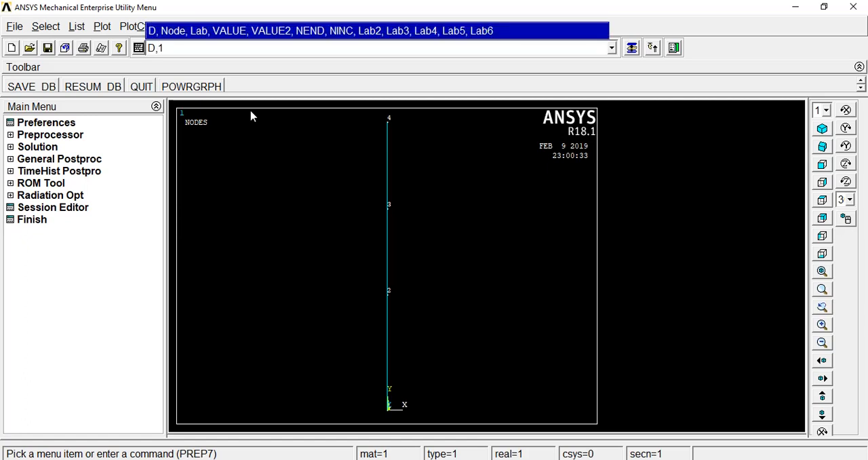
type(",A")
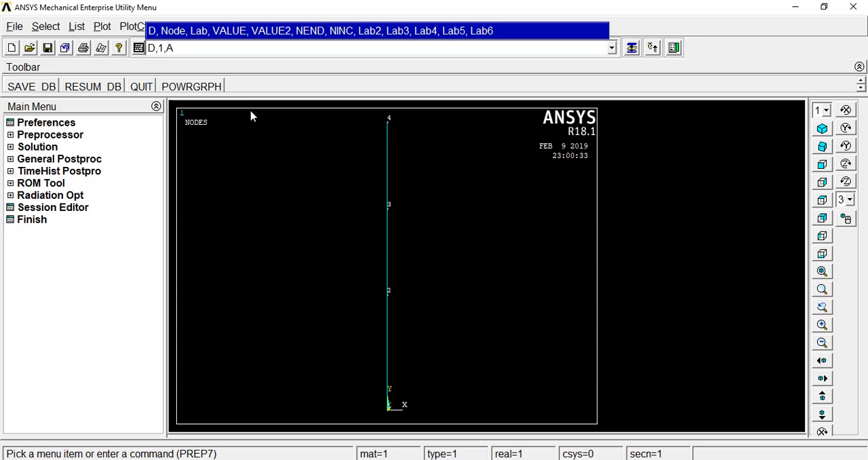
type("LL")
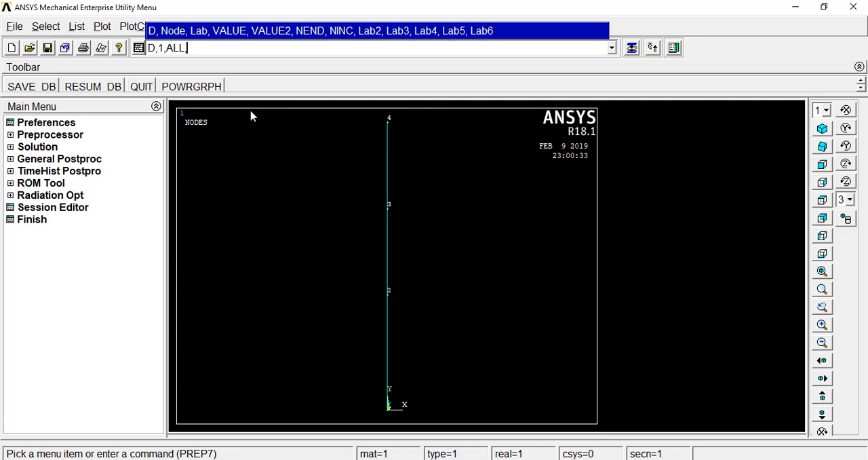
type(",0,0")
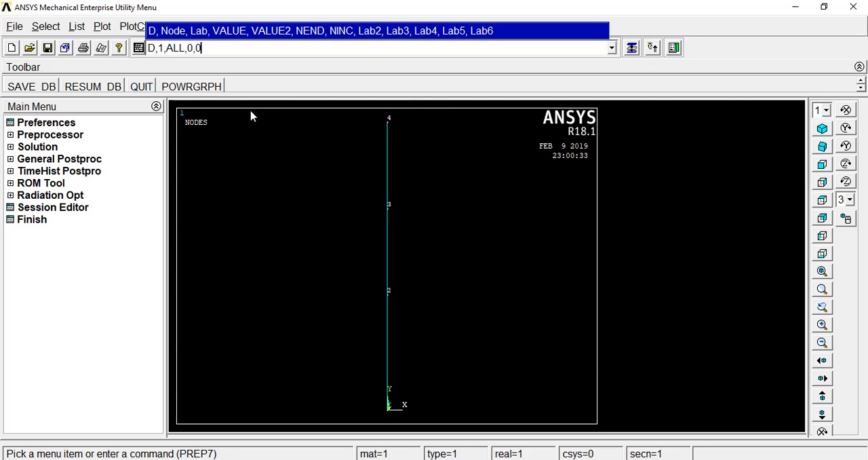
type(",")
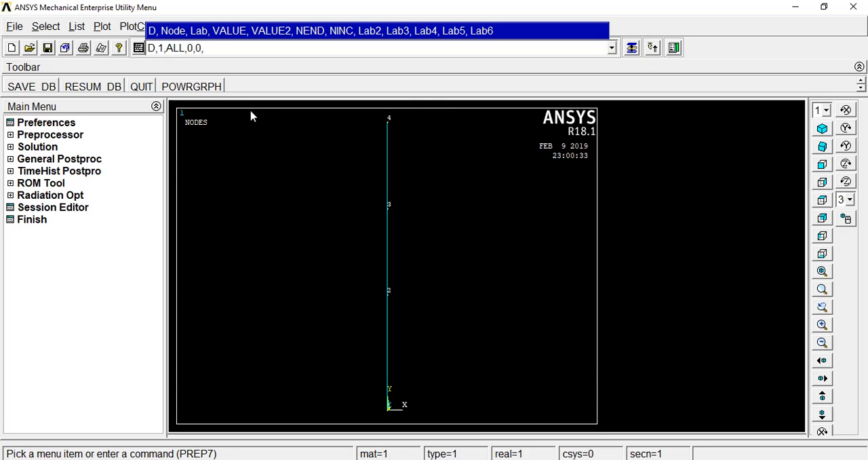
type("4")
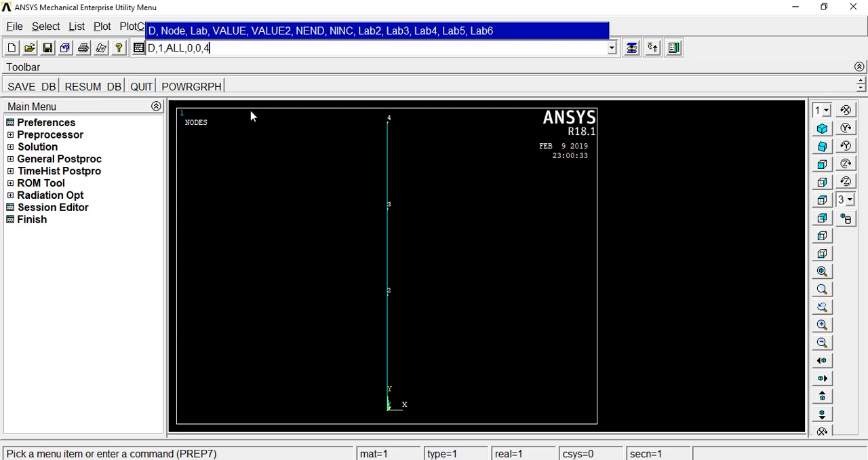
type("3")
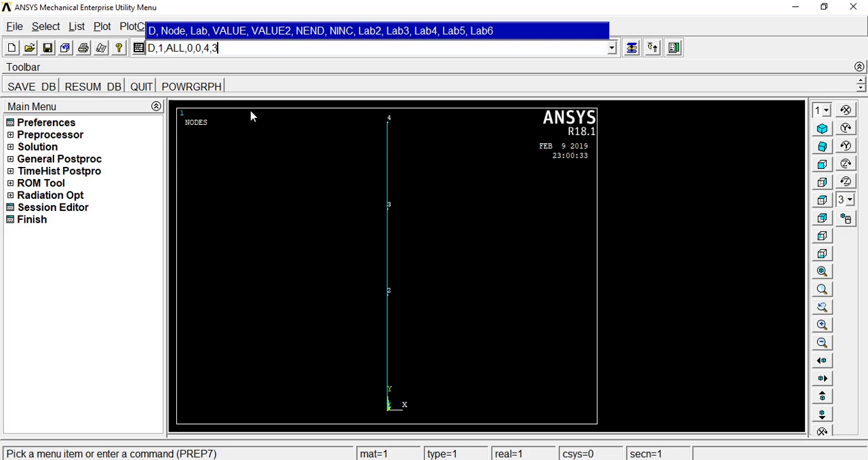
mouse_move(182, 65)
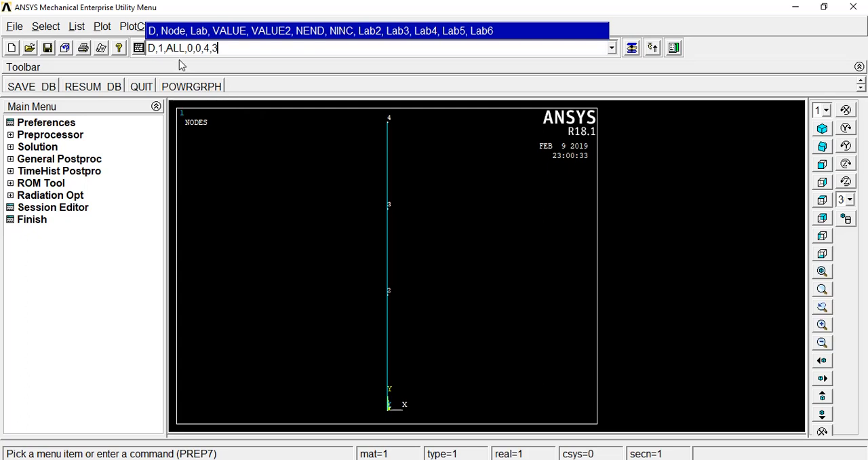
mouse_move(390, 163)
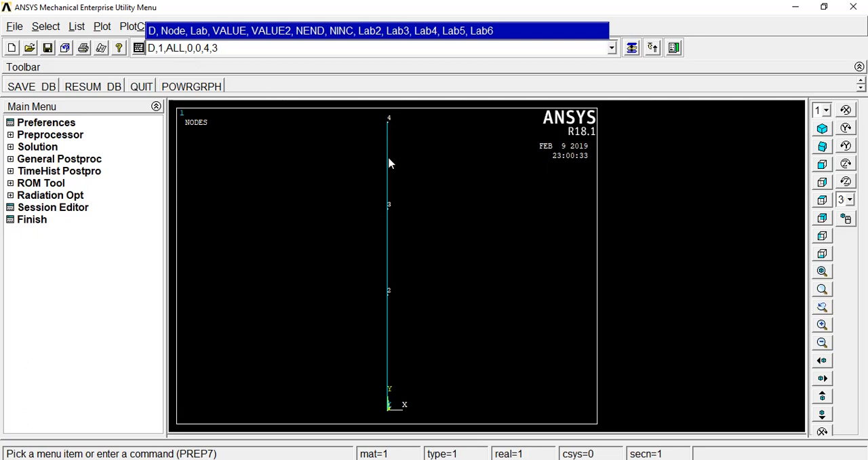
mouse_move(257, 48)
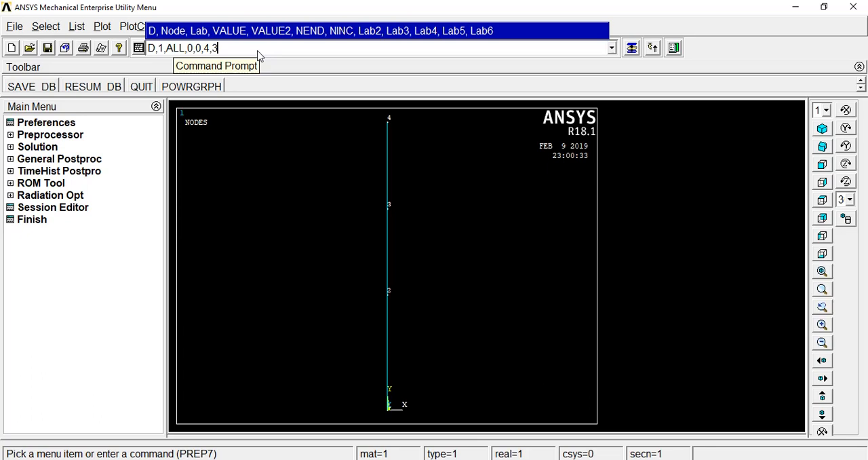
mouse_move(244, 52)
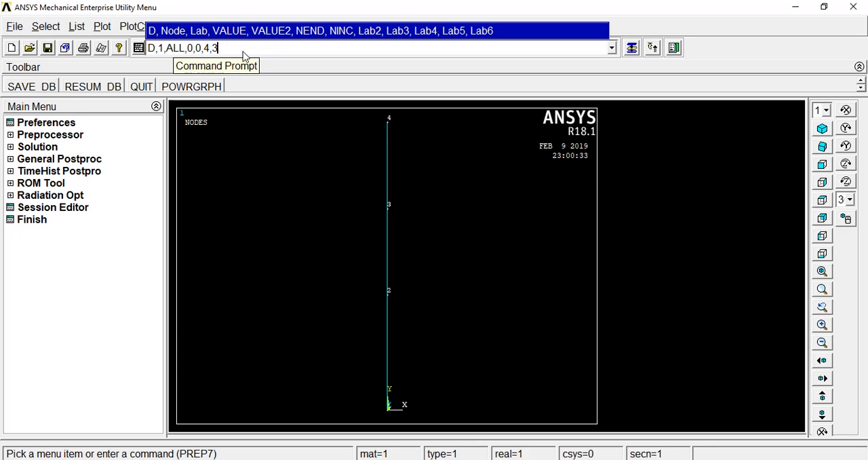
key("Return")
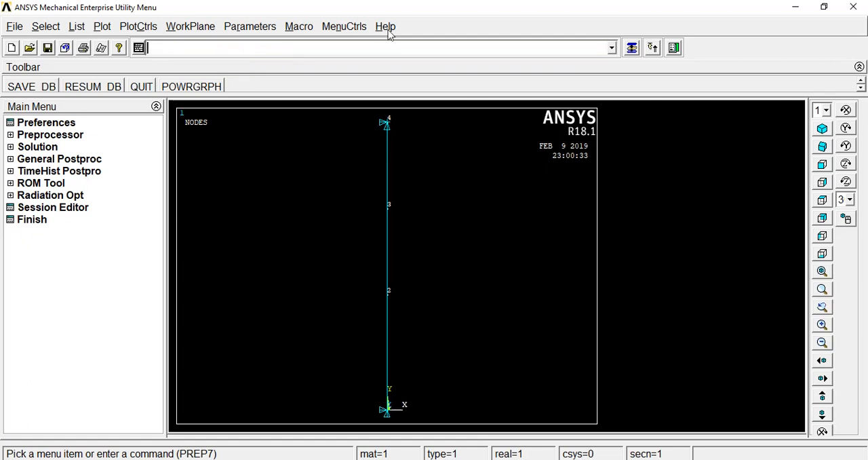
mouse_move(288, 313)
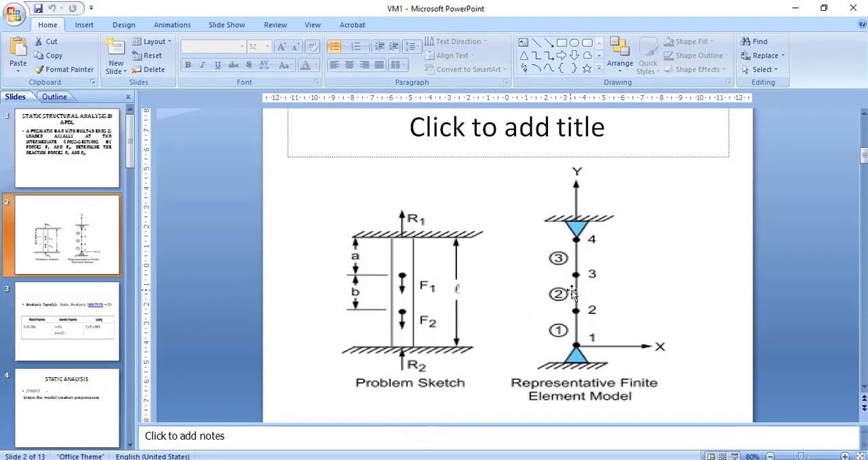
mouse_move(407, 301)
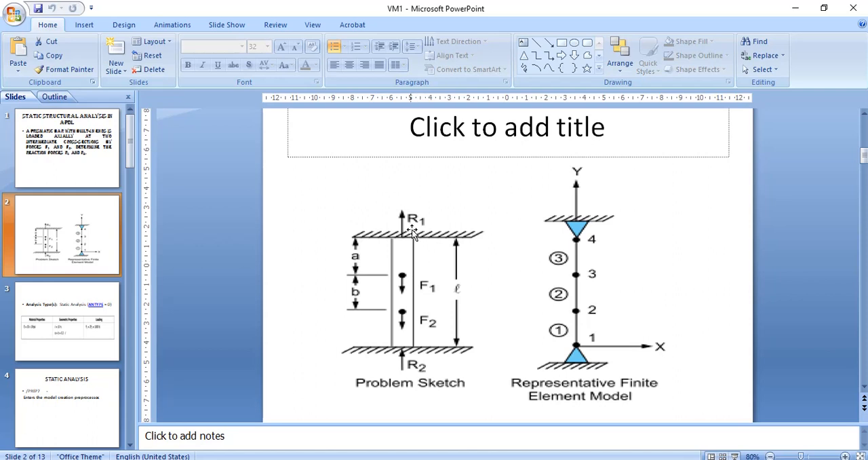
mouse_move(636, 258)
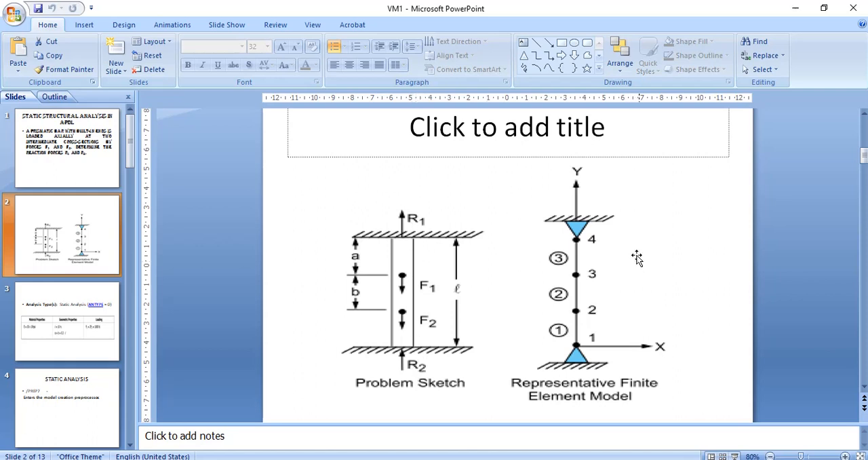
View slide 3 with the material, geometric and loading properties, then minimize PowerPoint
left_click(66, 320)
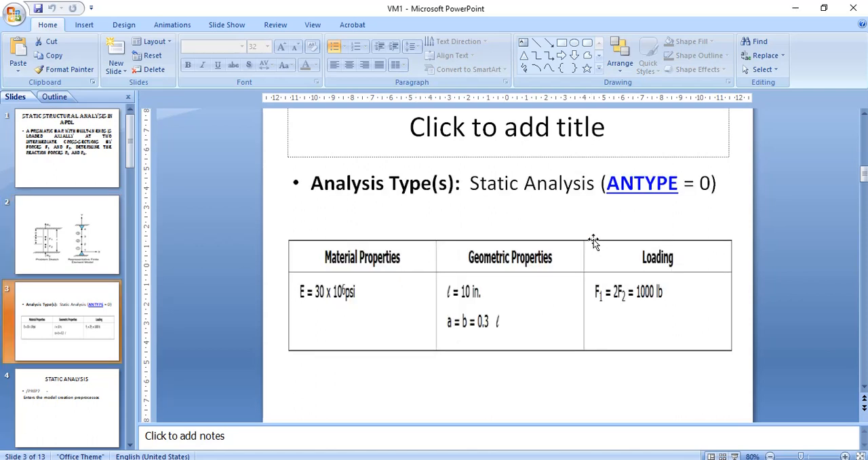
mouse_move(656, 296)
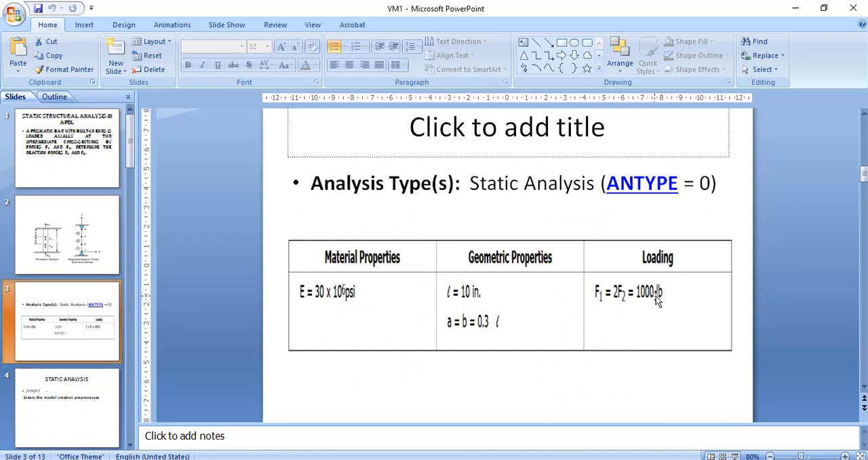
mouse_move(651, 305)
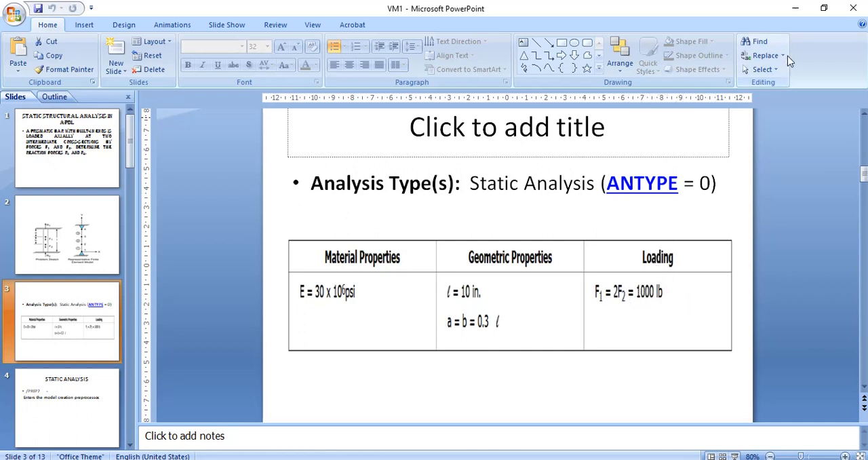
mouse_move(799, 8)
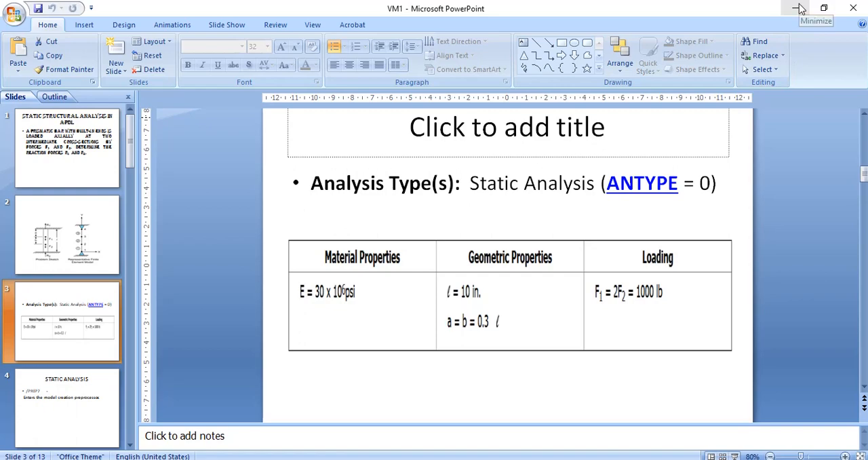
left_click(799, 8)
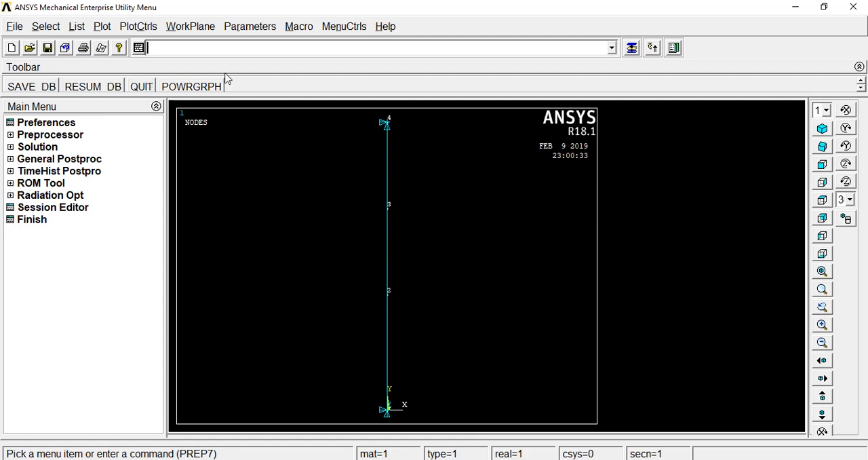
mouse_move(210, 54)
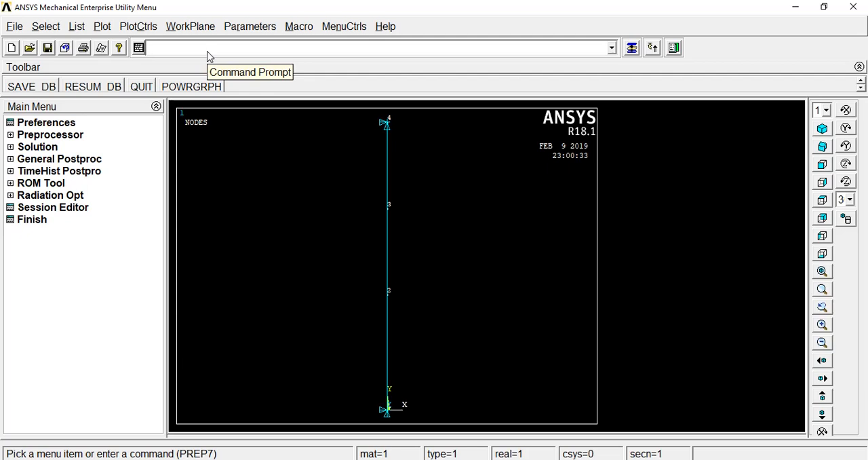
Apply a -500 FY force at node 2 with F,2,FY,-500
type("F")
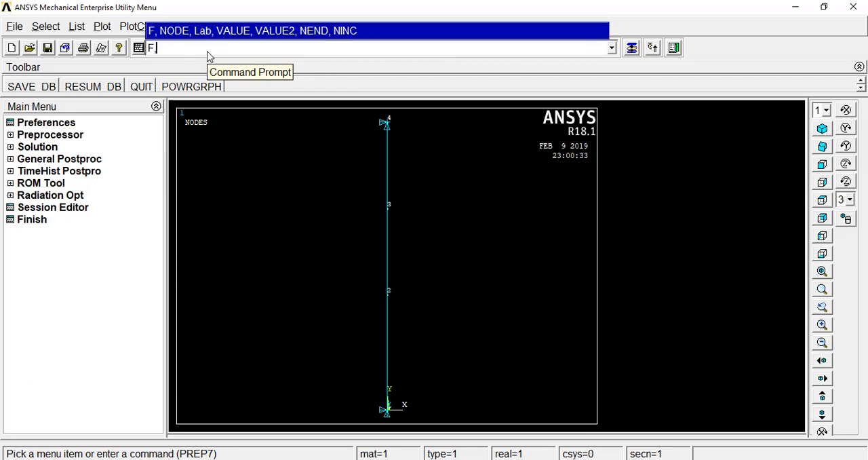
type(",2,")
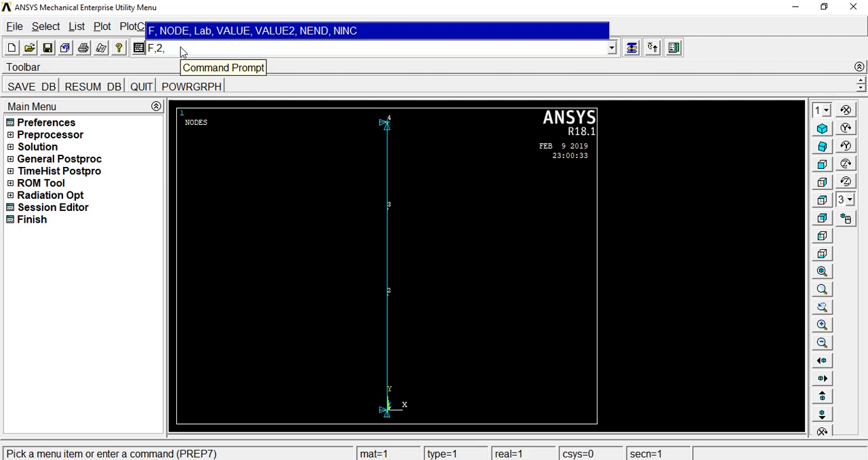
key("Backspace")
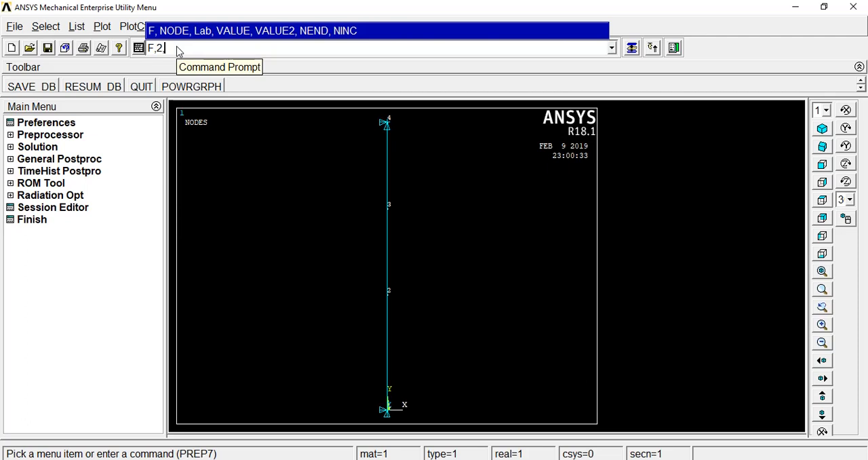
type(",")
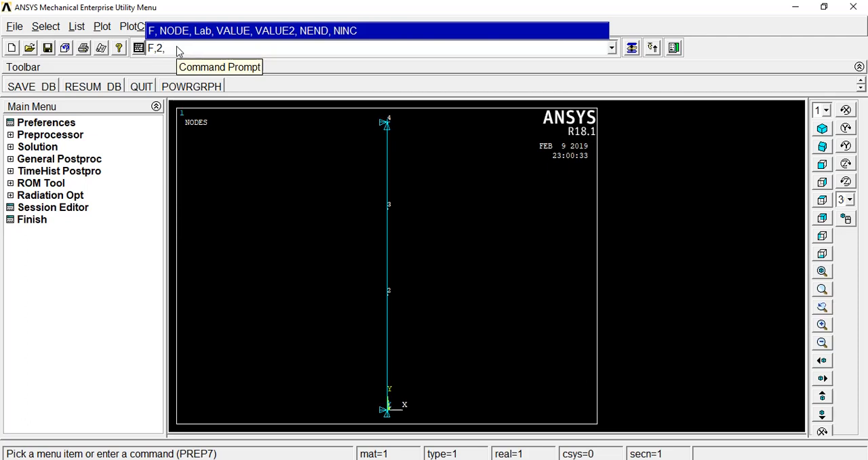
key("BackSpace")
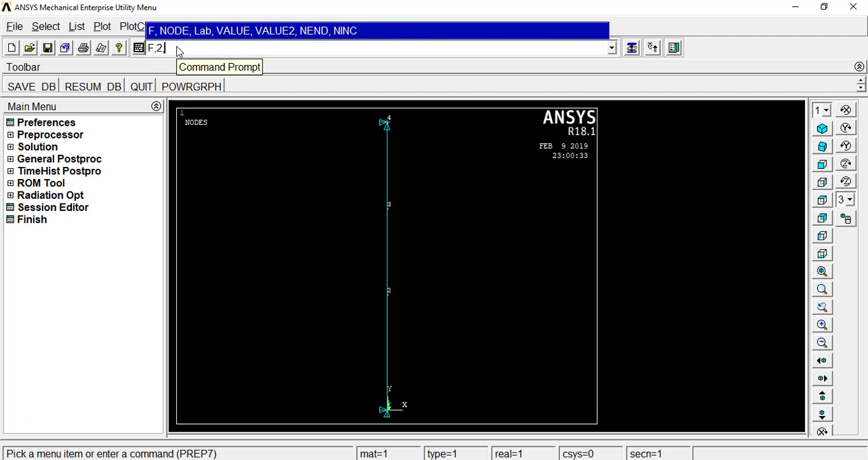
type("FY")
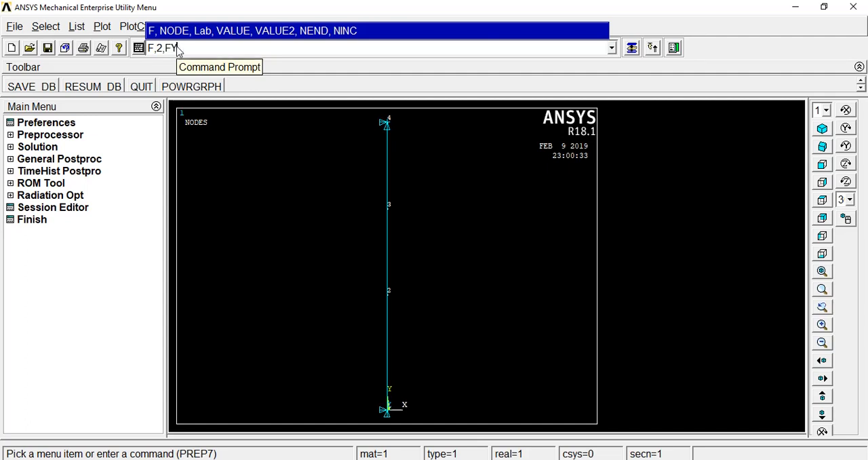
mouse_move(179, 52)
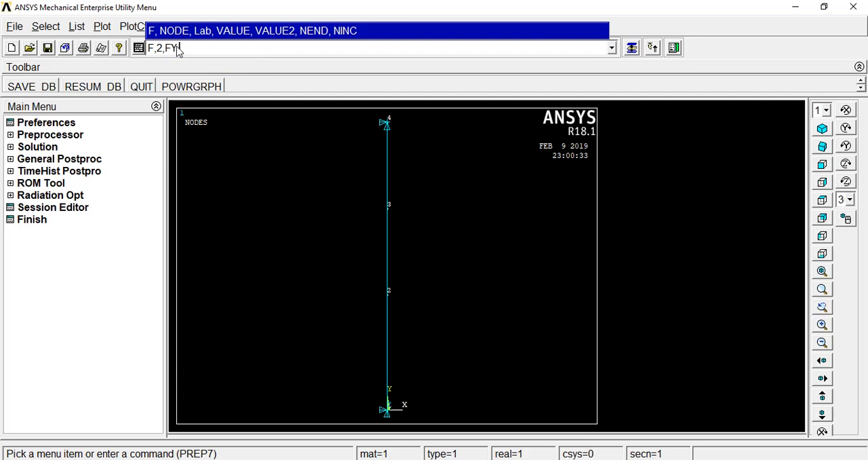
type(",-500")
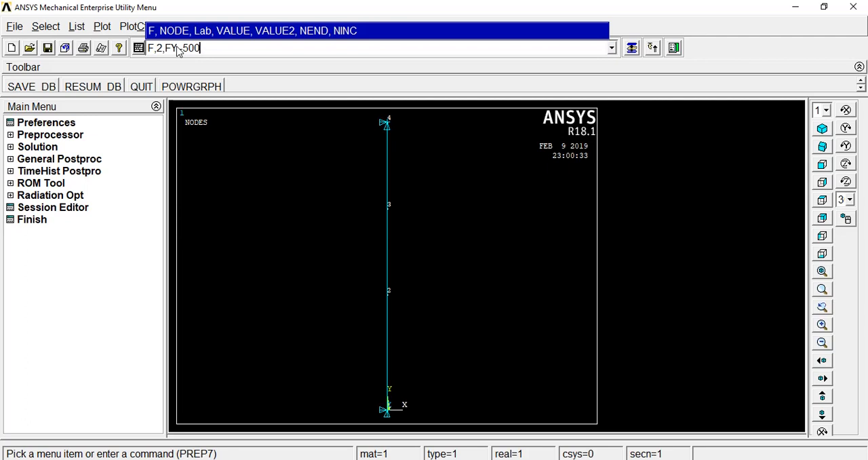
key("Return")
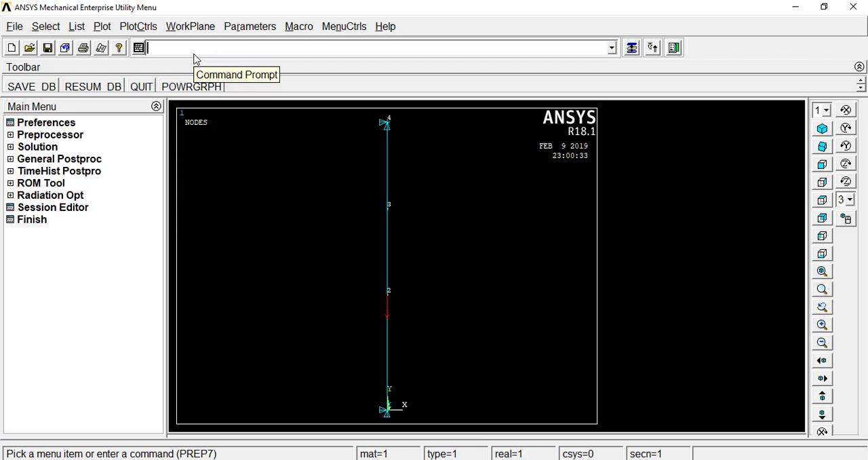
Apply a -1000 FY force at node 3 with F,3,FY,-1000
type("F")
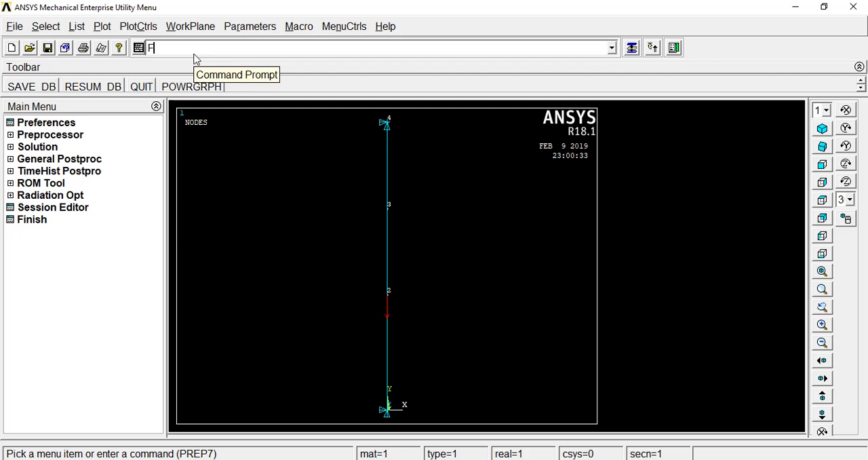
type(",")
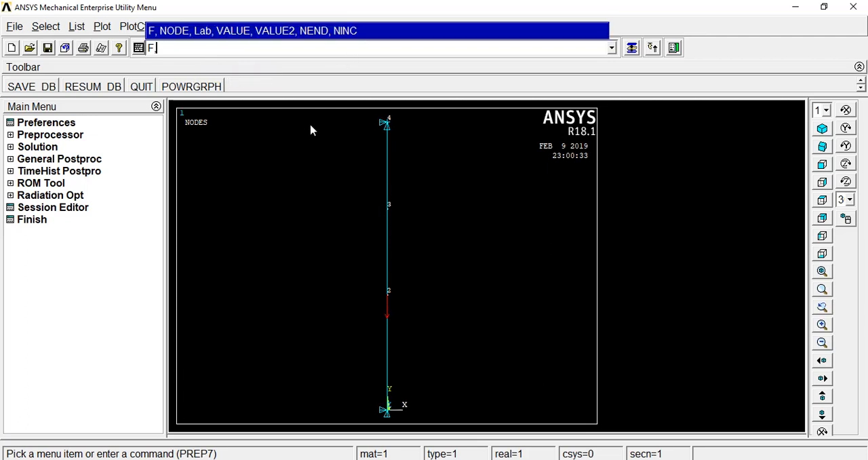
type(",3")
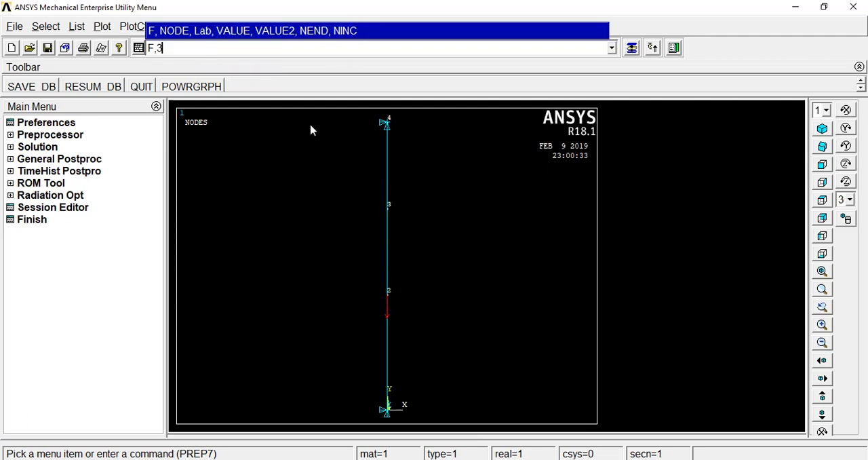
type(",FY")
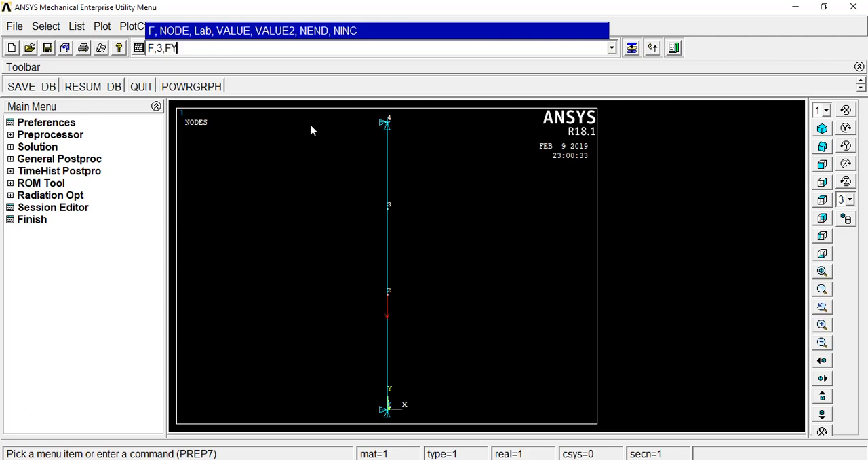
type(",-1")
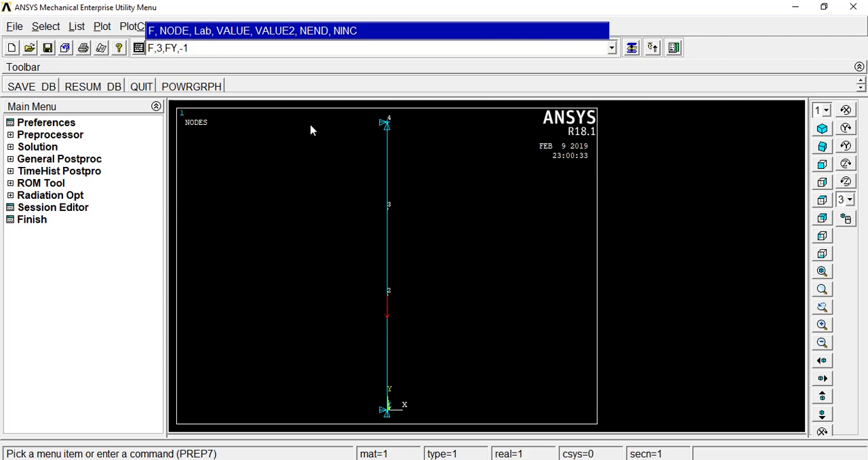
type("000")
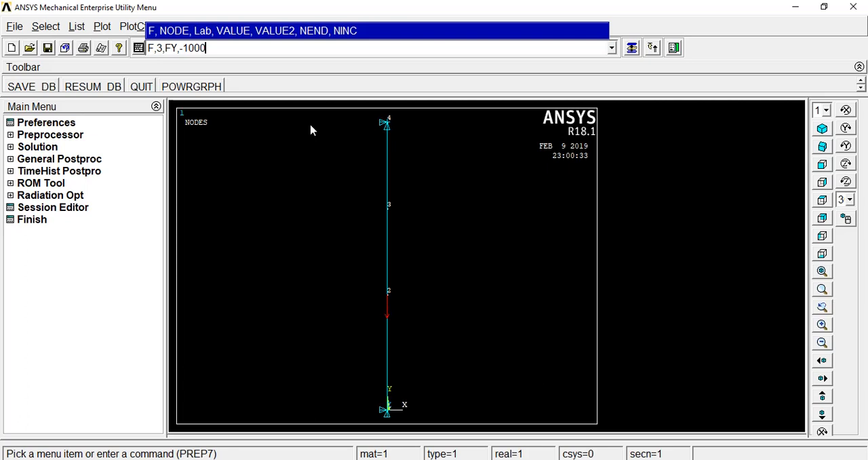
mouse_move(388, 212)
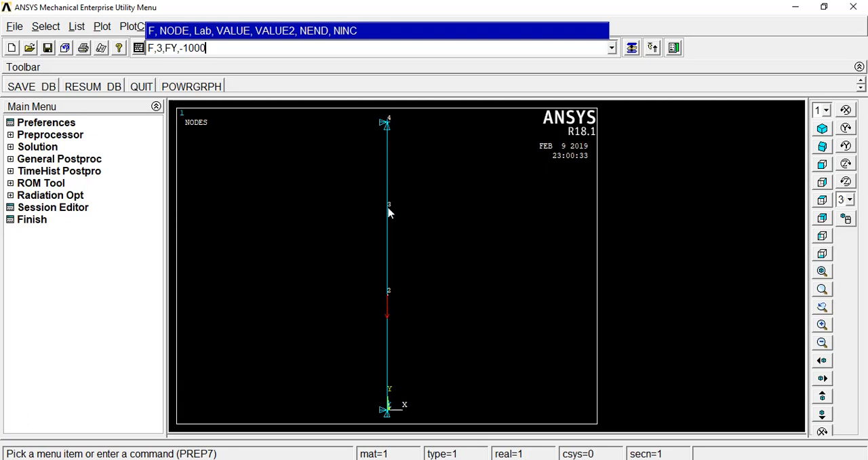
key("Return")
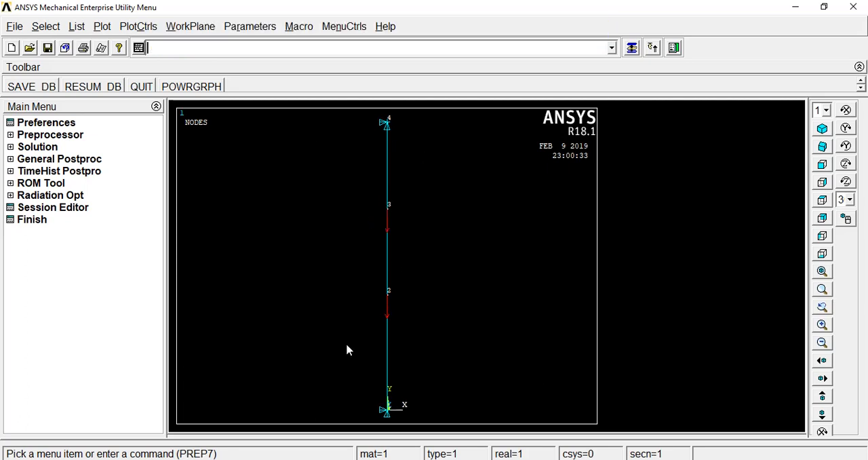
mouse_move(271, 257)
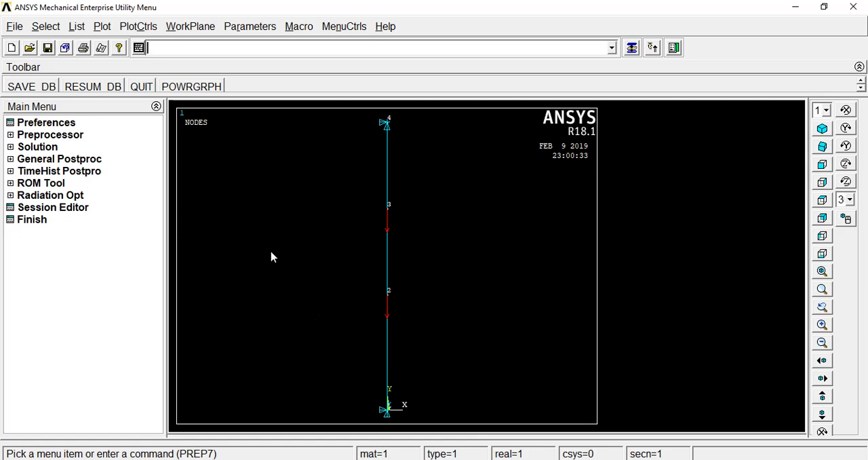
mouse_move(251, 405)
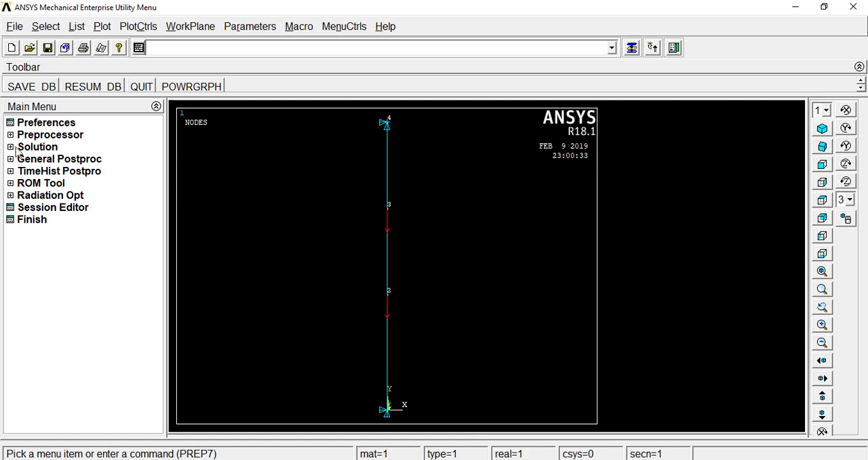
Solve the current load step via Solution > Solve > Current LS and dismiss the solution-done notice
left_click(38, 146)
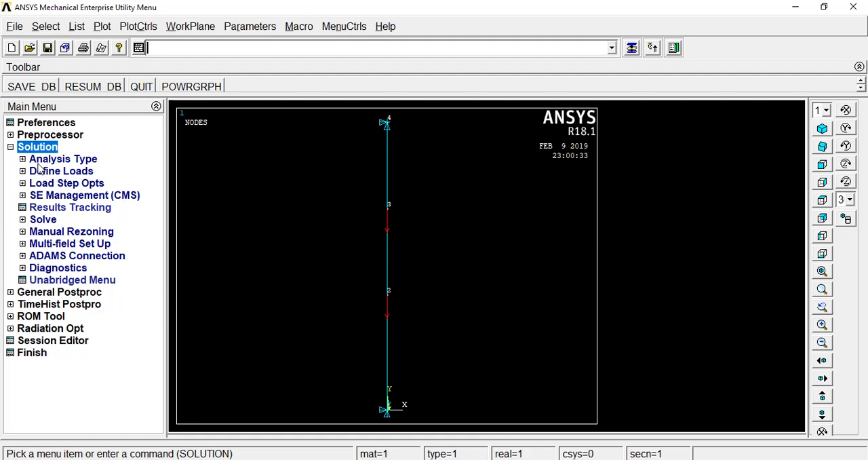
left_click(43, 220)
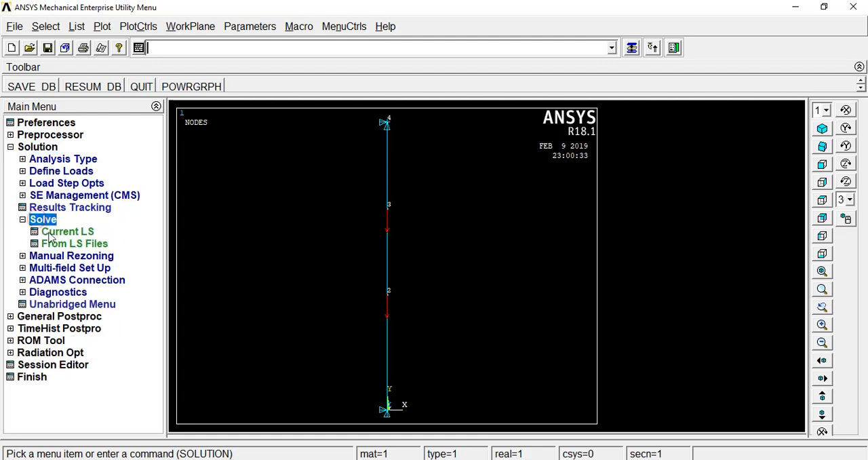
left_click(67, 231)
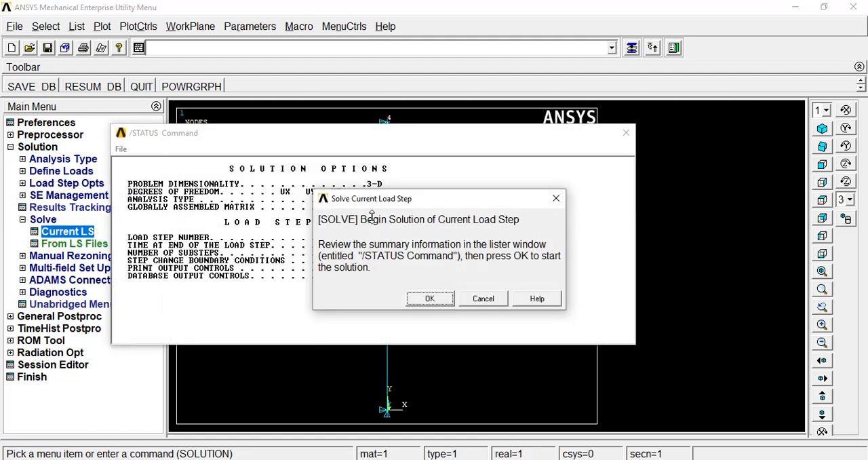
left_click(429, 298)
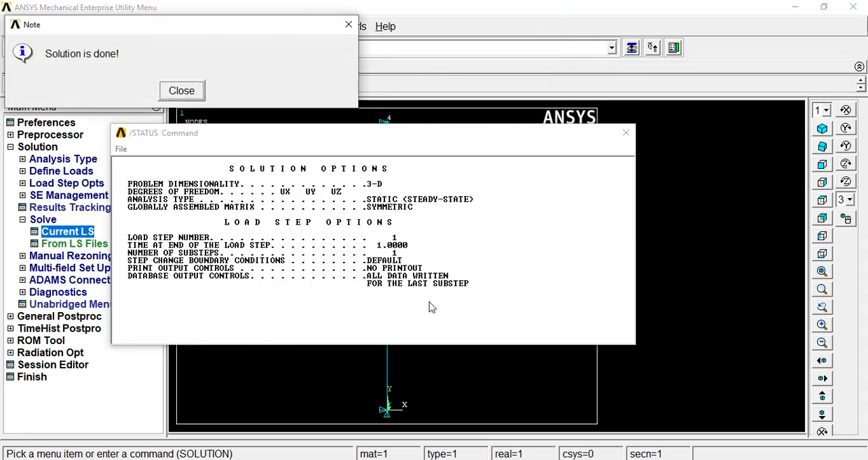
left_click(181, 89)
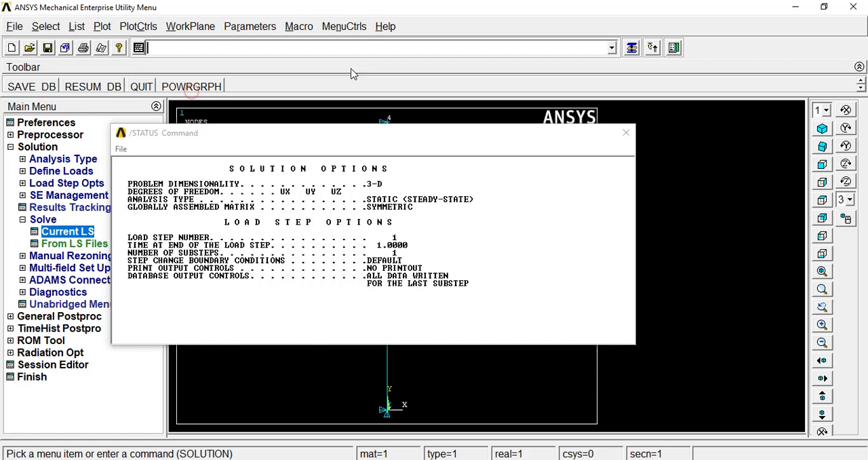
Glance at the problem sketch slide in PowerPoint and return to the bar model
left_click(626, 133)
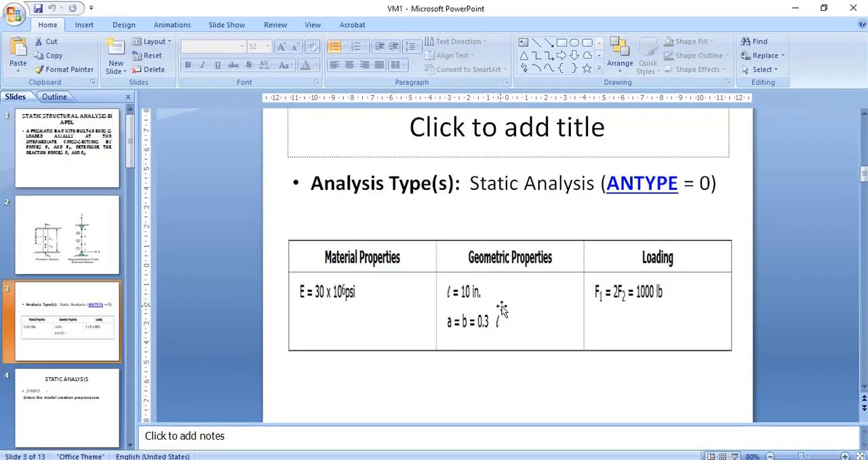
left_click(65, 234)
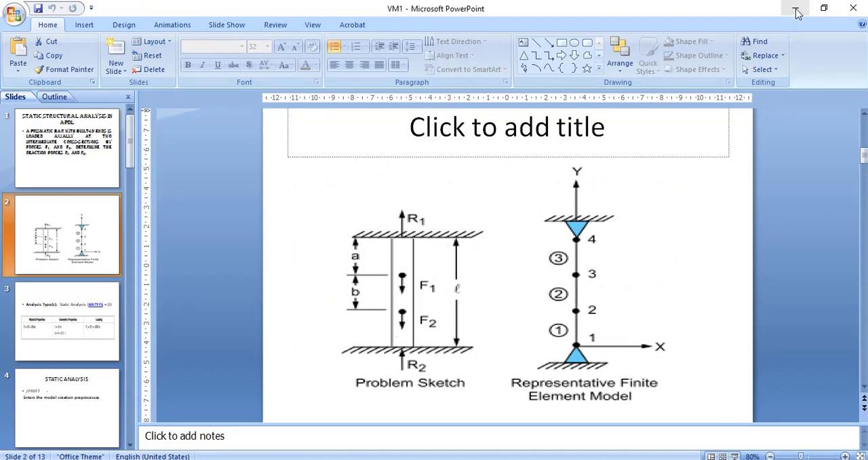
left_click(796, 8)
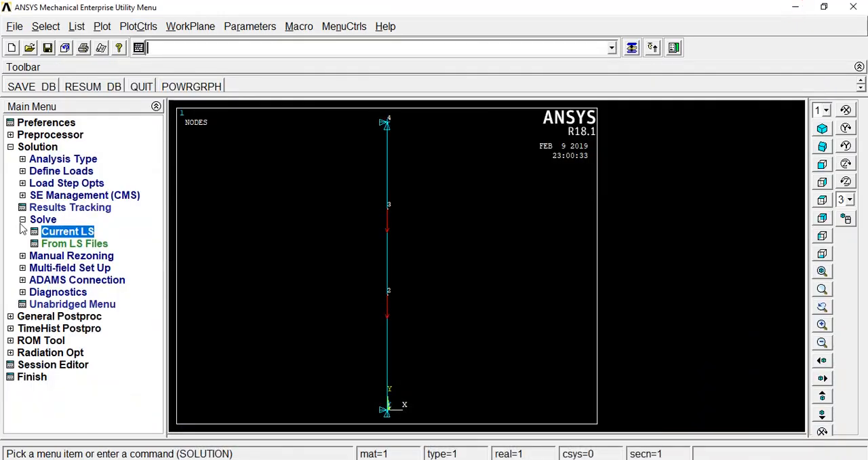
Collapse Solution and reach General Postproc > List Results > Reaction Solu
left_click(21, 220)
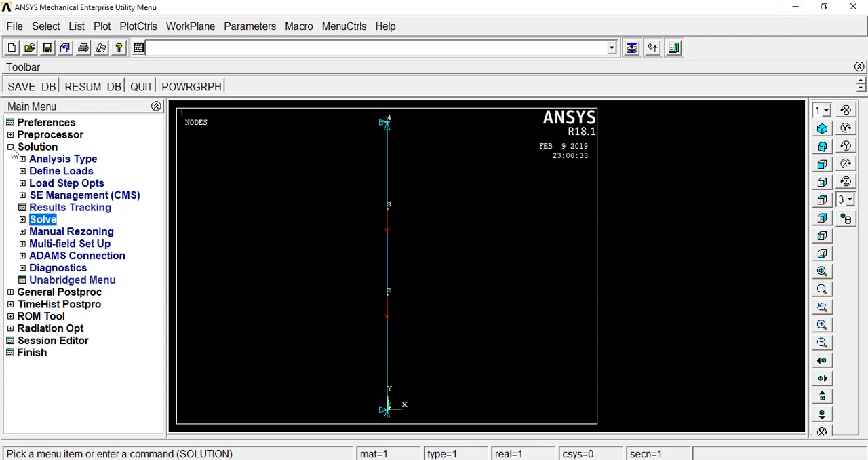
left_click(11, 146)
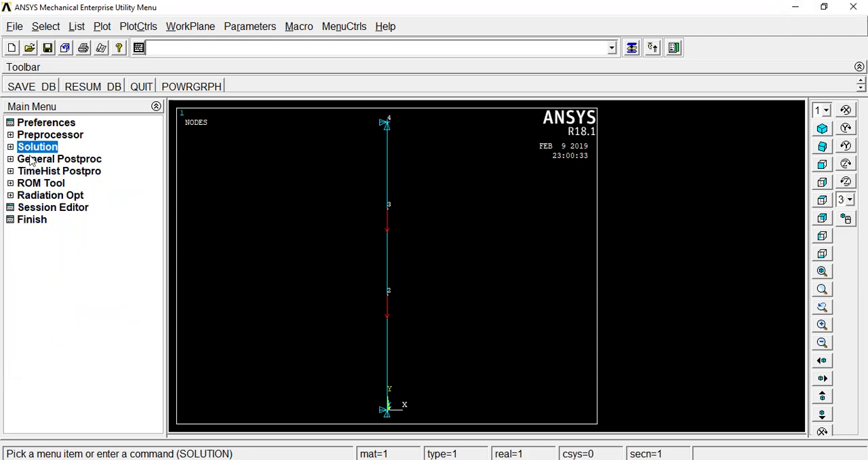
left_click(60, 159)
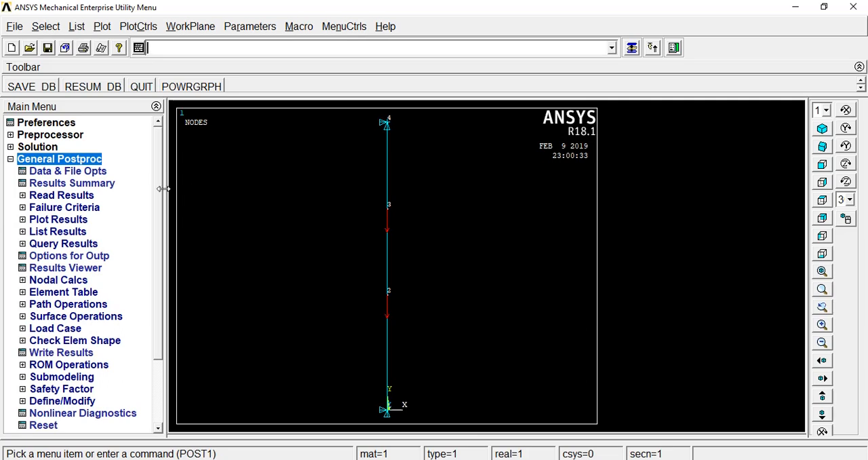
scroll("down", 3)
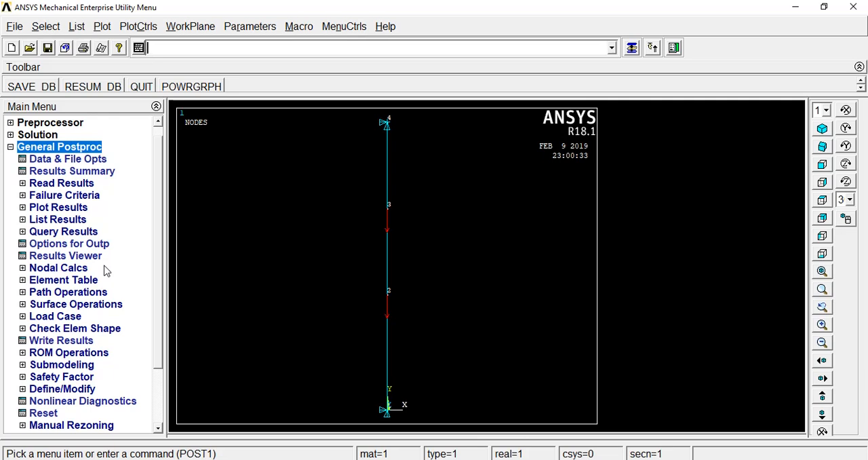
mouse_move(88, 268)
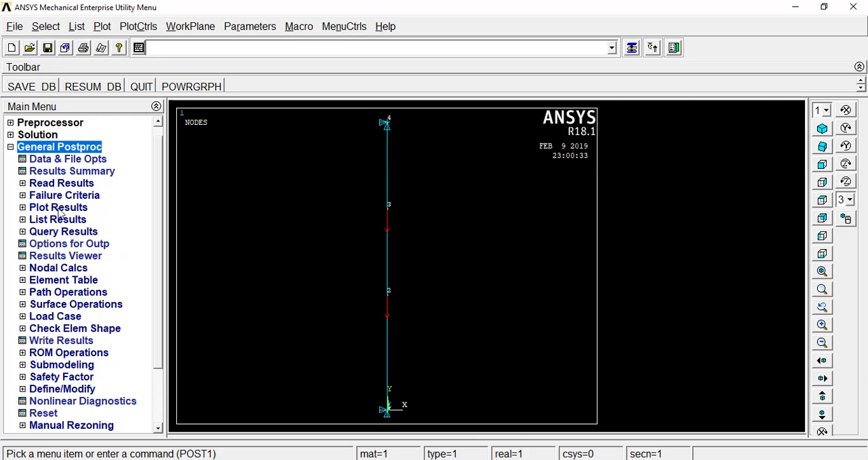
left_click(57, 219)
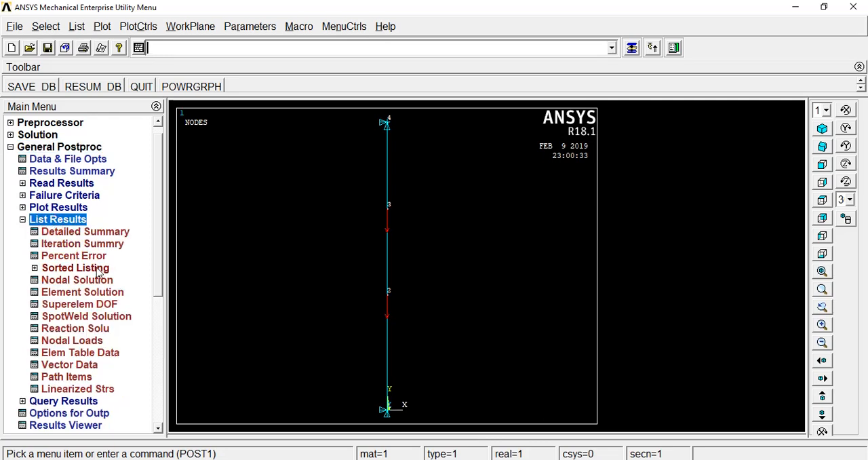
mouse_move(149, 285)
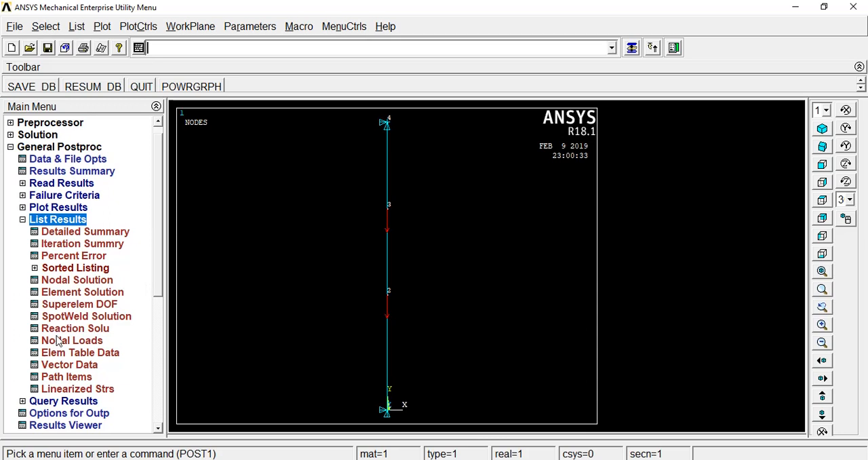
left_click(75, 329)
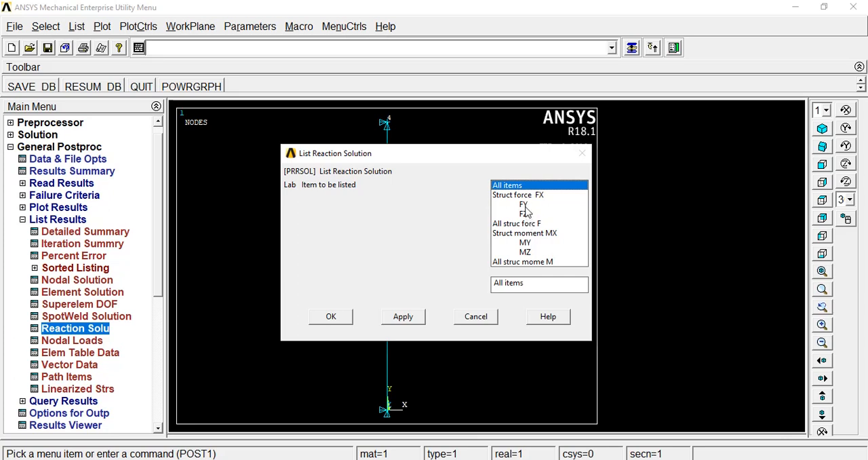
List the Struct force FY reactions, showing 600 at node 1 and 900 at node 4, then switch to the slides
left_click(523, 203)
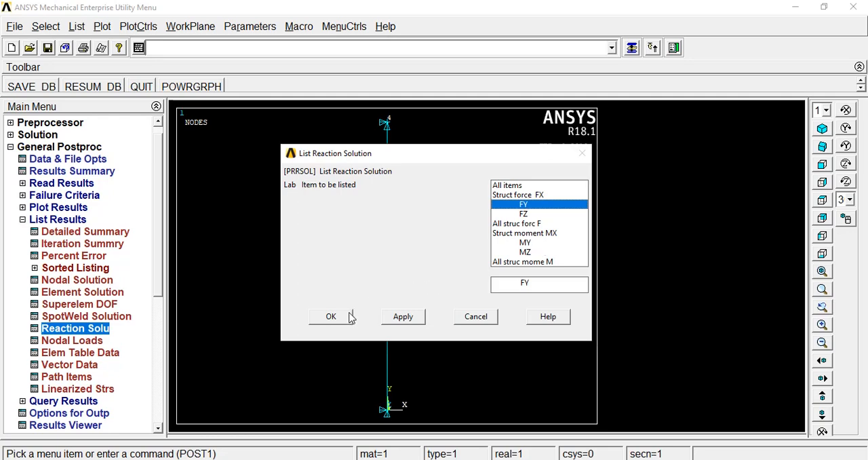
left_click(331, 316)
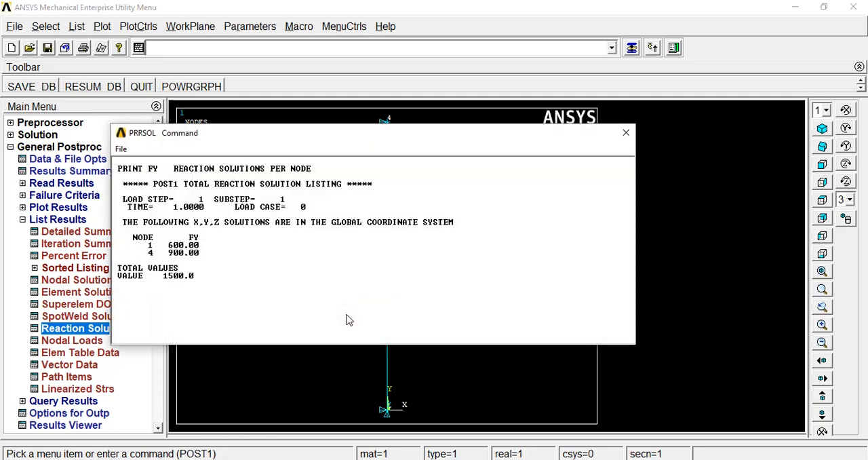
left_click(183, 245)
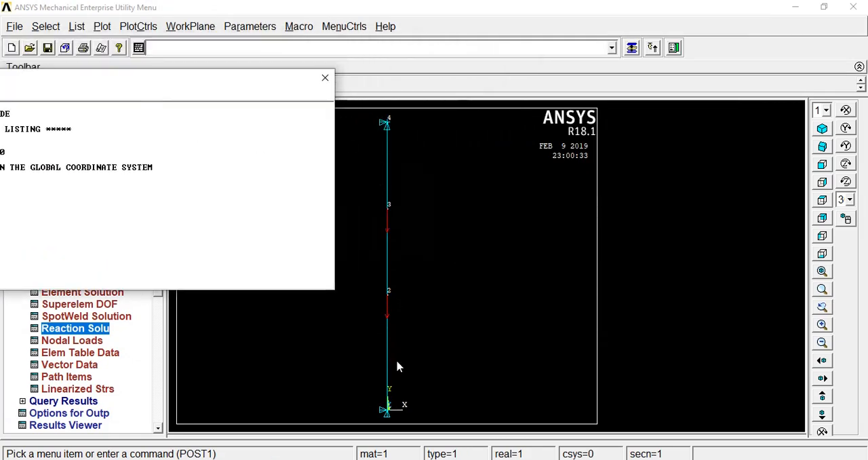
mouse_move(396, 109)
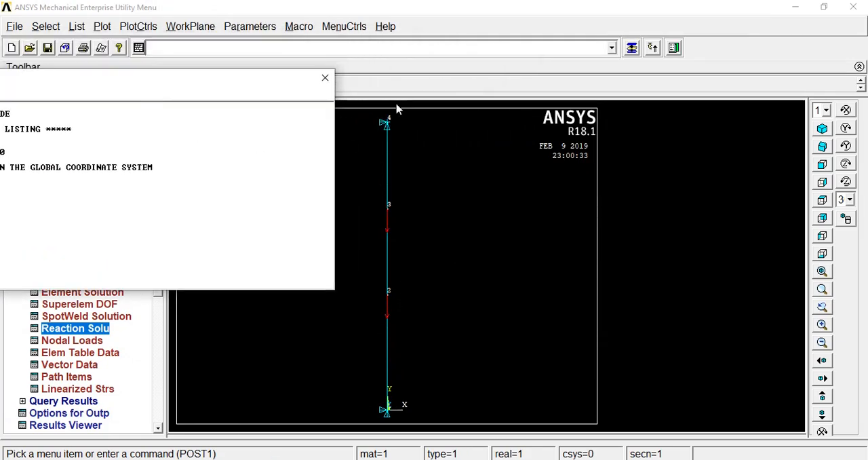
mouse_move(263, 88)
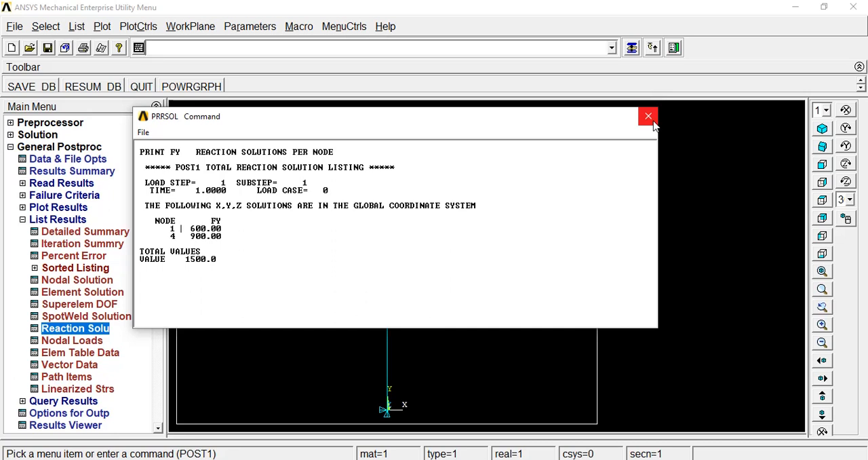
mouse_move(501, 316)
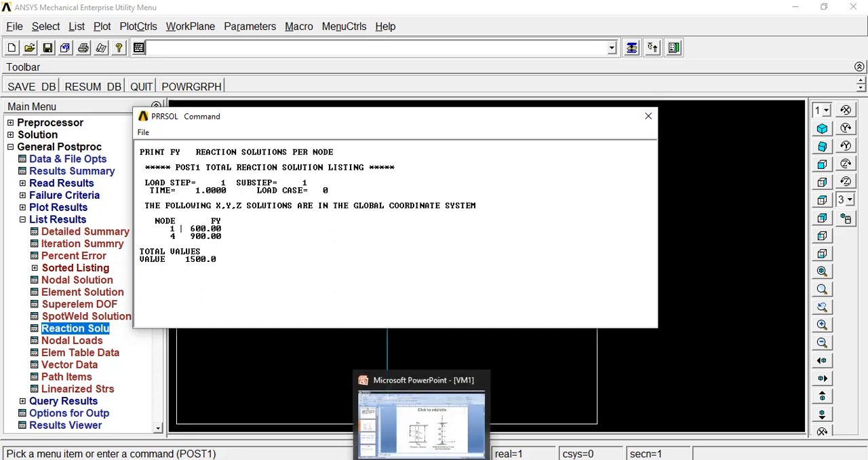
left_click(420, 420)
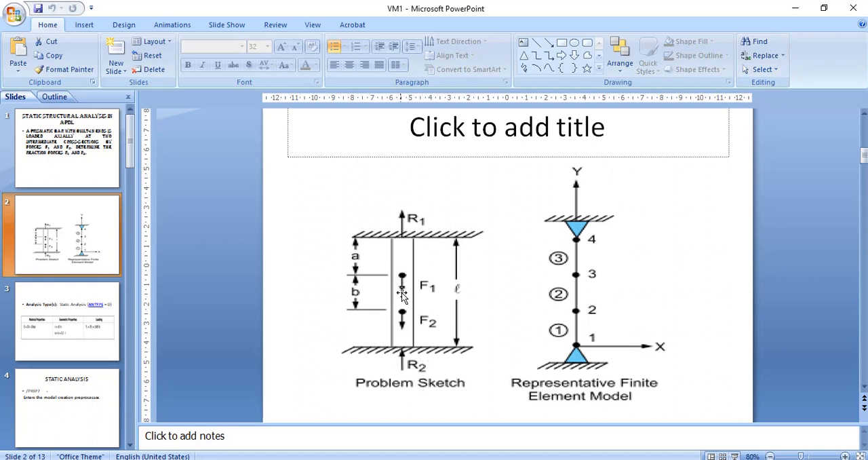
mouse_move(402, 312)
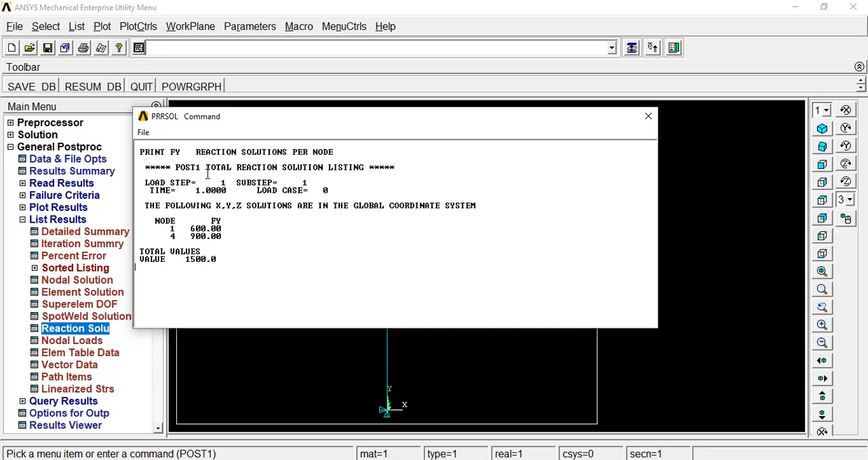
mouse_move(649, 116)
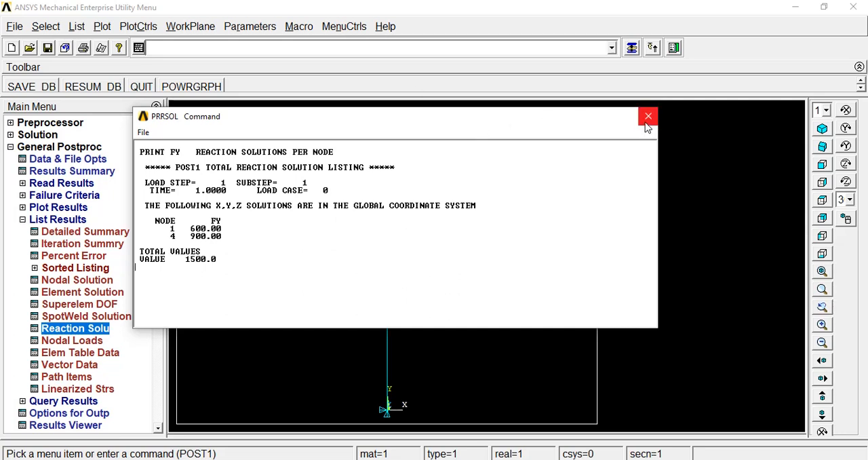
mouse_move(649, 116)
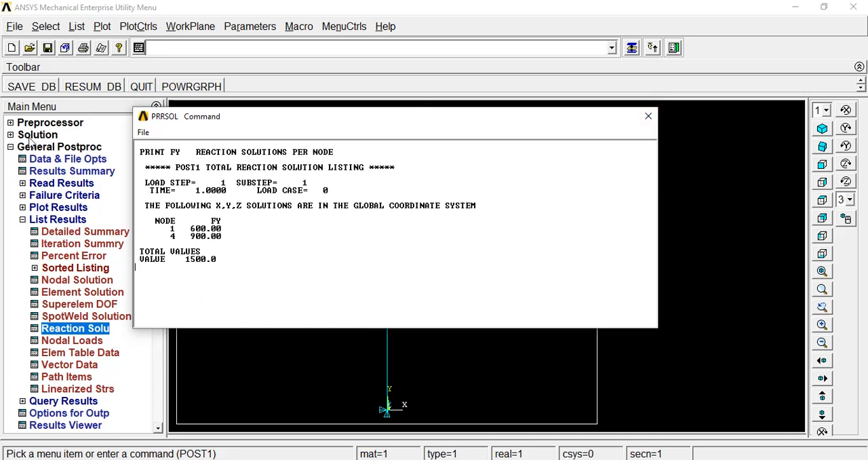
mouse_move(654, 133)
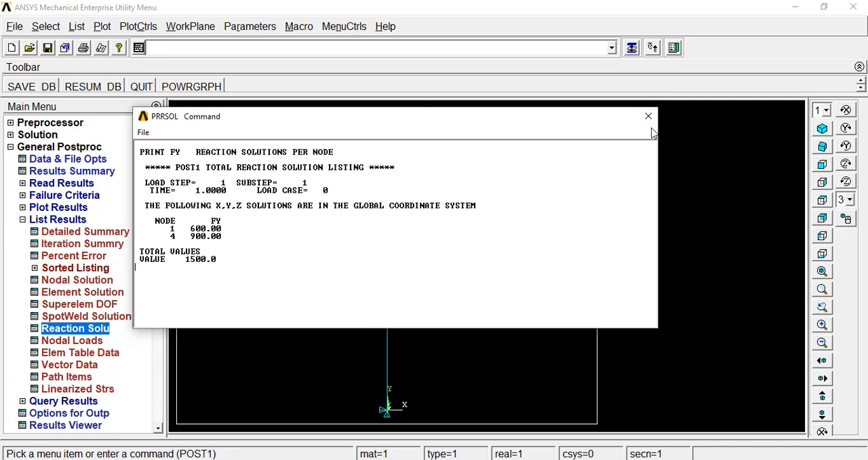
Close the PRRSOL reaction-force listing to return to the solved bar's node plot
left_click(649, 116)
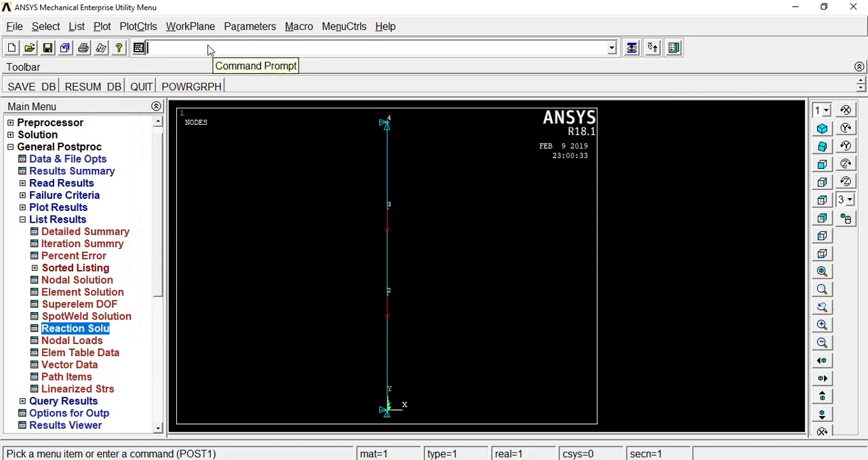
mouse_move(138, 49)
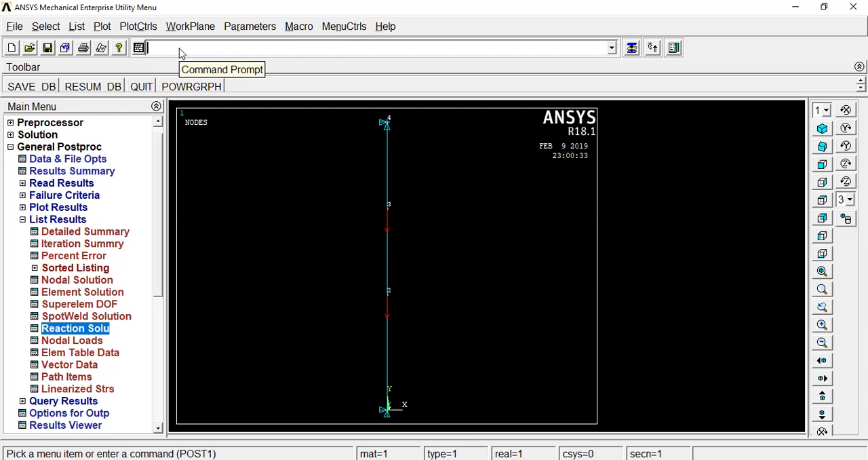
mouse_move(214, 59)
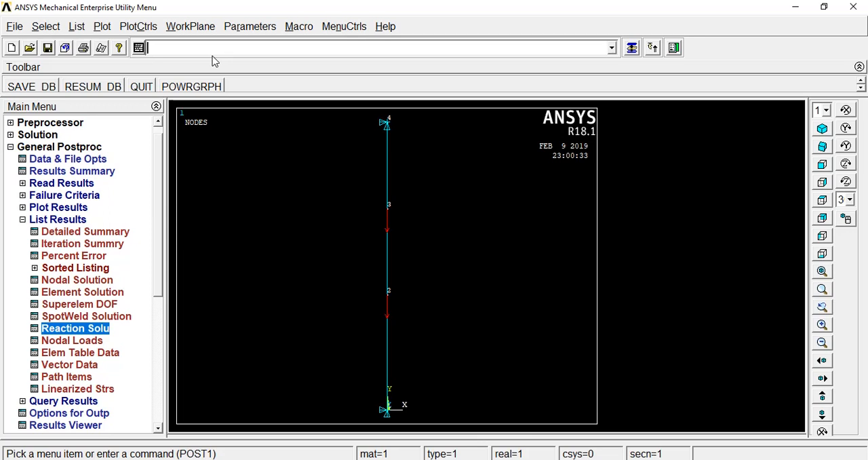